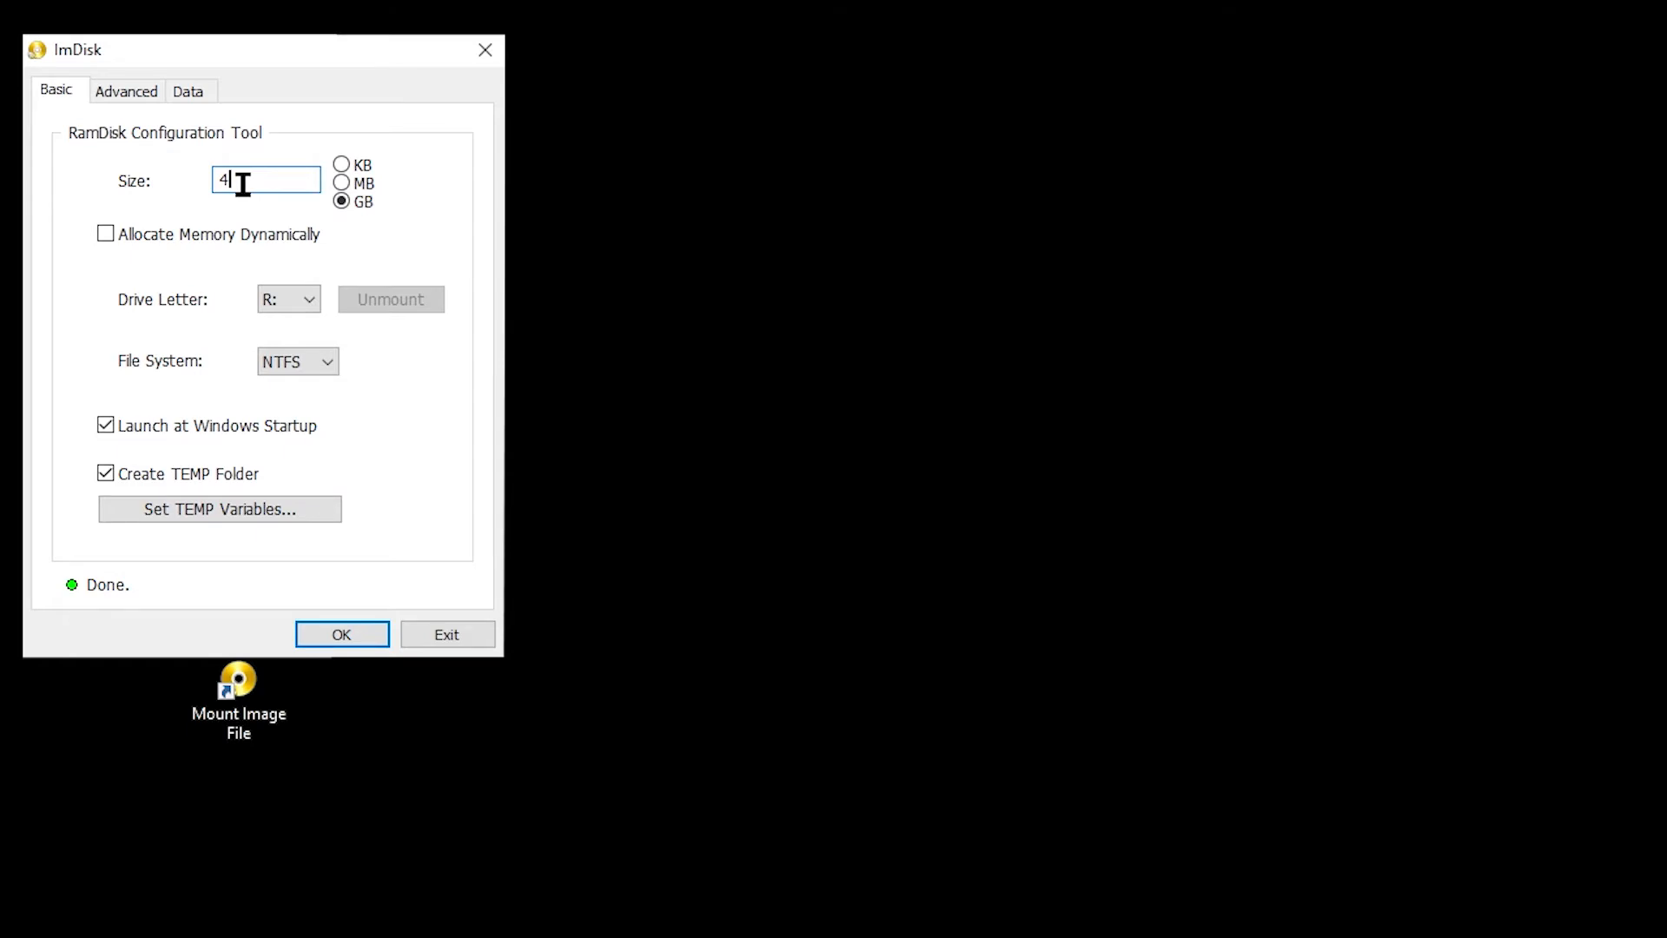
# - Change the RAM disk size to 16 GB and view the advanced cluster size and label options
pyautogui.press('Backspace')
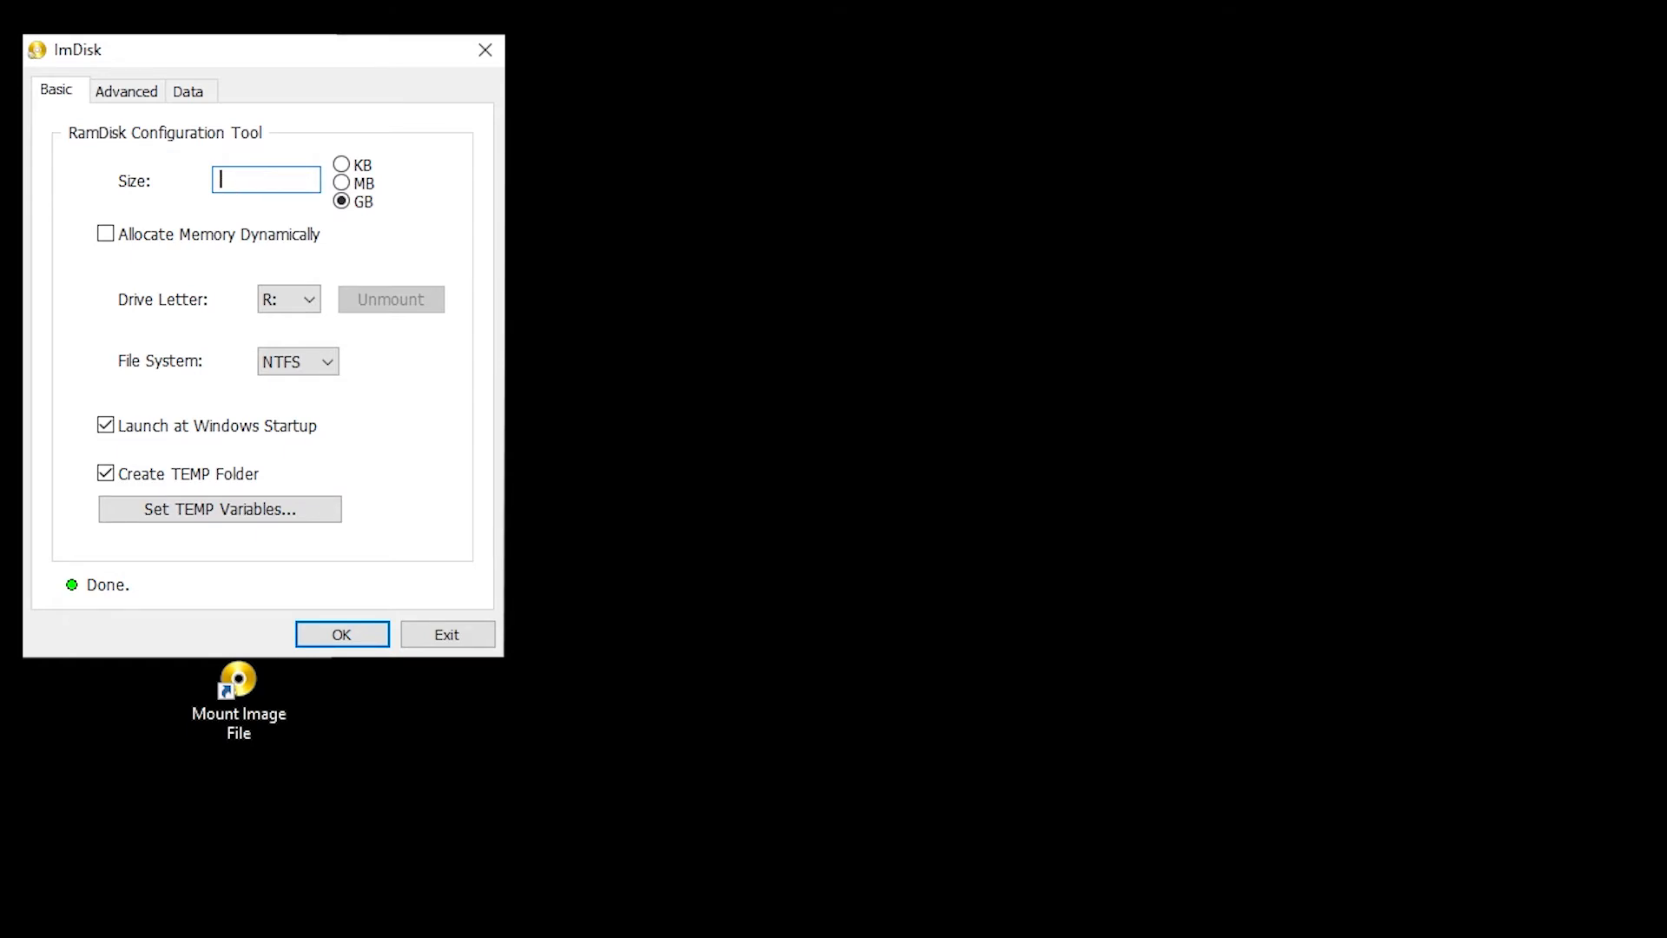
pyautogui.write('16')
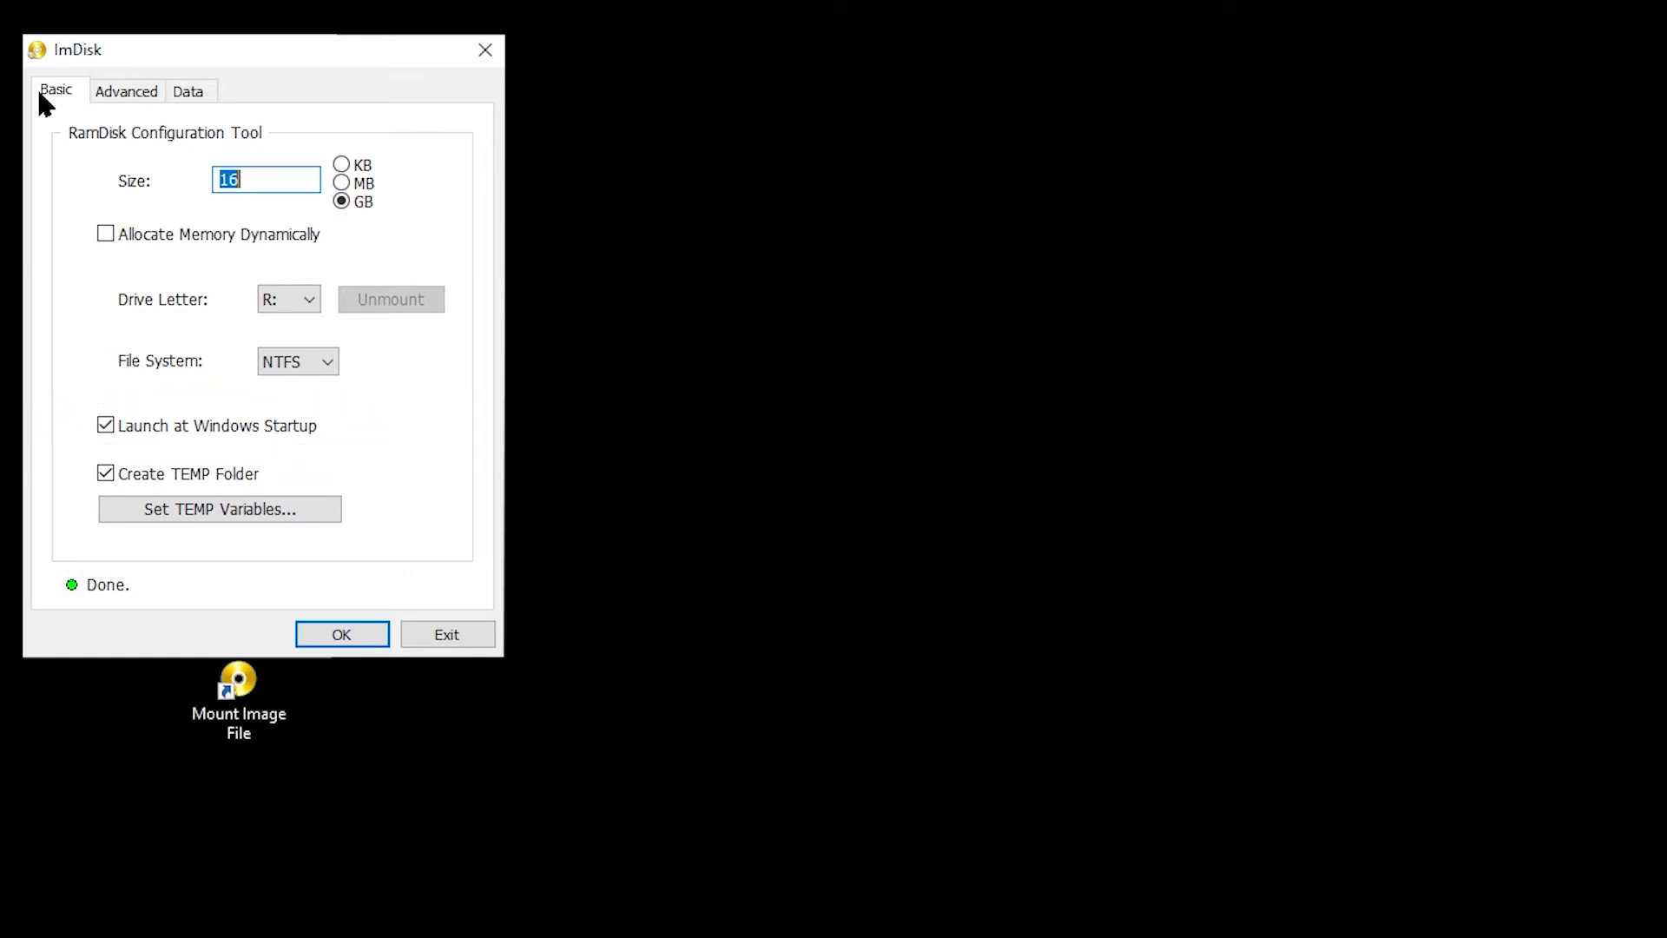
pyautogui.moveTo(106, 132)
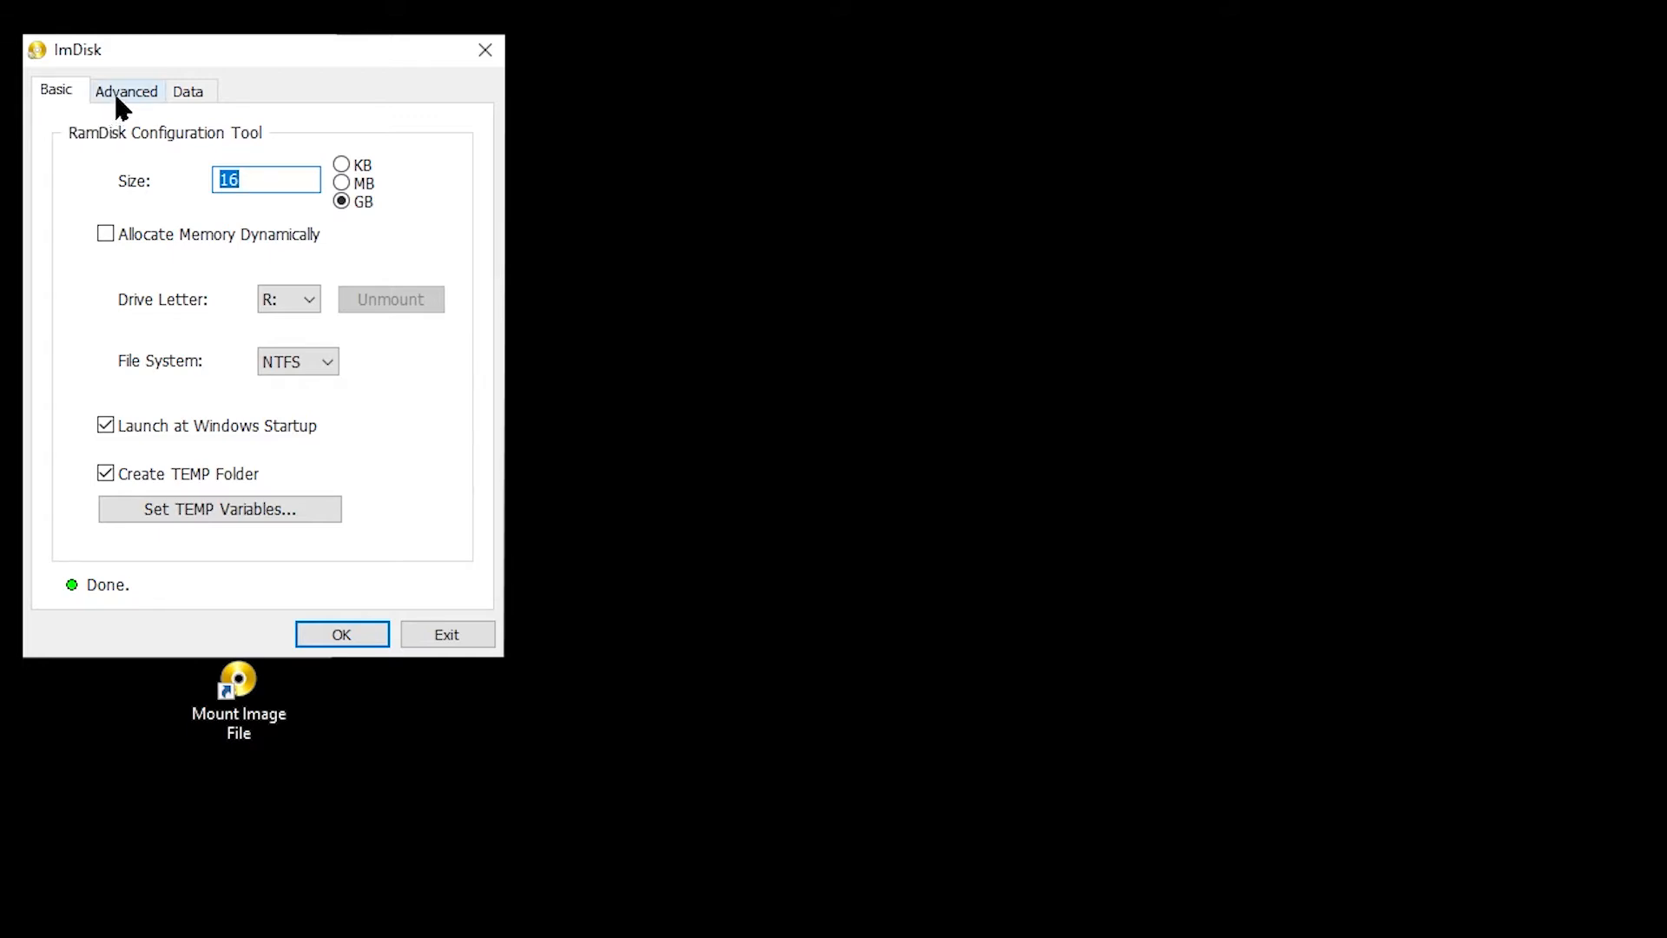
pyautogui.click(126, 91)
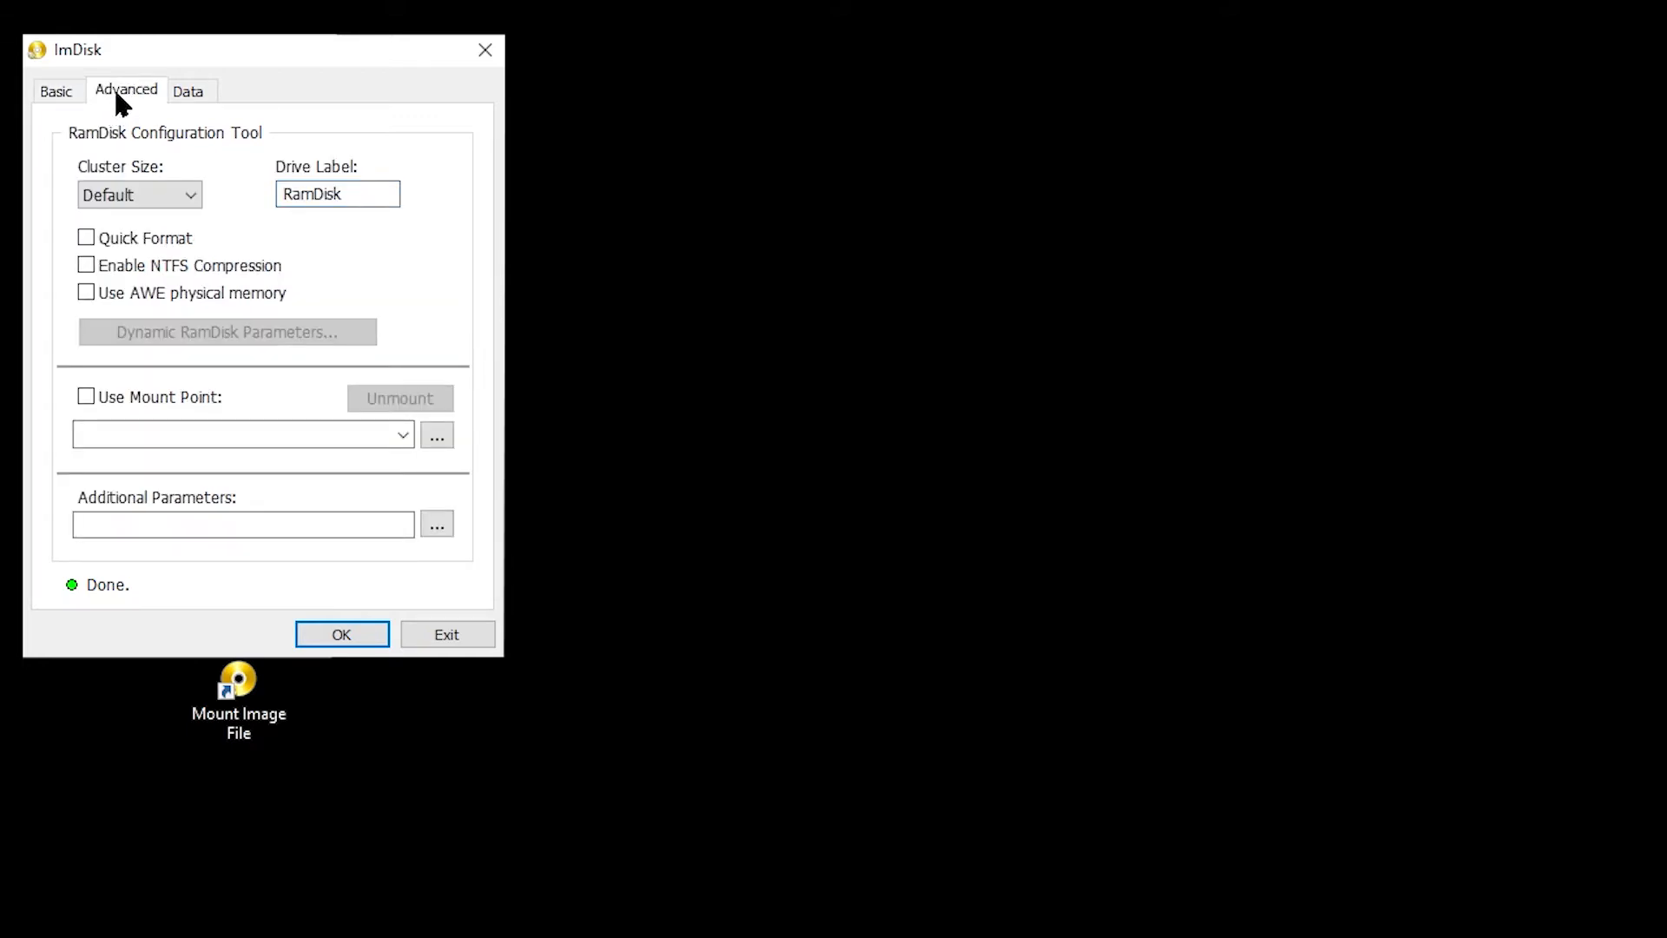
# - Add Windows TEMP and Chrome entries to the Excluded Folders list, then return to basic settings
pyautogui.click(188, 91)
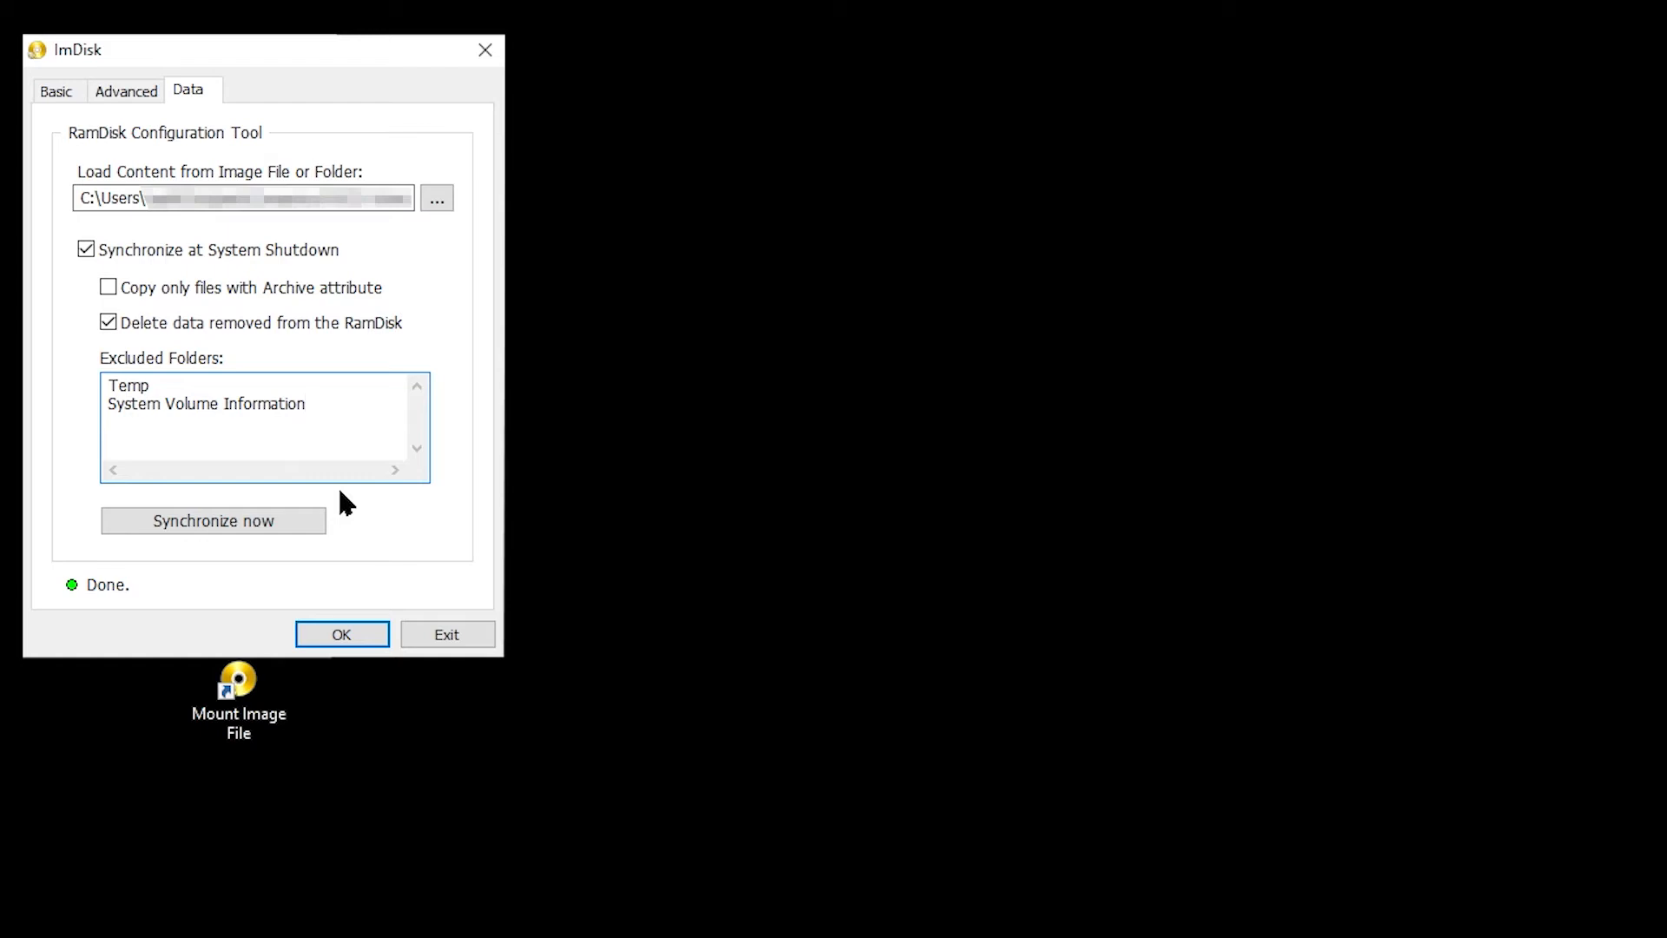
pyautogui.write('Windows TEMP')
pyautogui.write('Chrom')
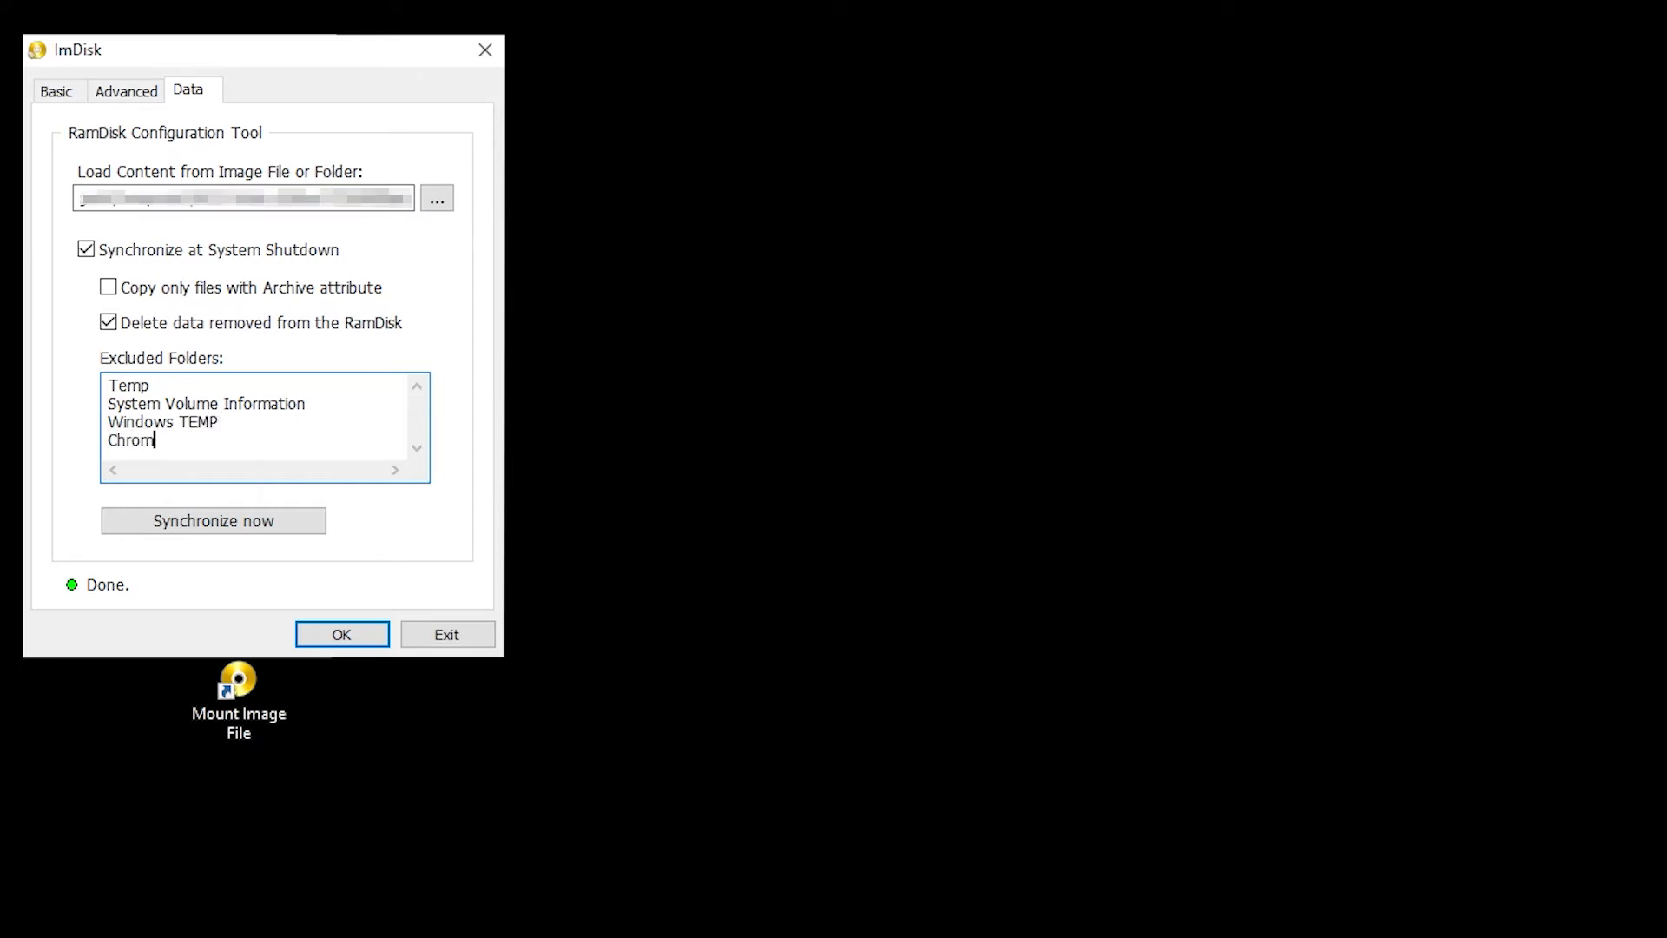
pyautogui.click(56, 90)
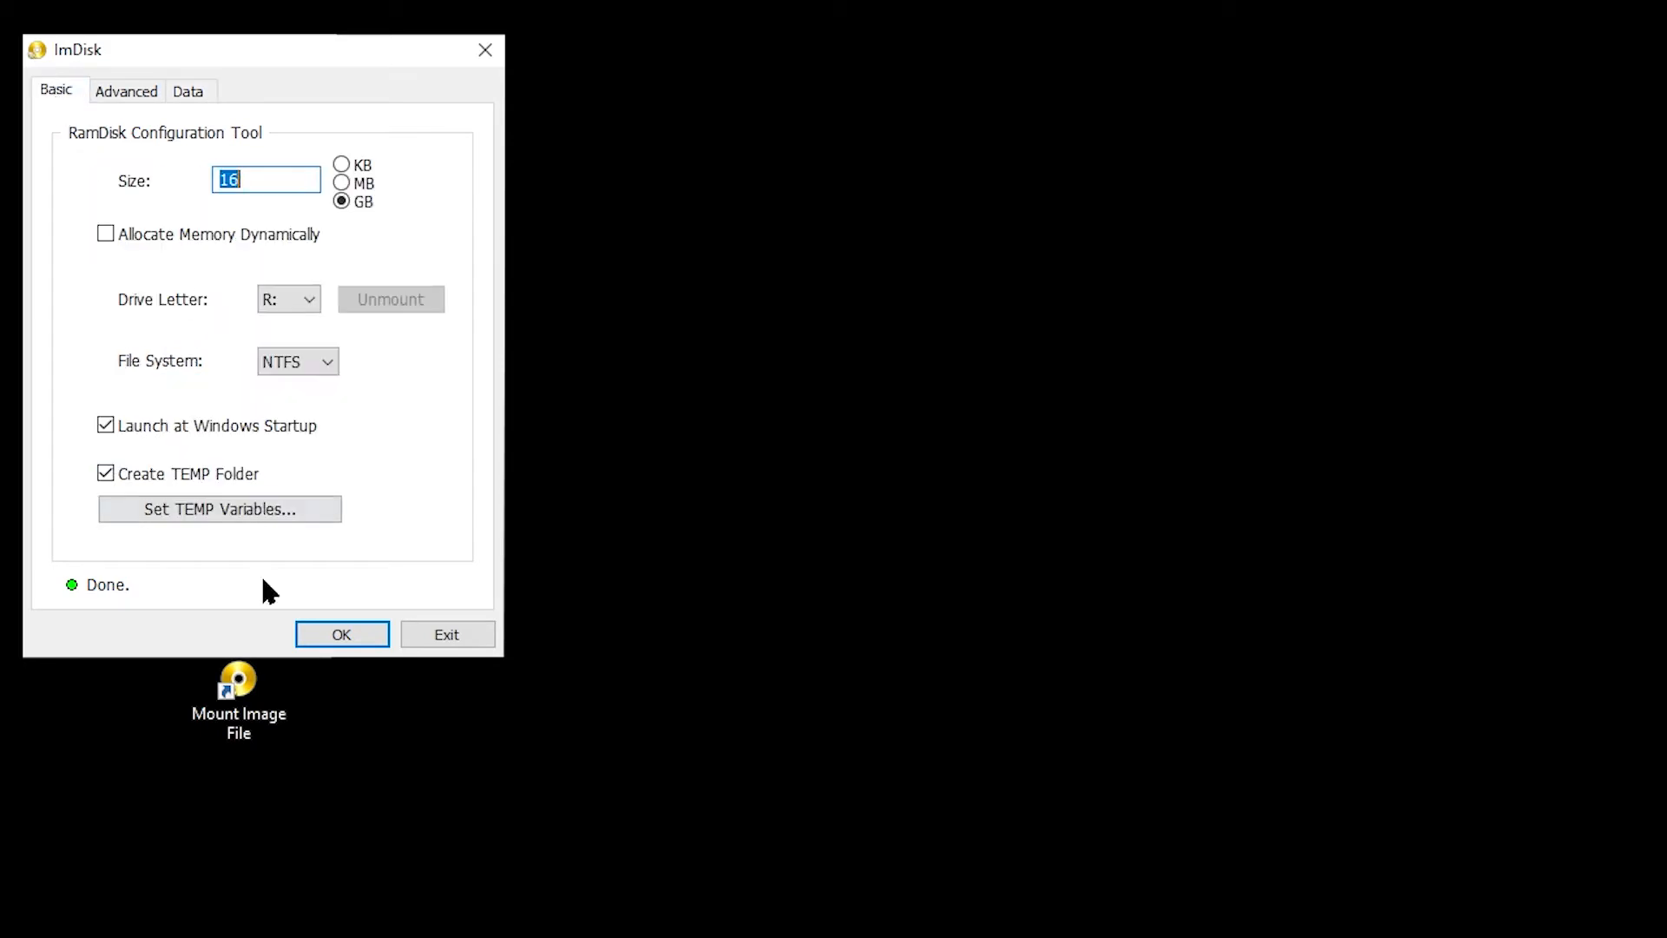
# - Mount the 16 GB RamDisk on R: and cancel Windows' request to format it
pyautogui.click(341, 634)
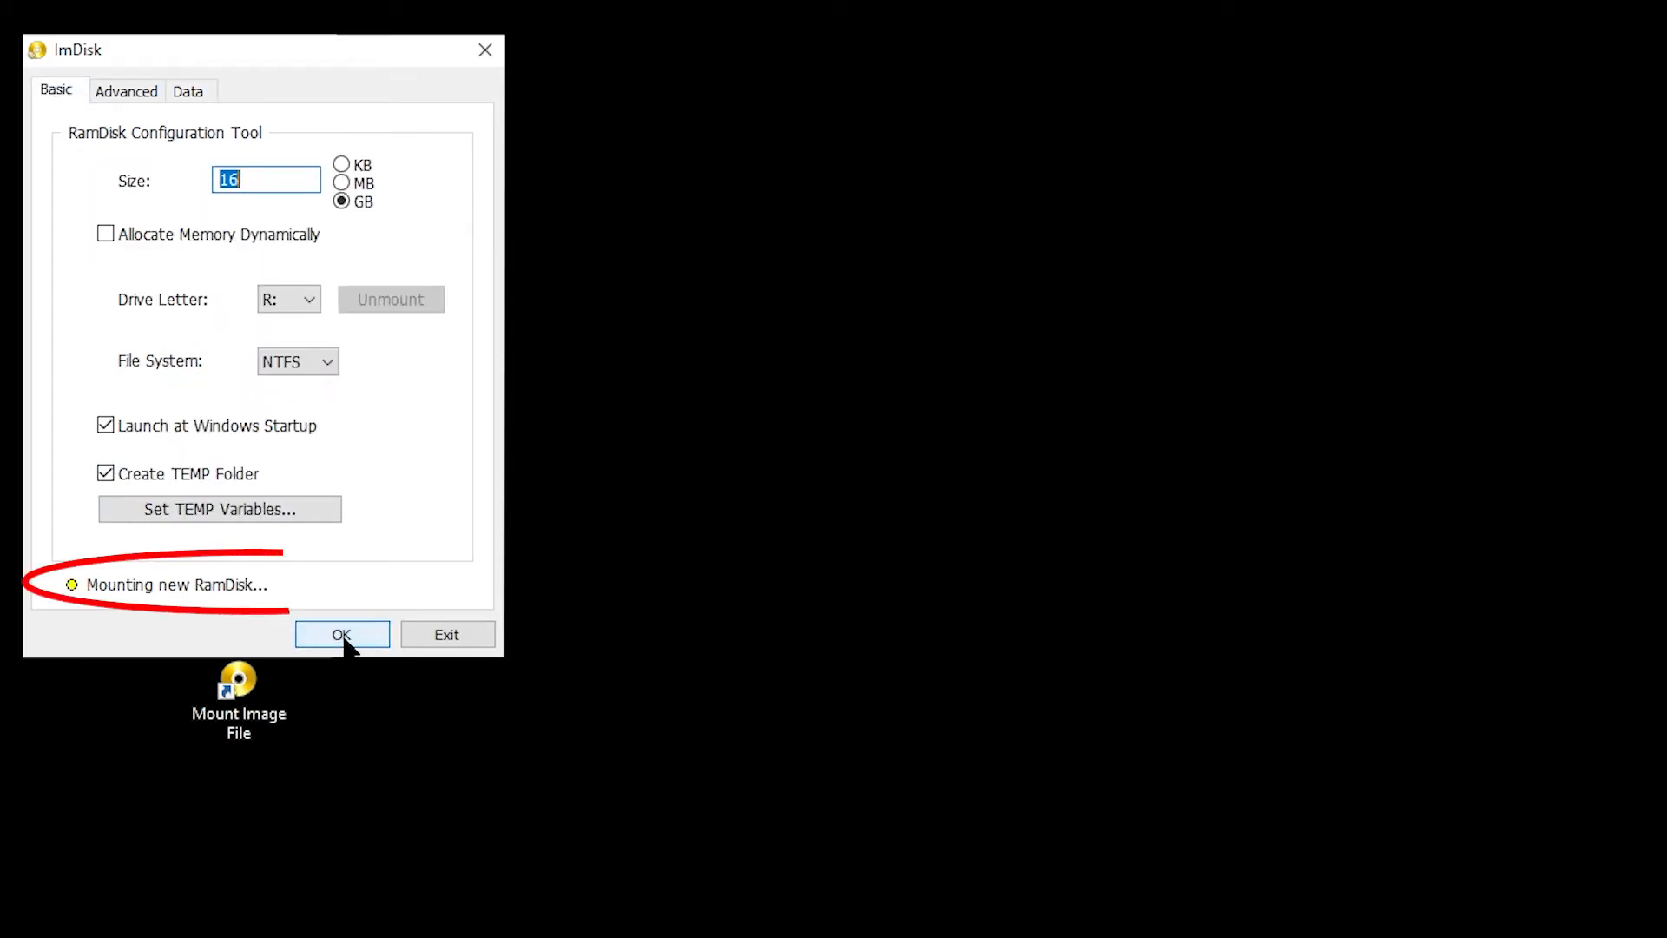
pyautogui.click(341, 634)
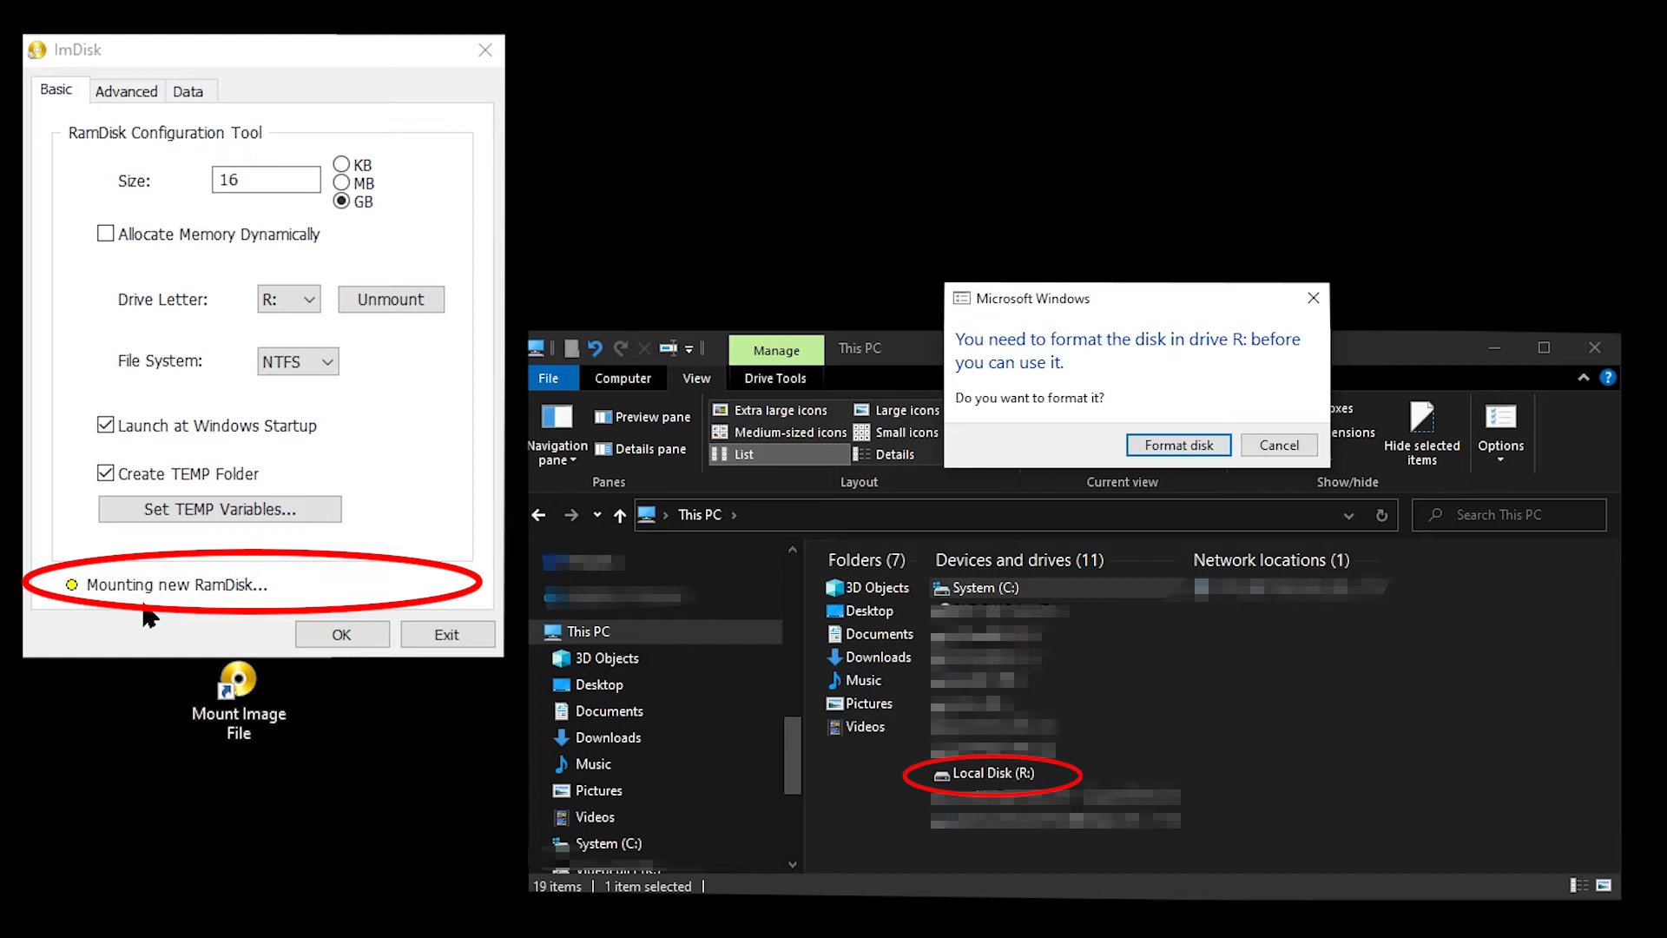
pyautogui.moveTo(247, 652)
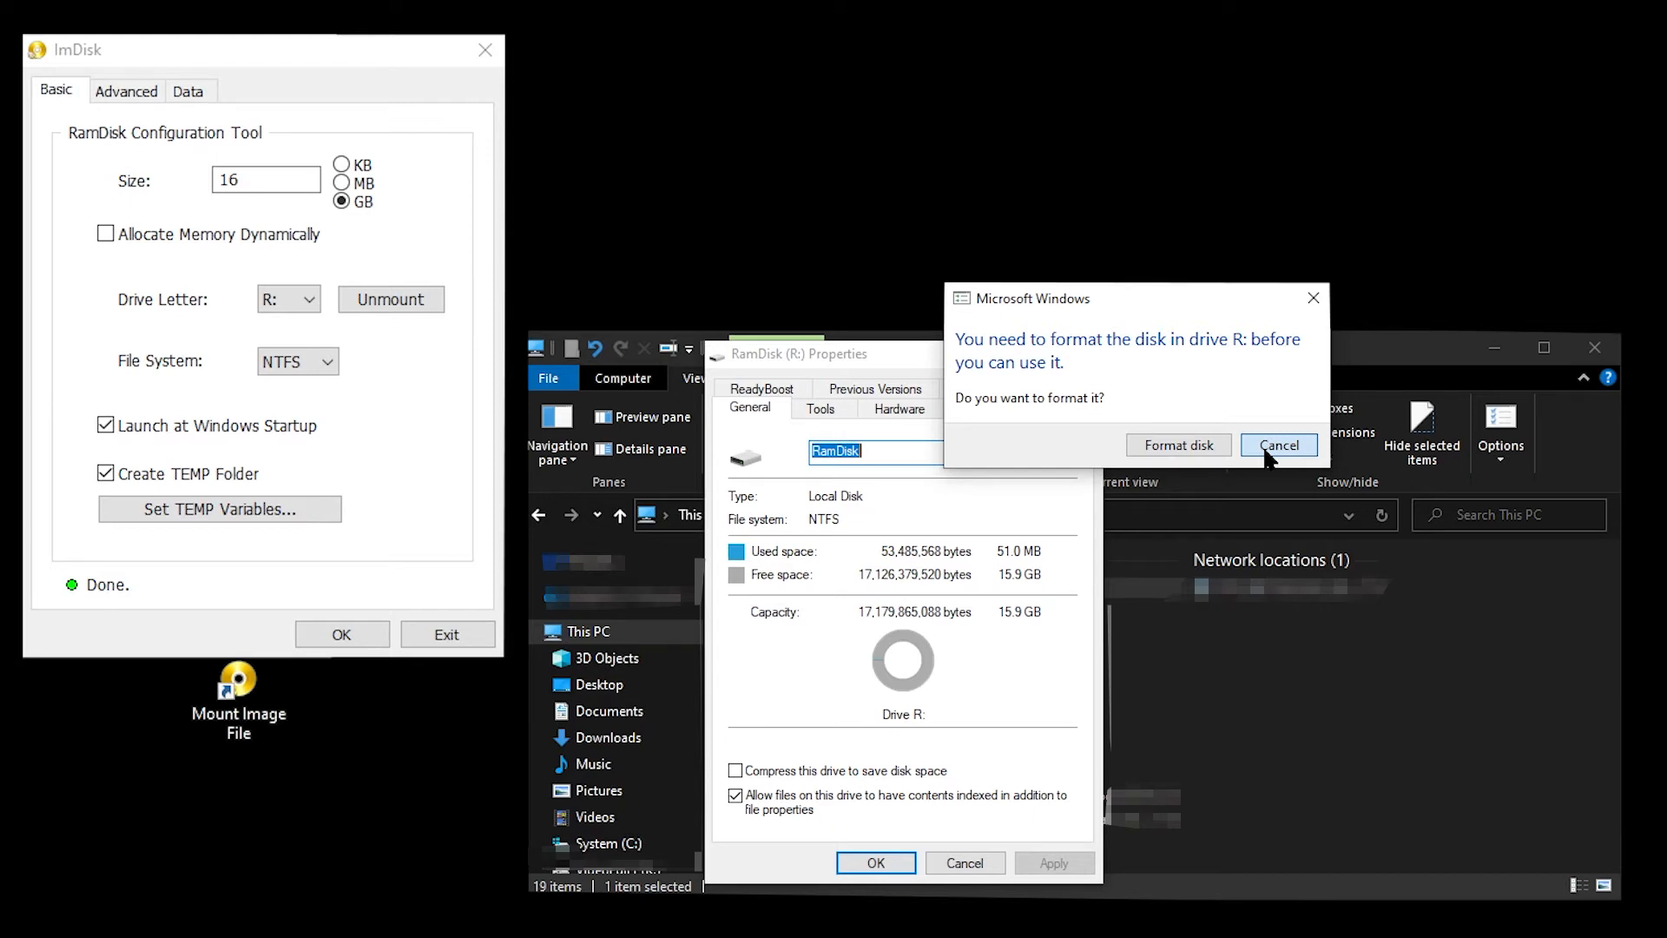
pyautogui.click(1277, 444)
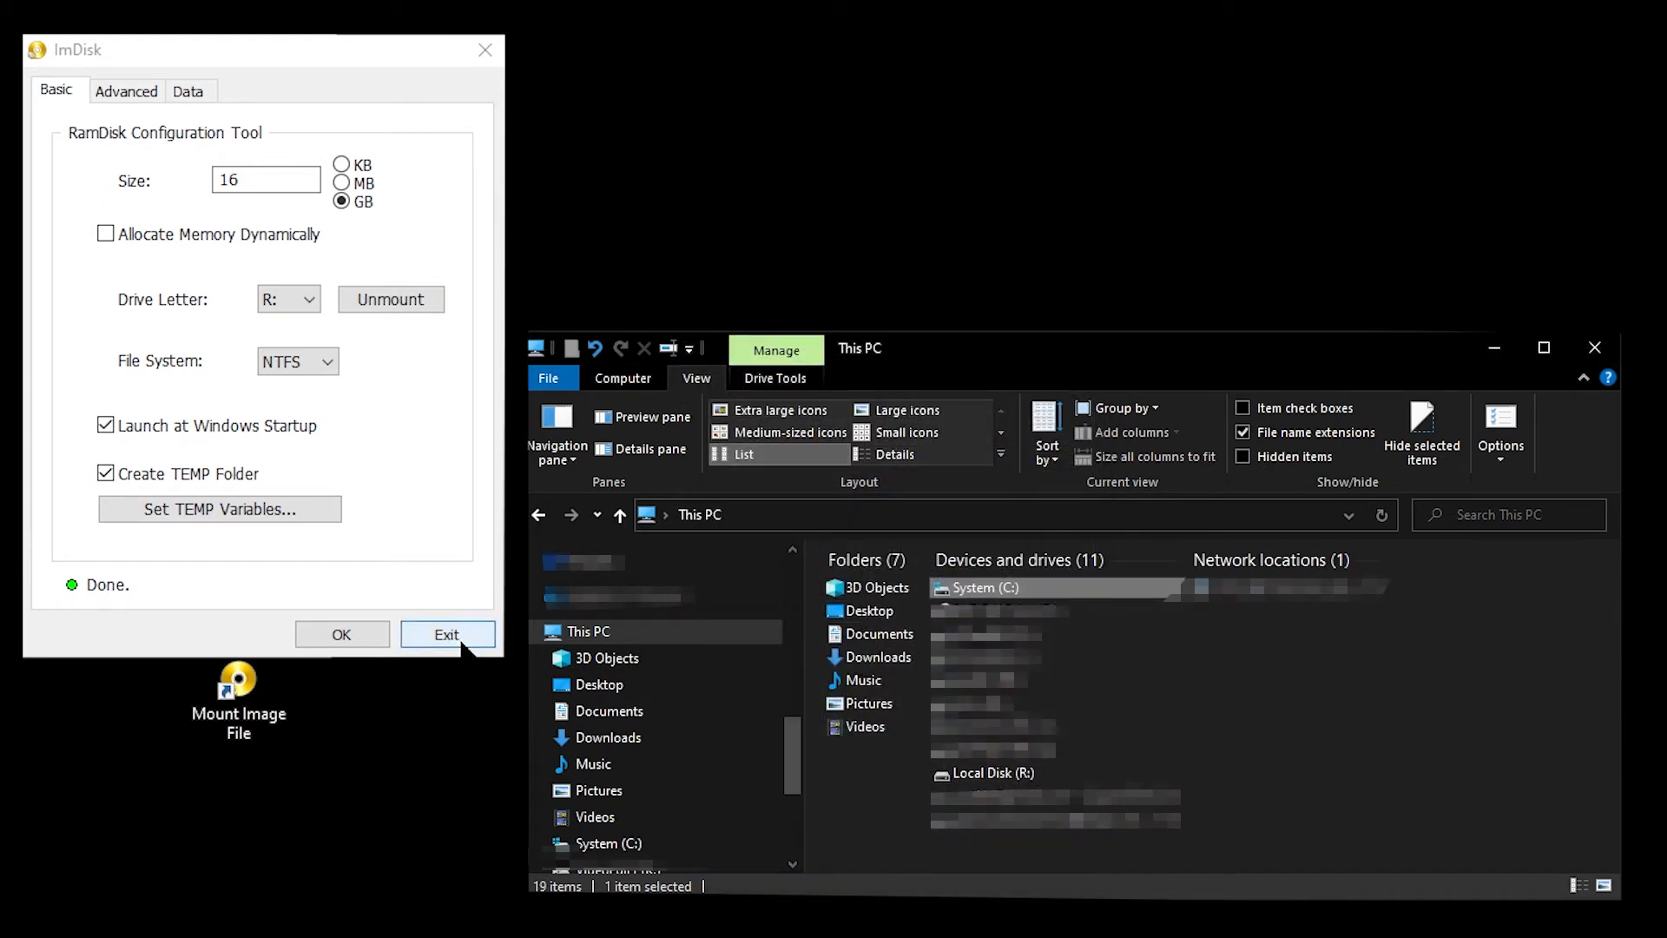
# - Exit ImDisk, refresh This PC, and open RamDisk (R:) showing its Temp folder
pyautogui.click(447, 634)
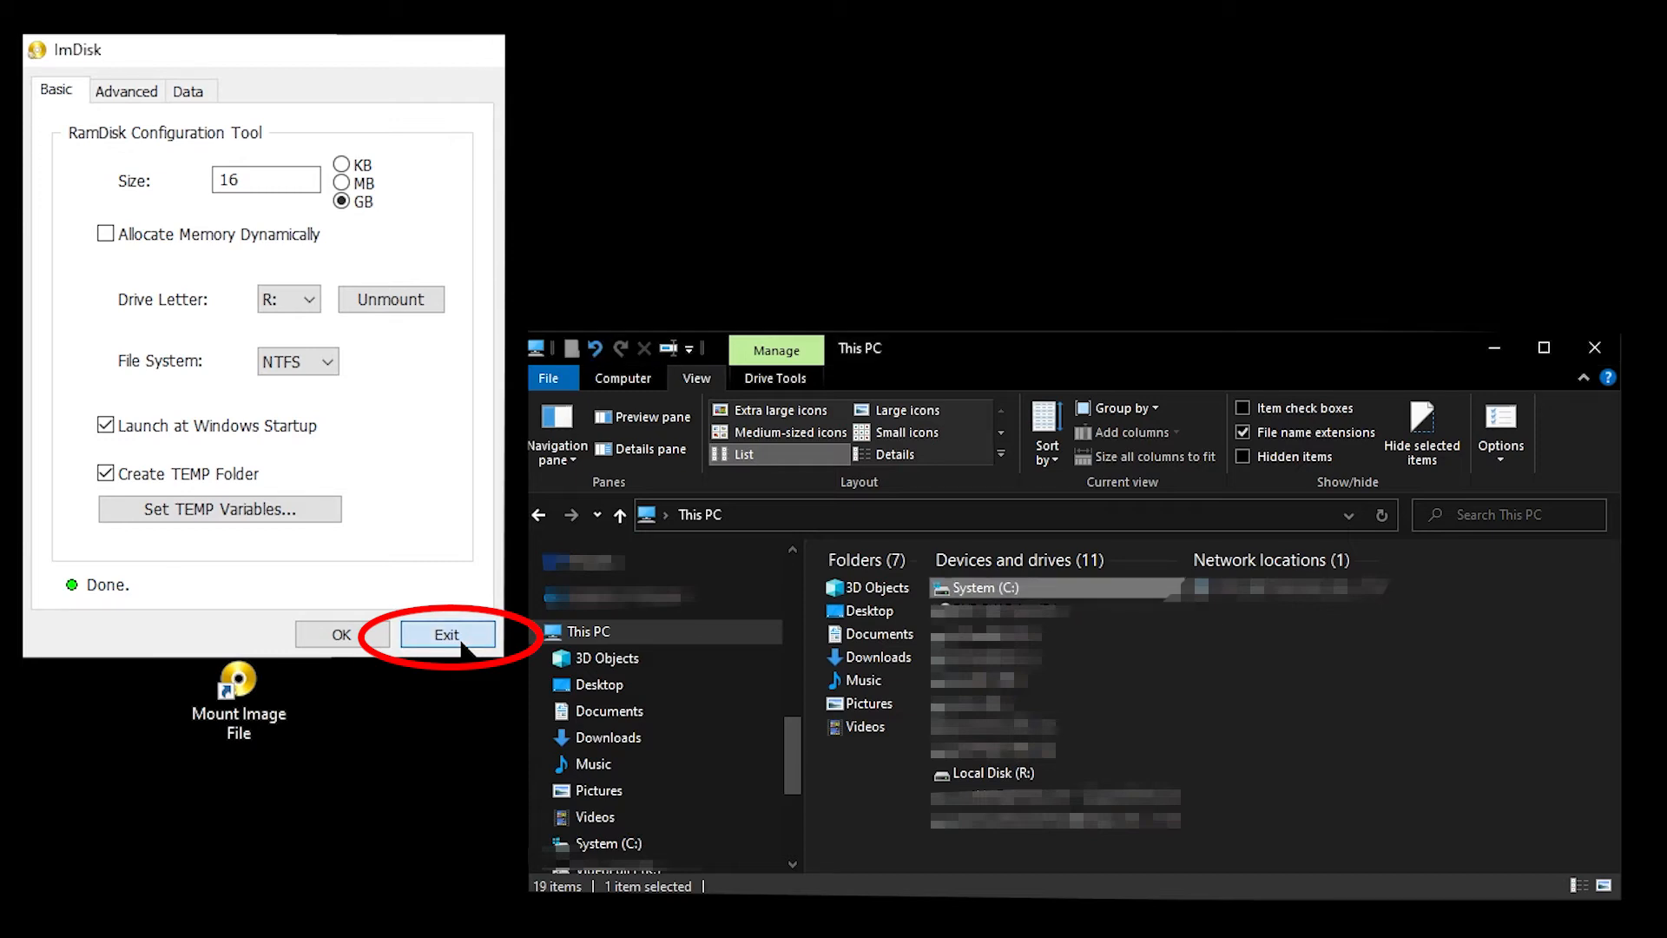
pyautogui.click(446, 634)
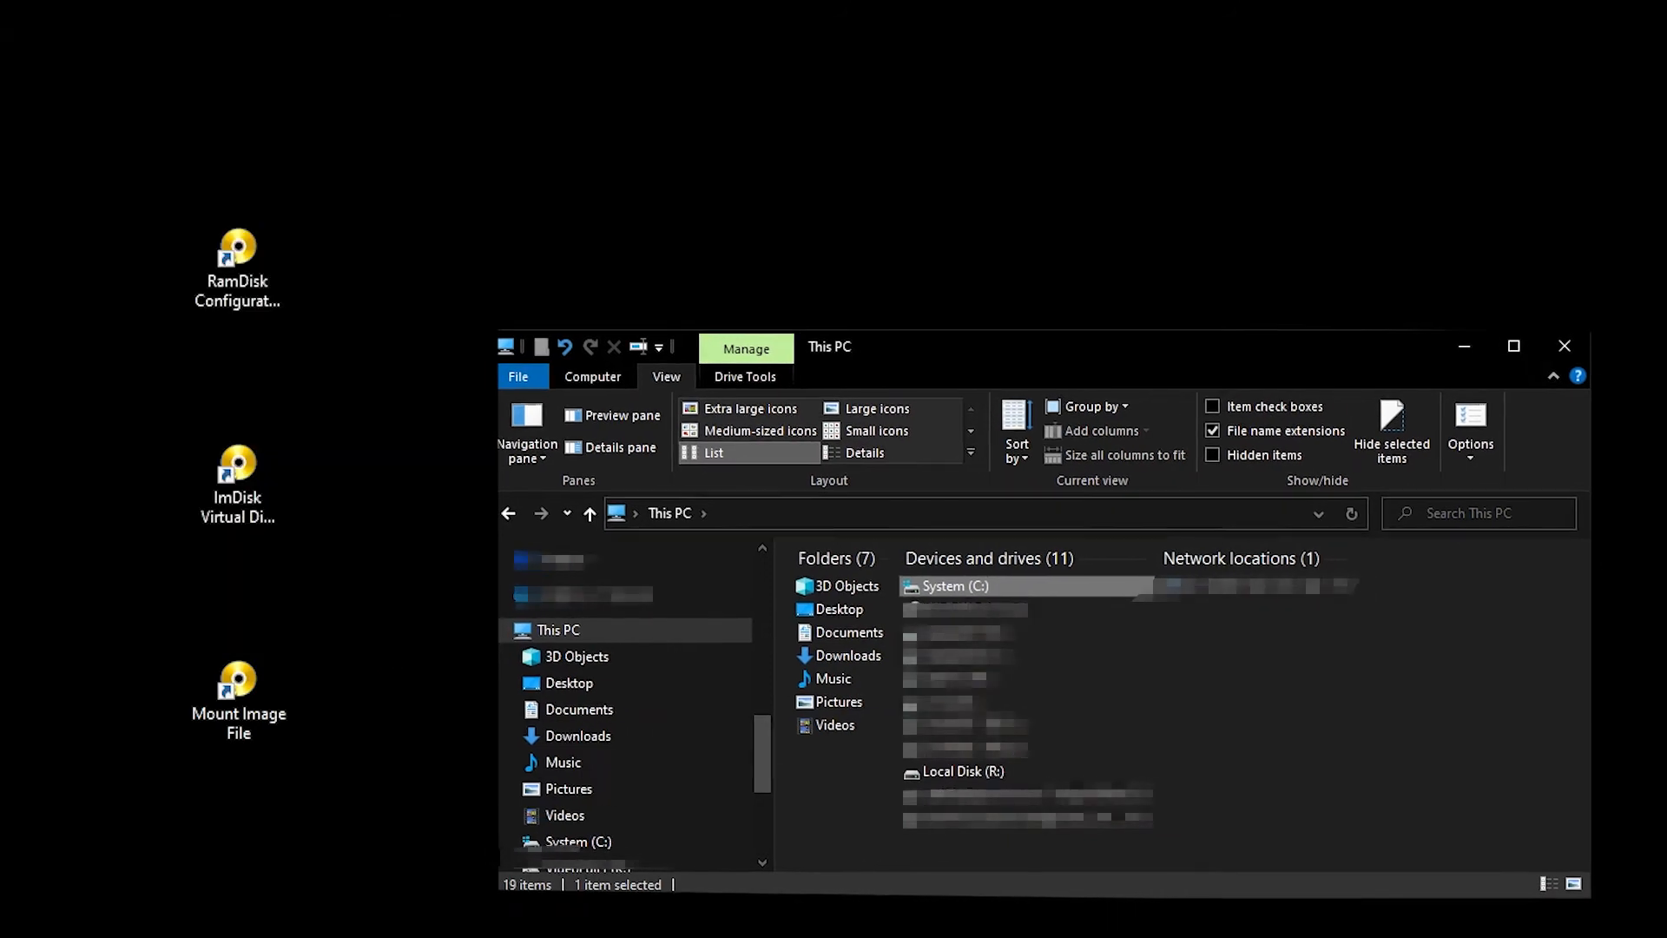
pyautogui.moveTo(830, 346); pyautogui.dragTo(693, 340)
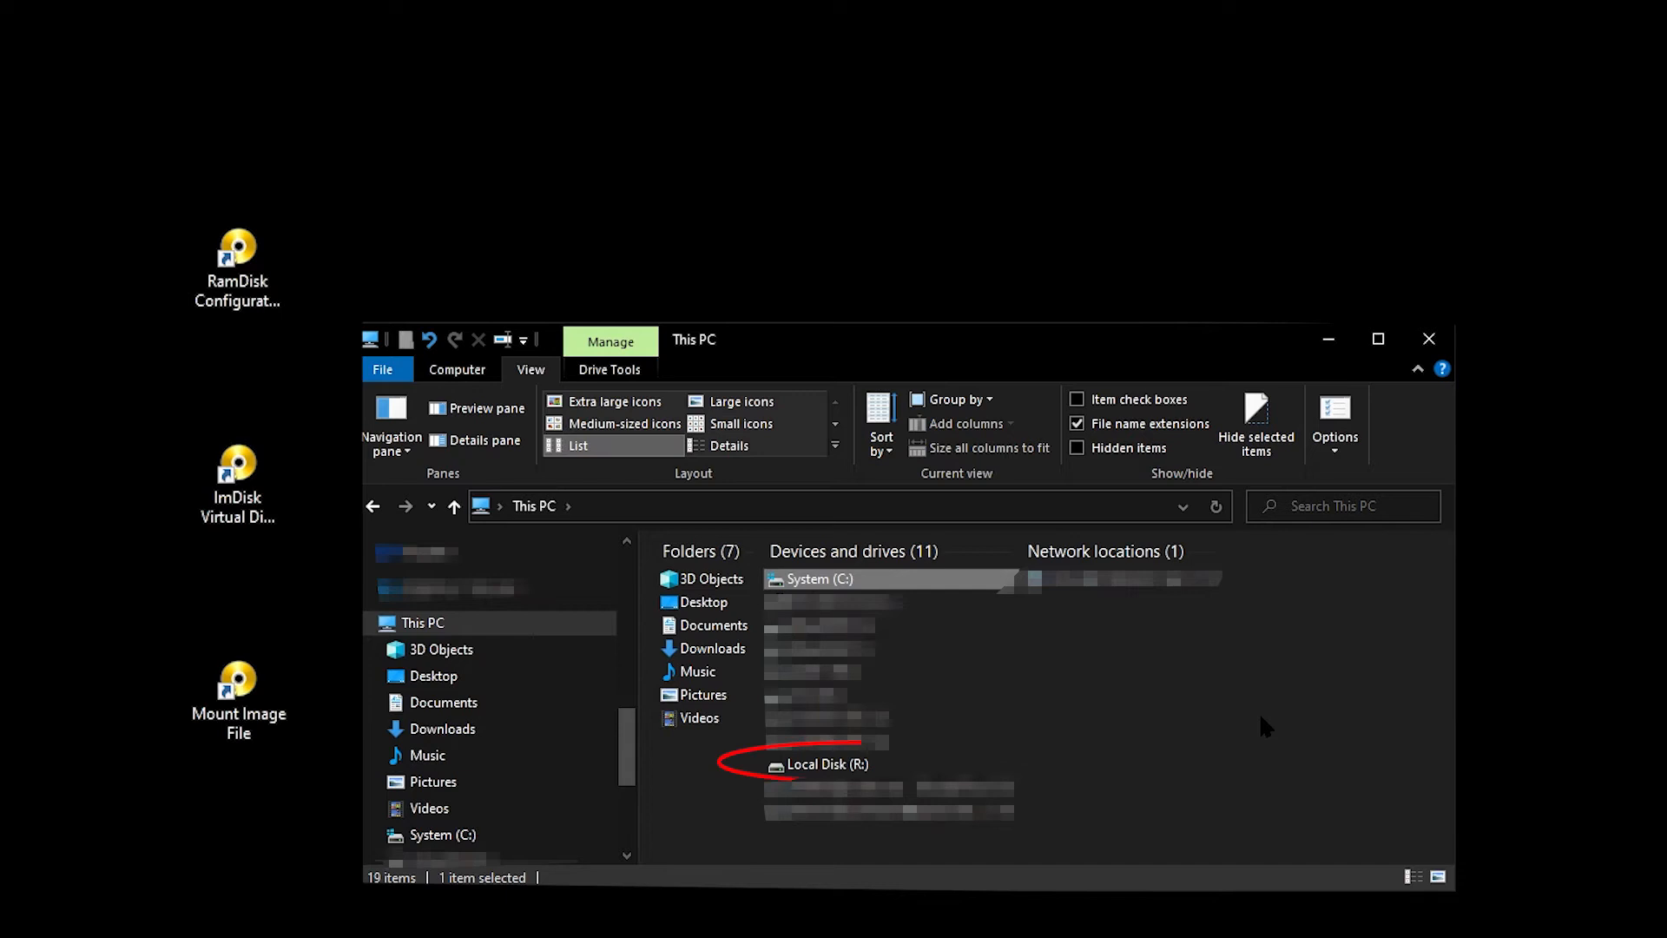
pyautogui.rightClick(1254, 729)
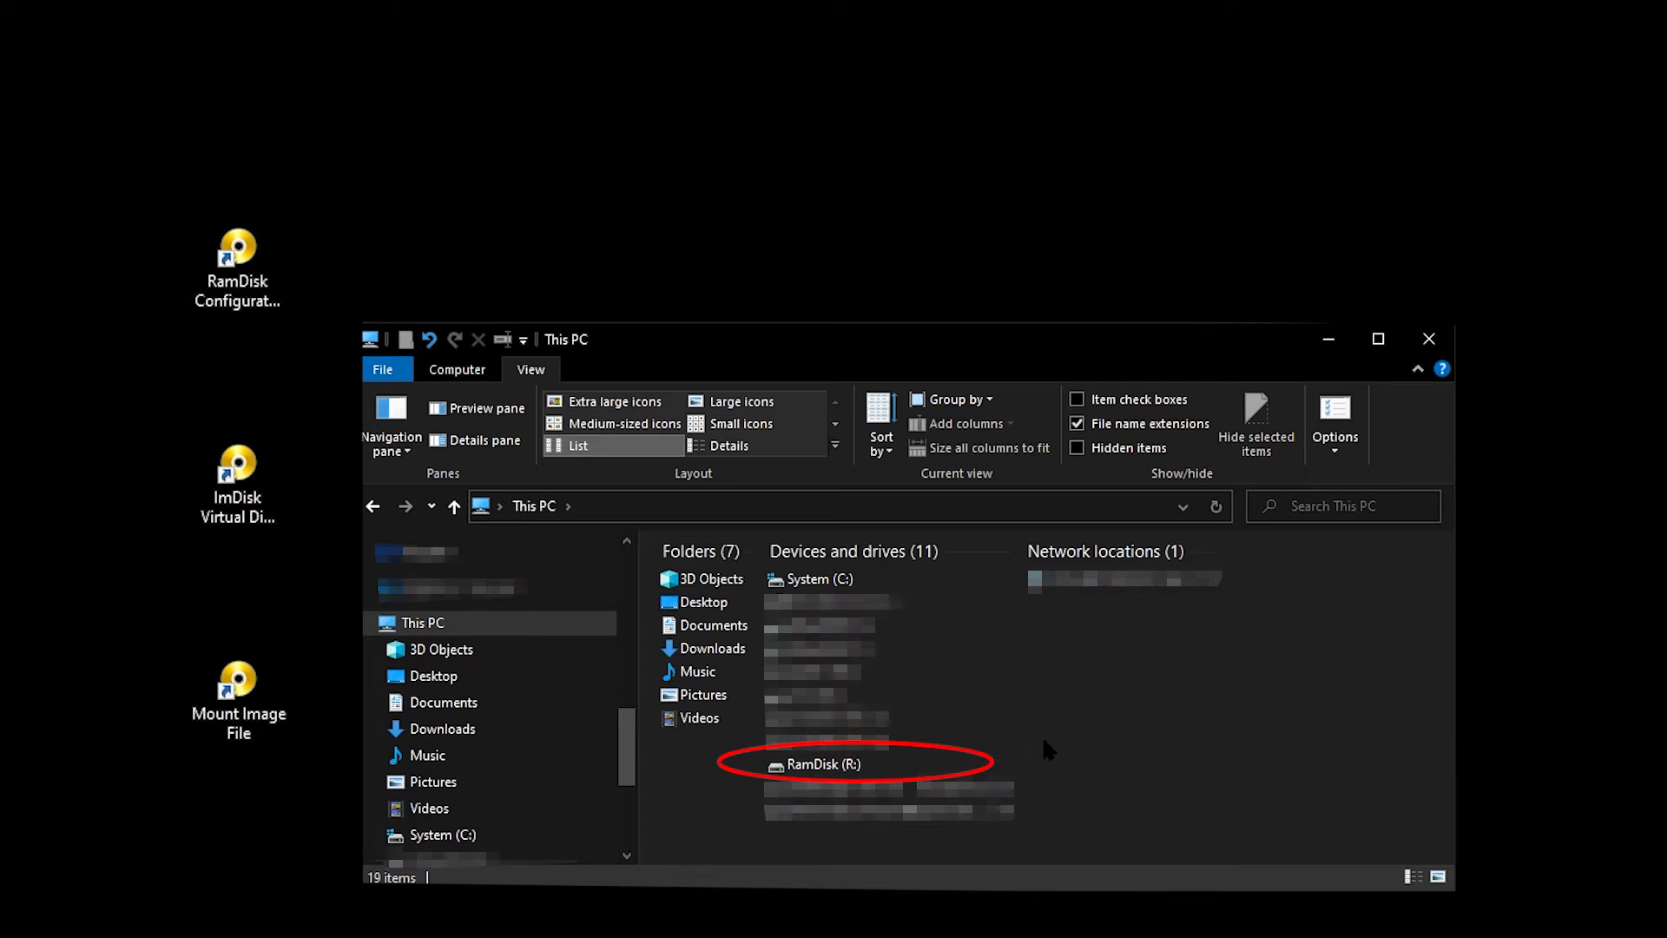
pyautogui.click(822, 763)
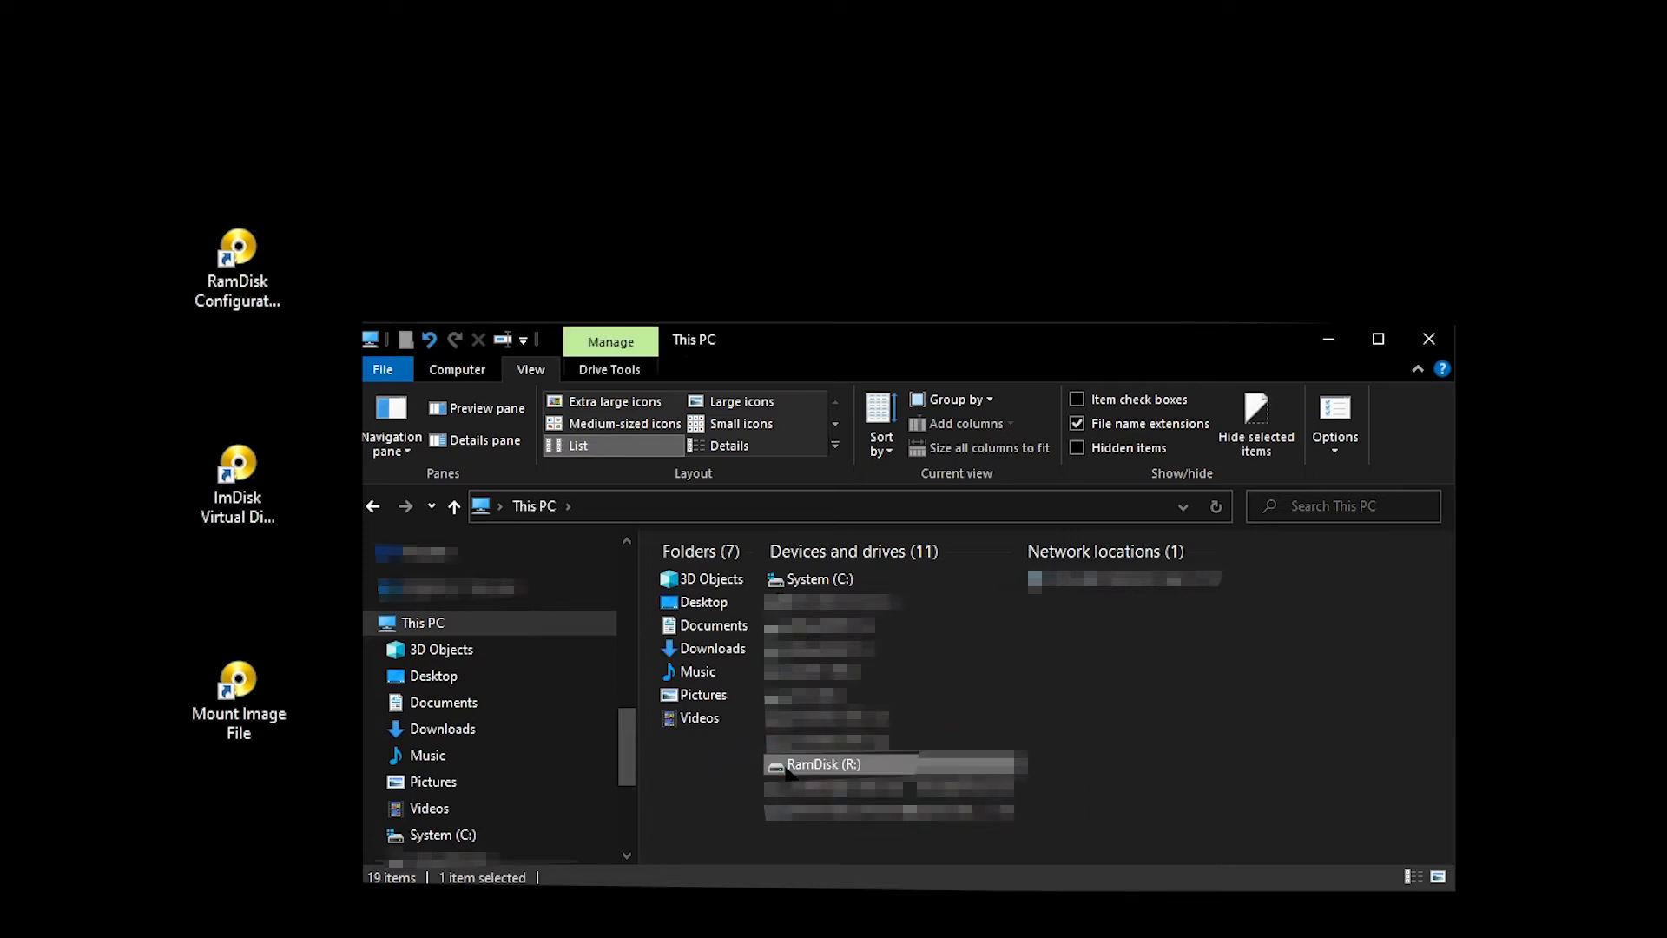
pyautogui.doubleClick(820, 763)
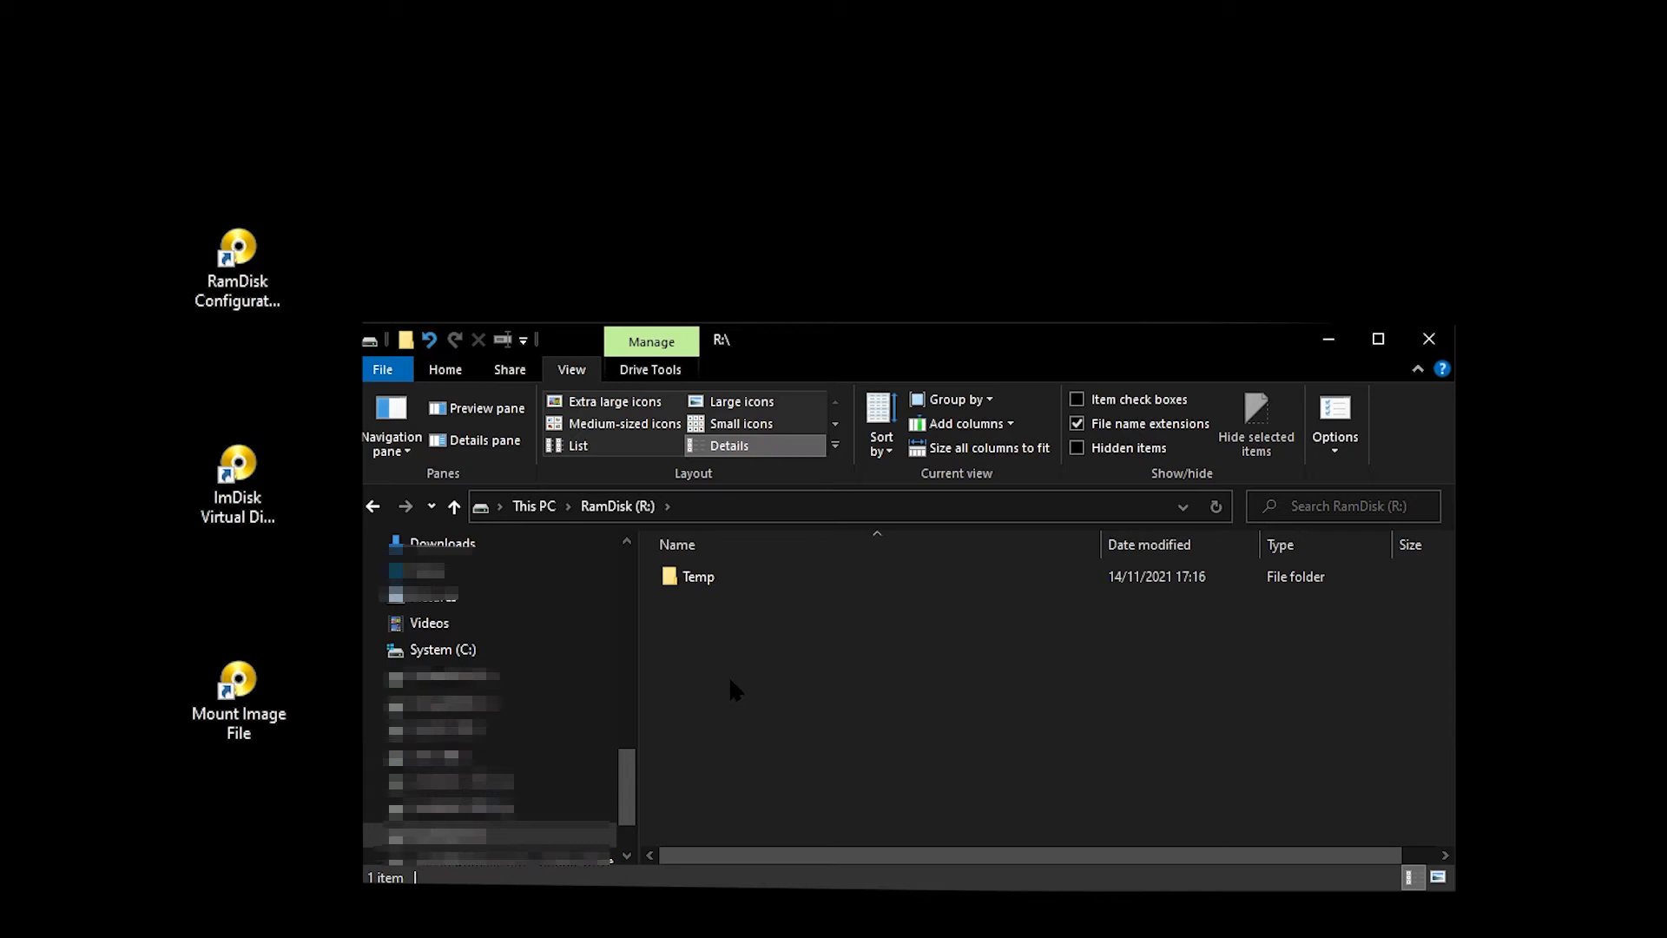
# - Create a 'Windows TEMP' folder on R: and begin adding another new item
pyautogui.rightClick(729, 691)
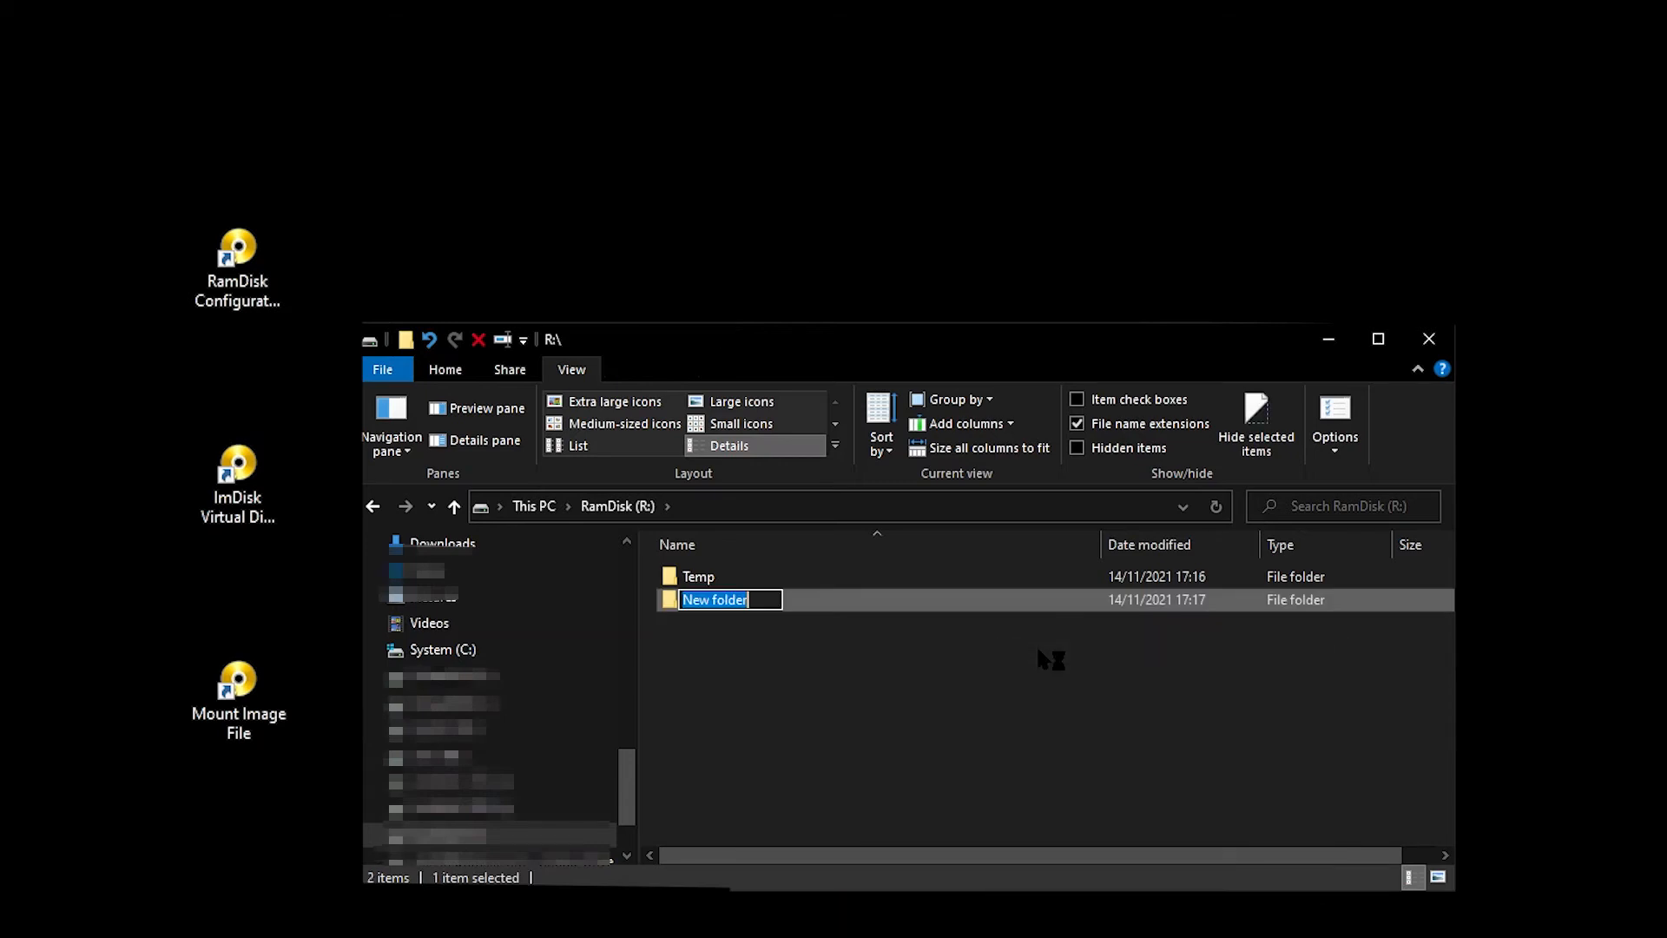
pyautogui.write('Windows TEMP')
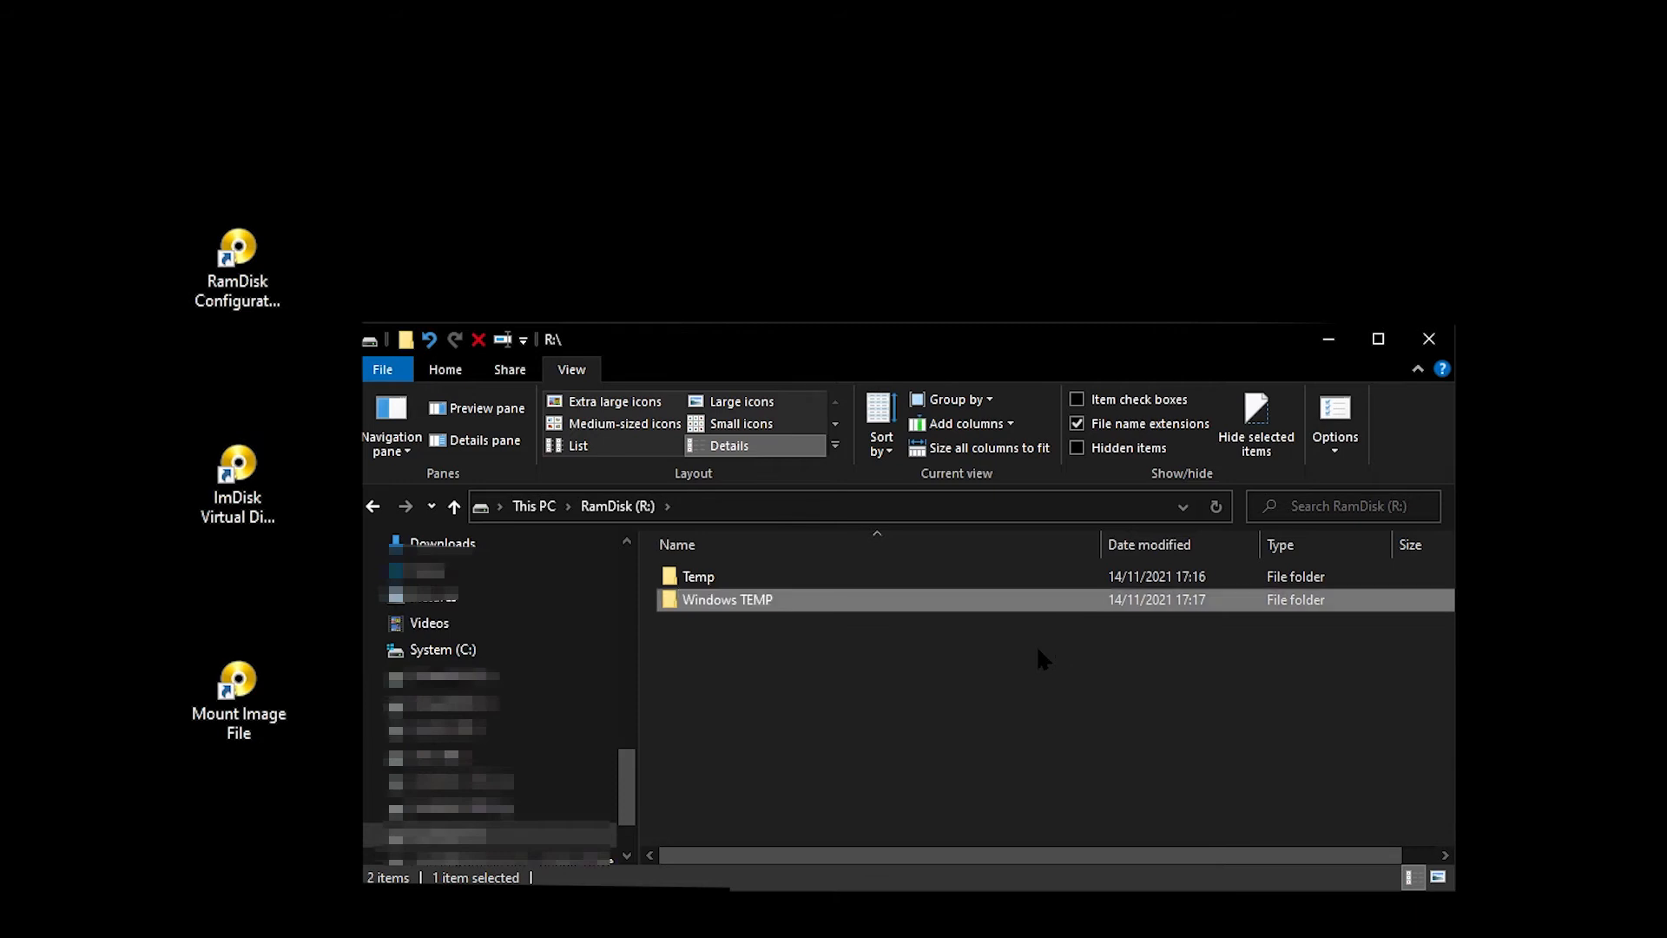
pyautogui.rightClick(1042, 659)
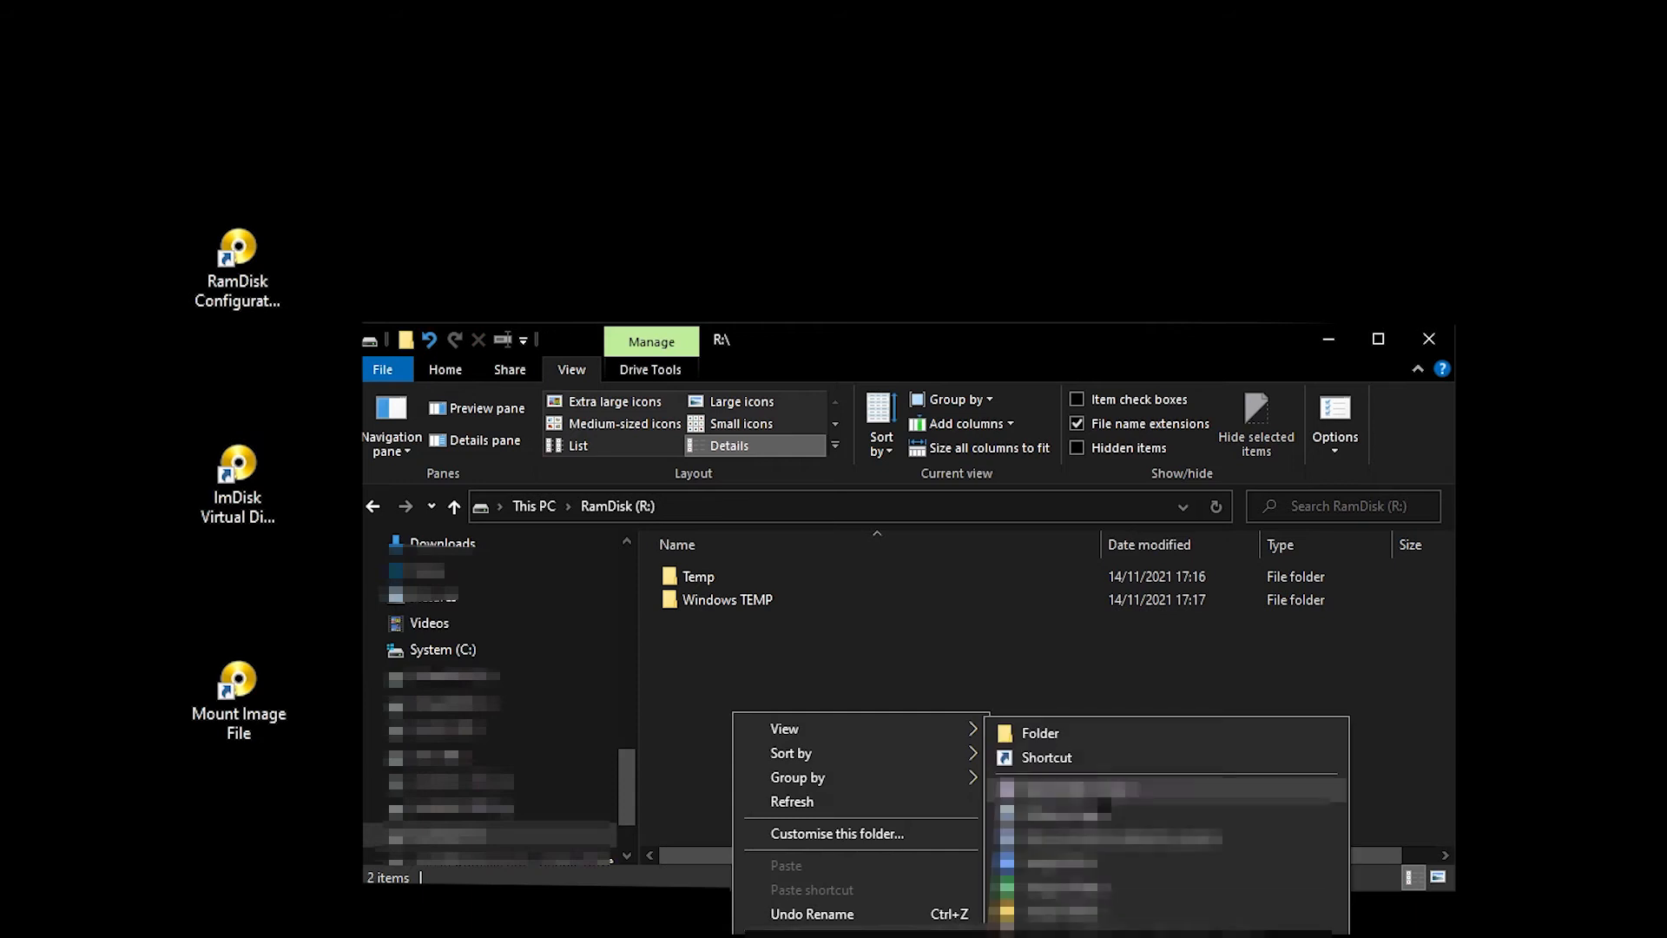
pyautogui.click(1038, 732)
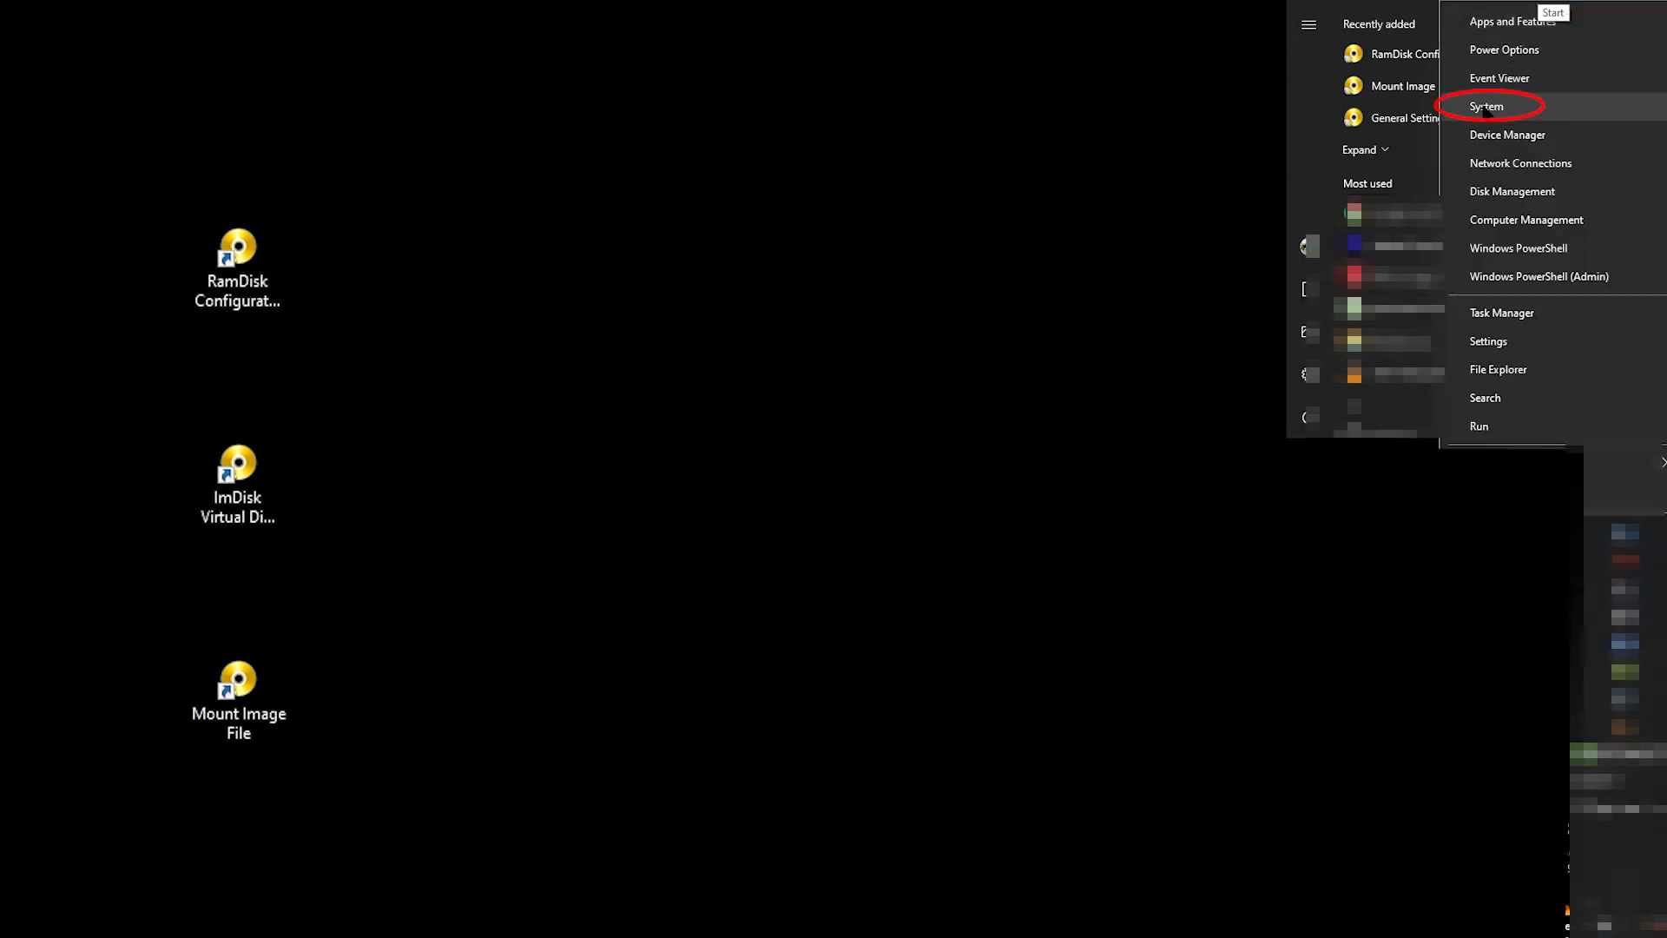
# - Reach the Environment Variables list via System's advanced system properties
pyautogui.click(1487, 105)
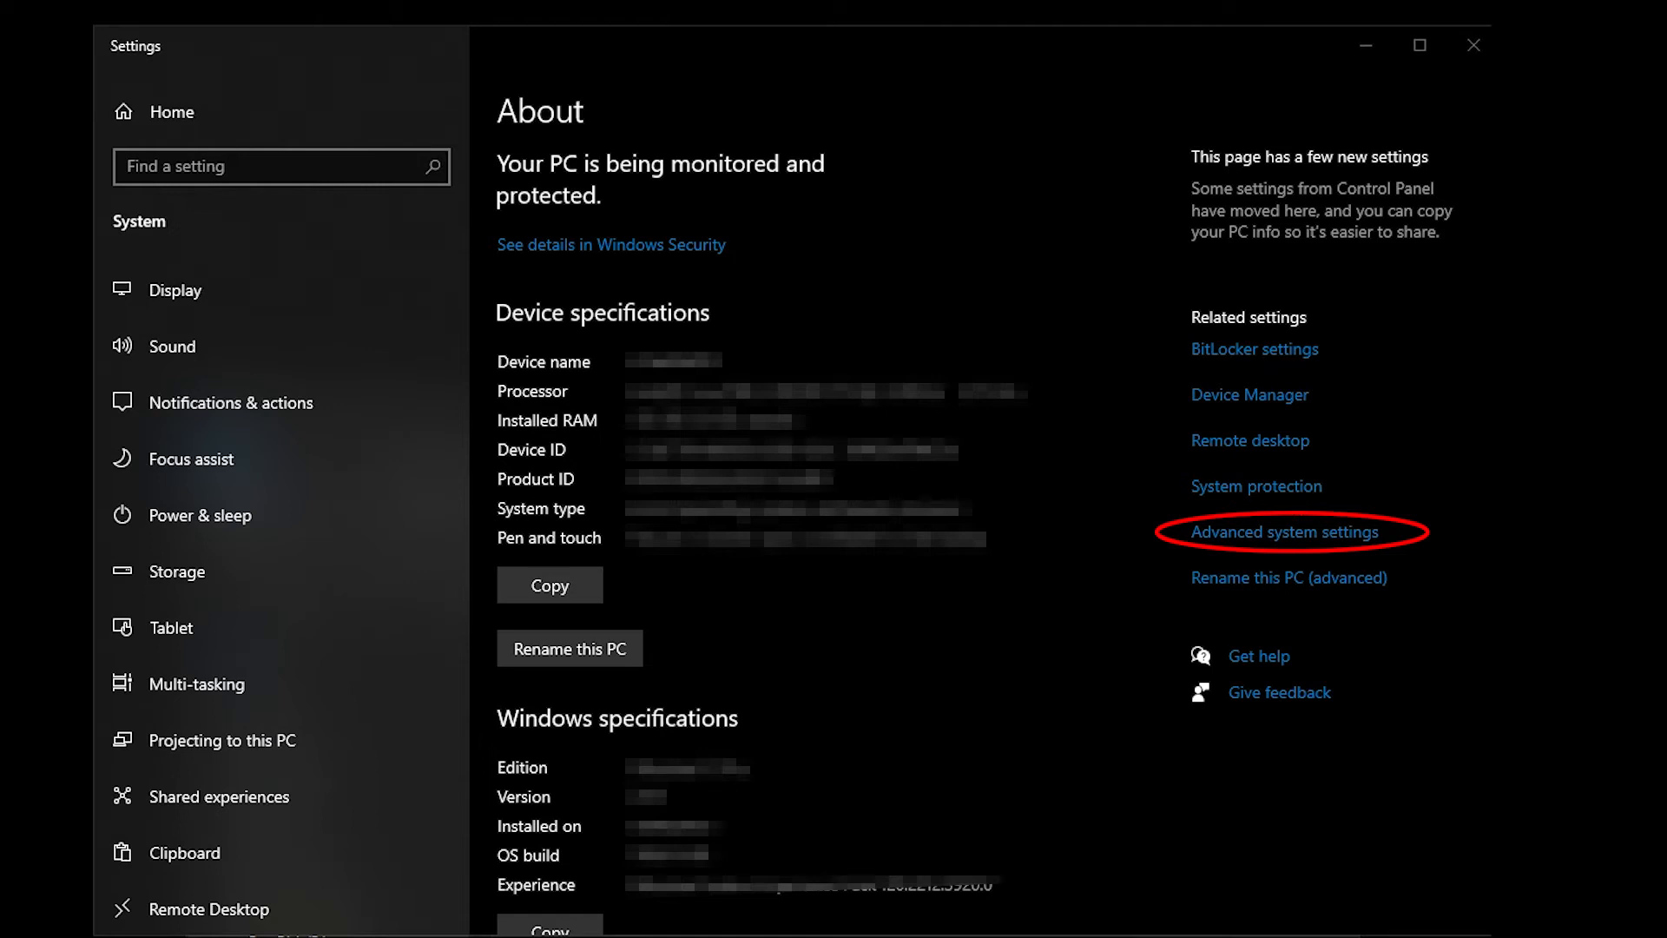
pyautogui.click(1283, 532)
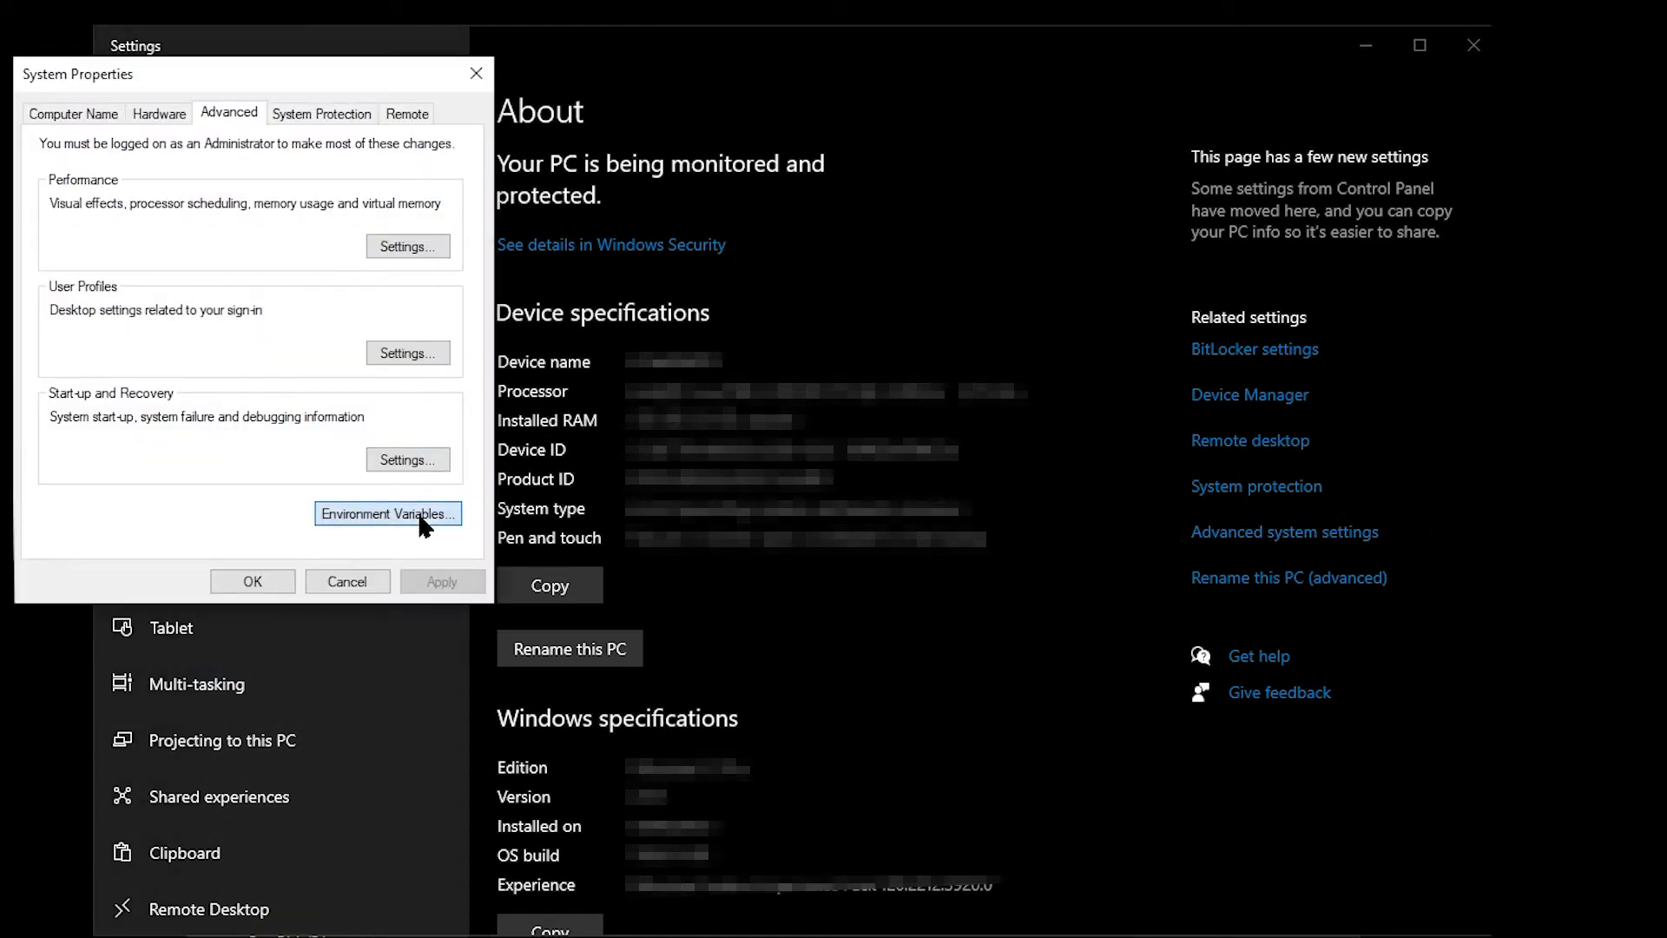
pyautogui.click(387, 513)
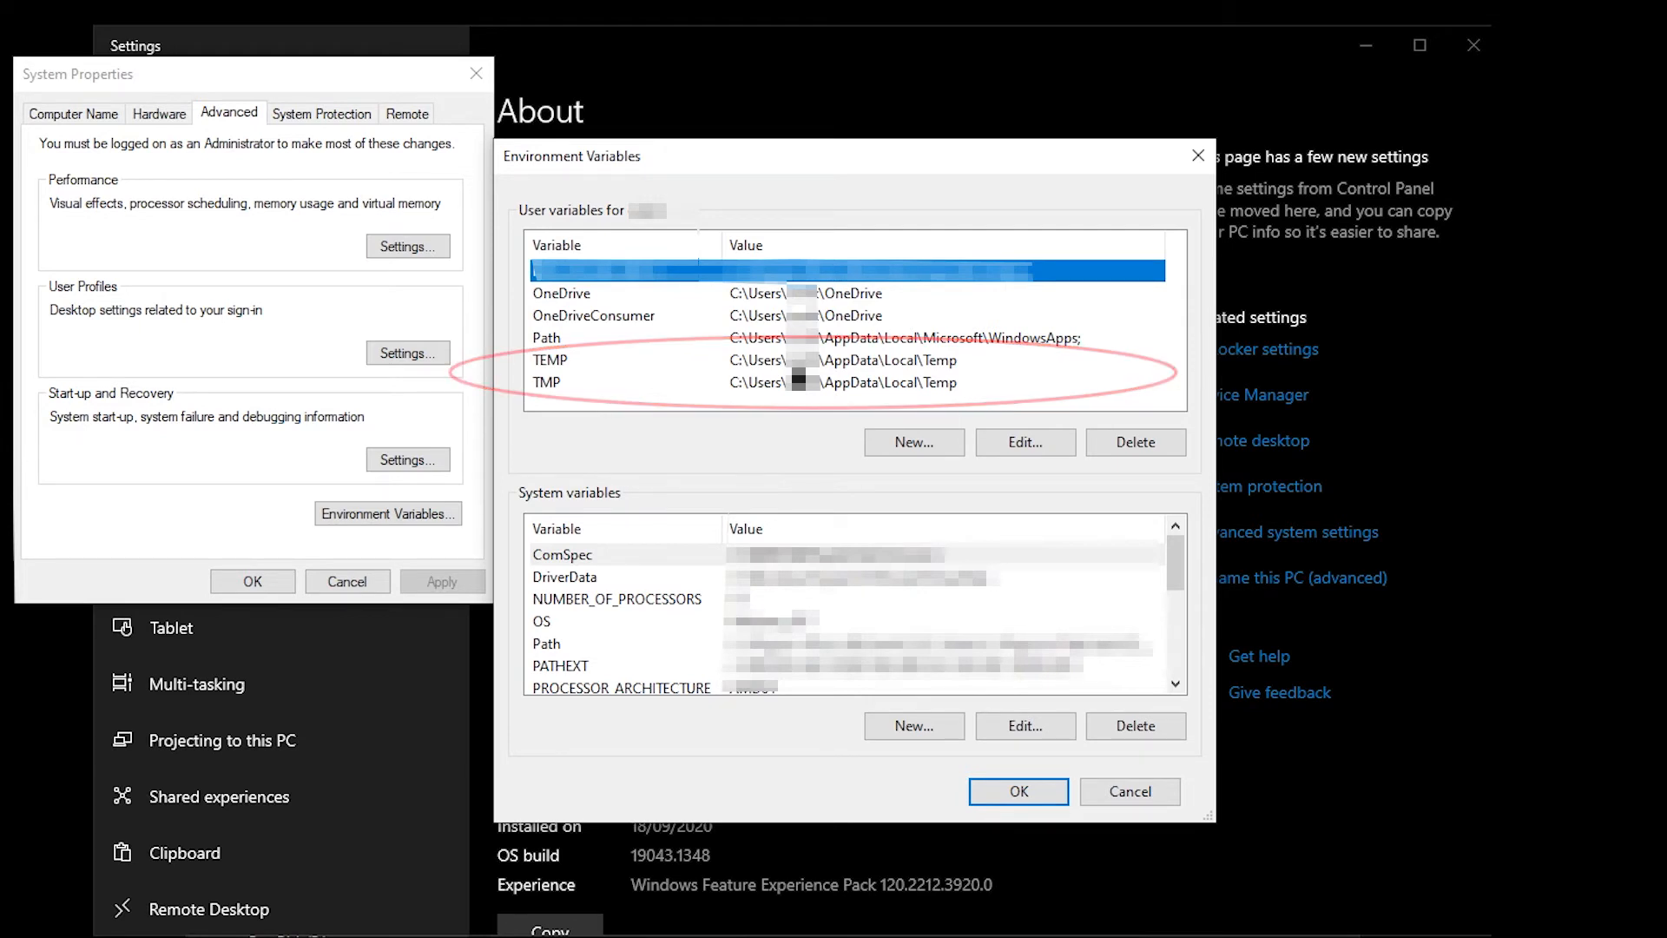
# - Point both the TEMP and TMP user variables to R:\Windows TEMP
pyautogui.click(1022, 441)
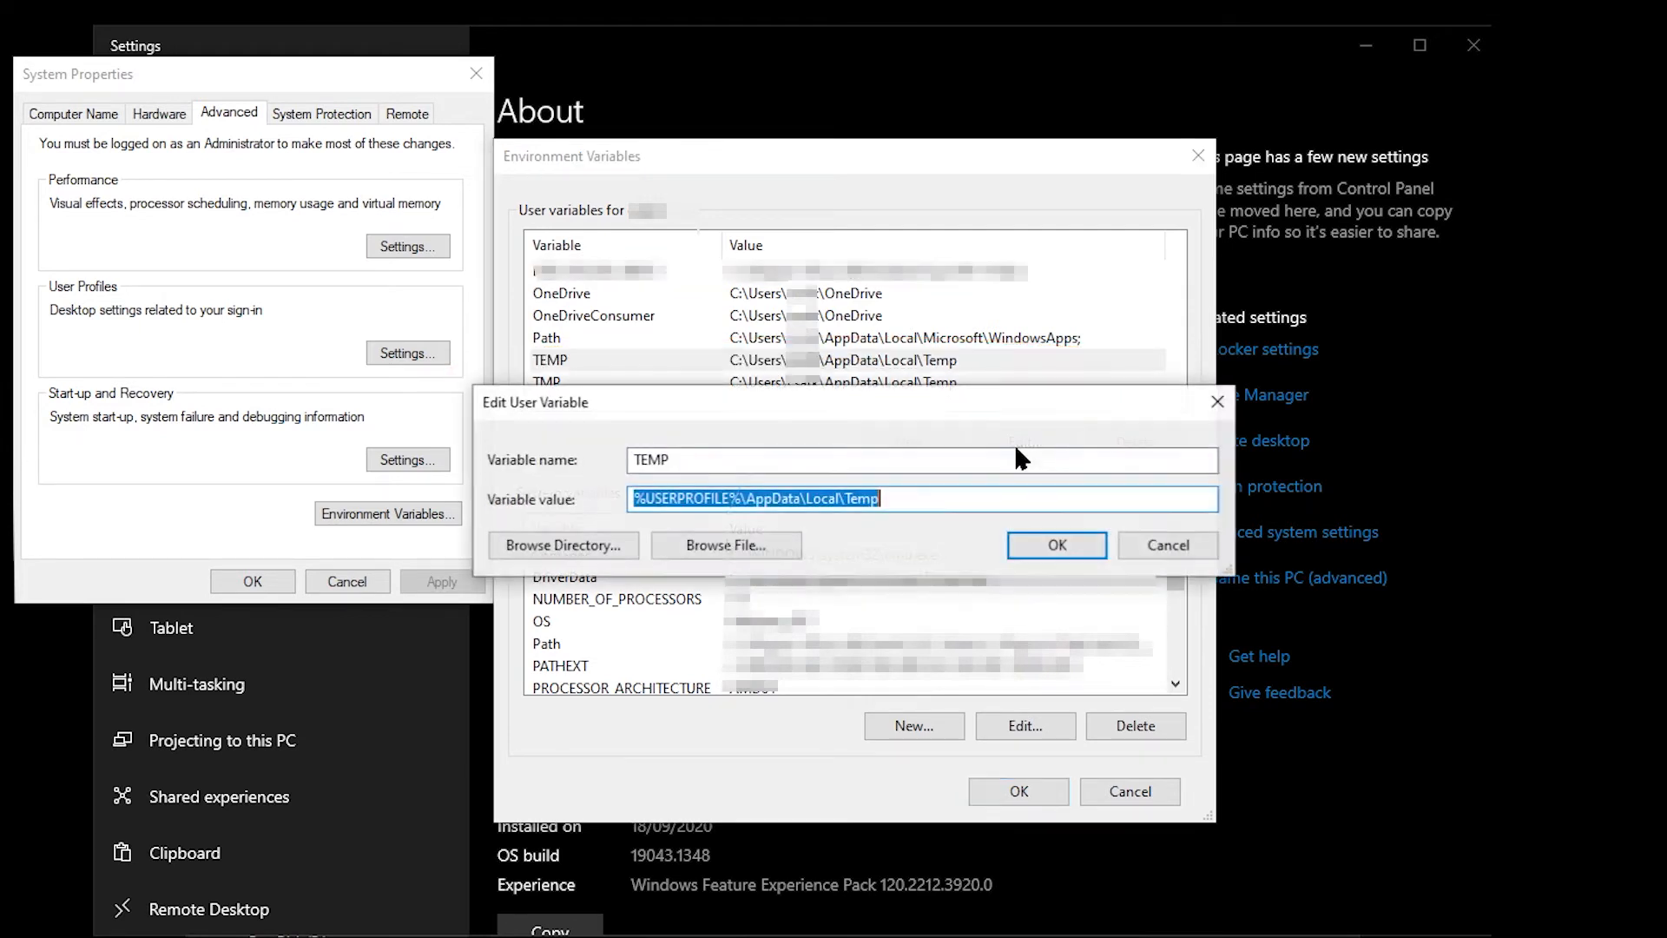
pyautogui.click(562, 545)
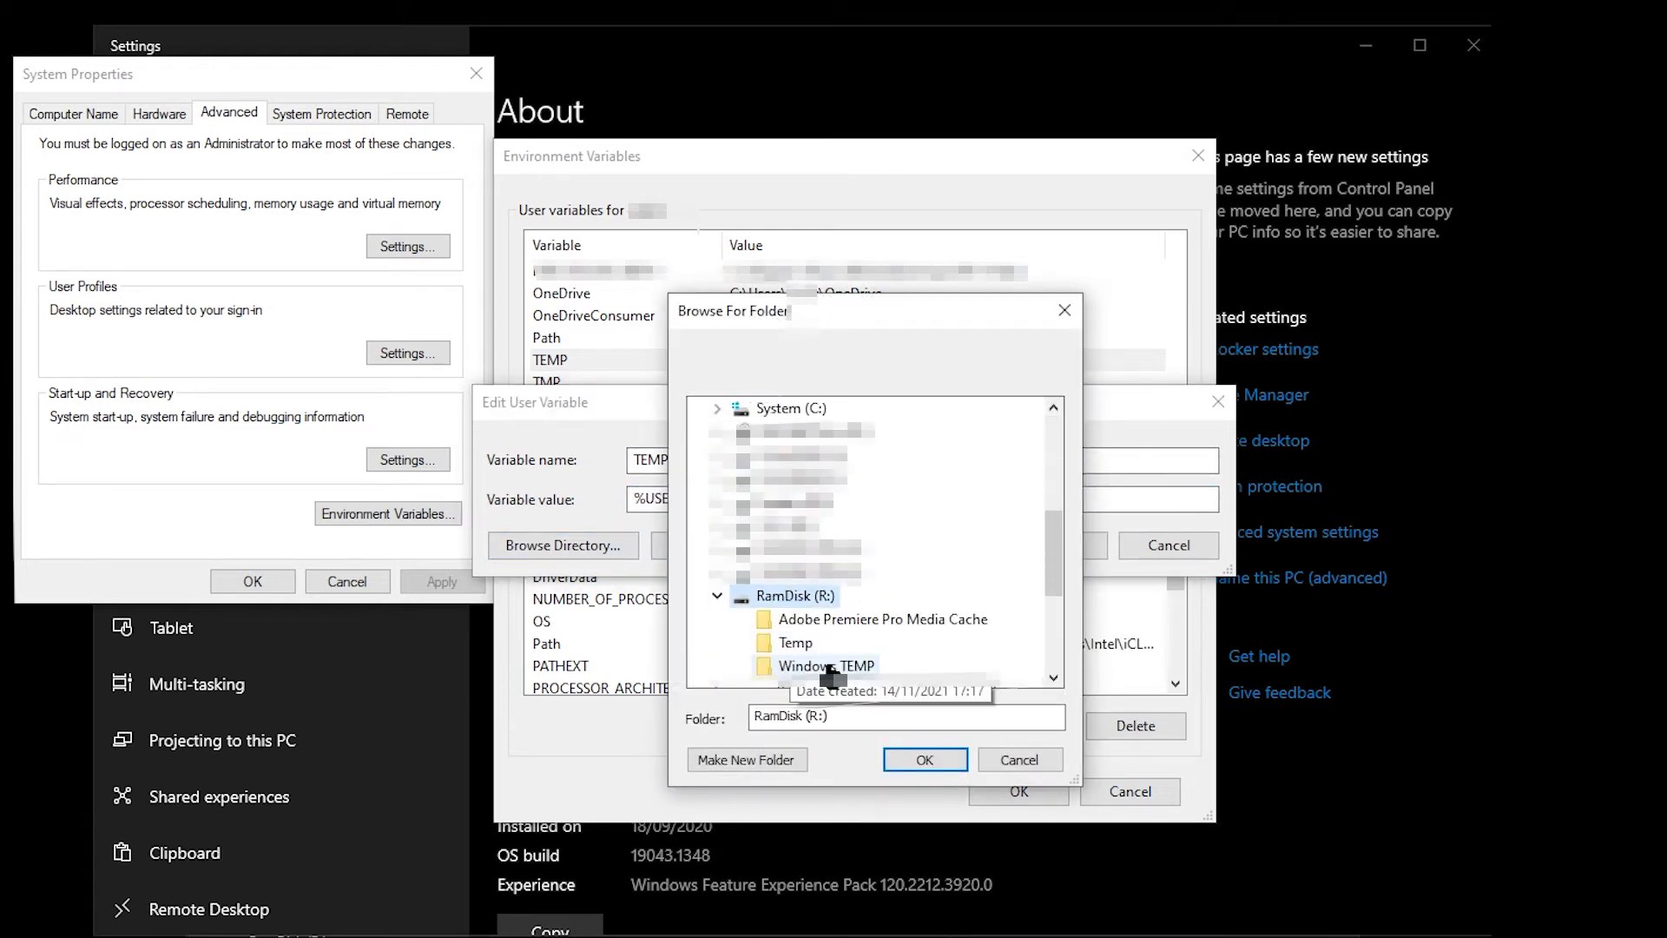
pyautogui.click(923, 759)
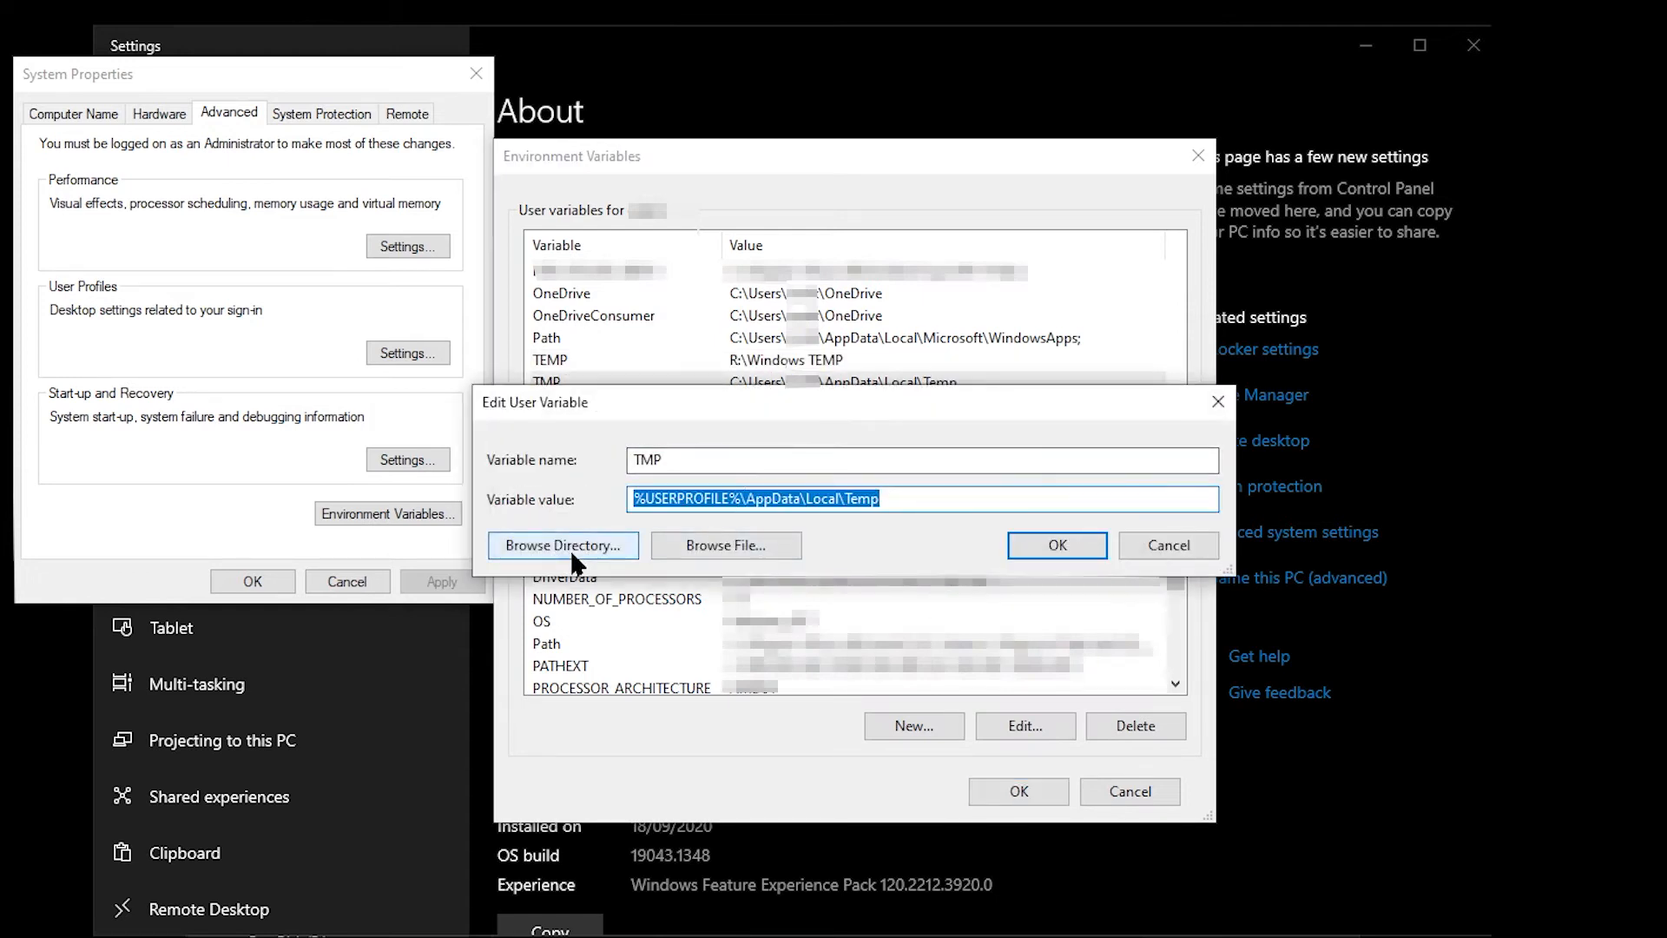
pyautogui.click(561, 544)
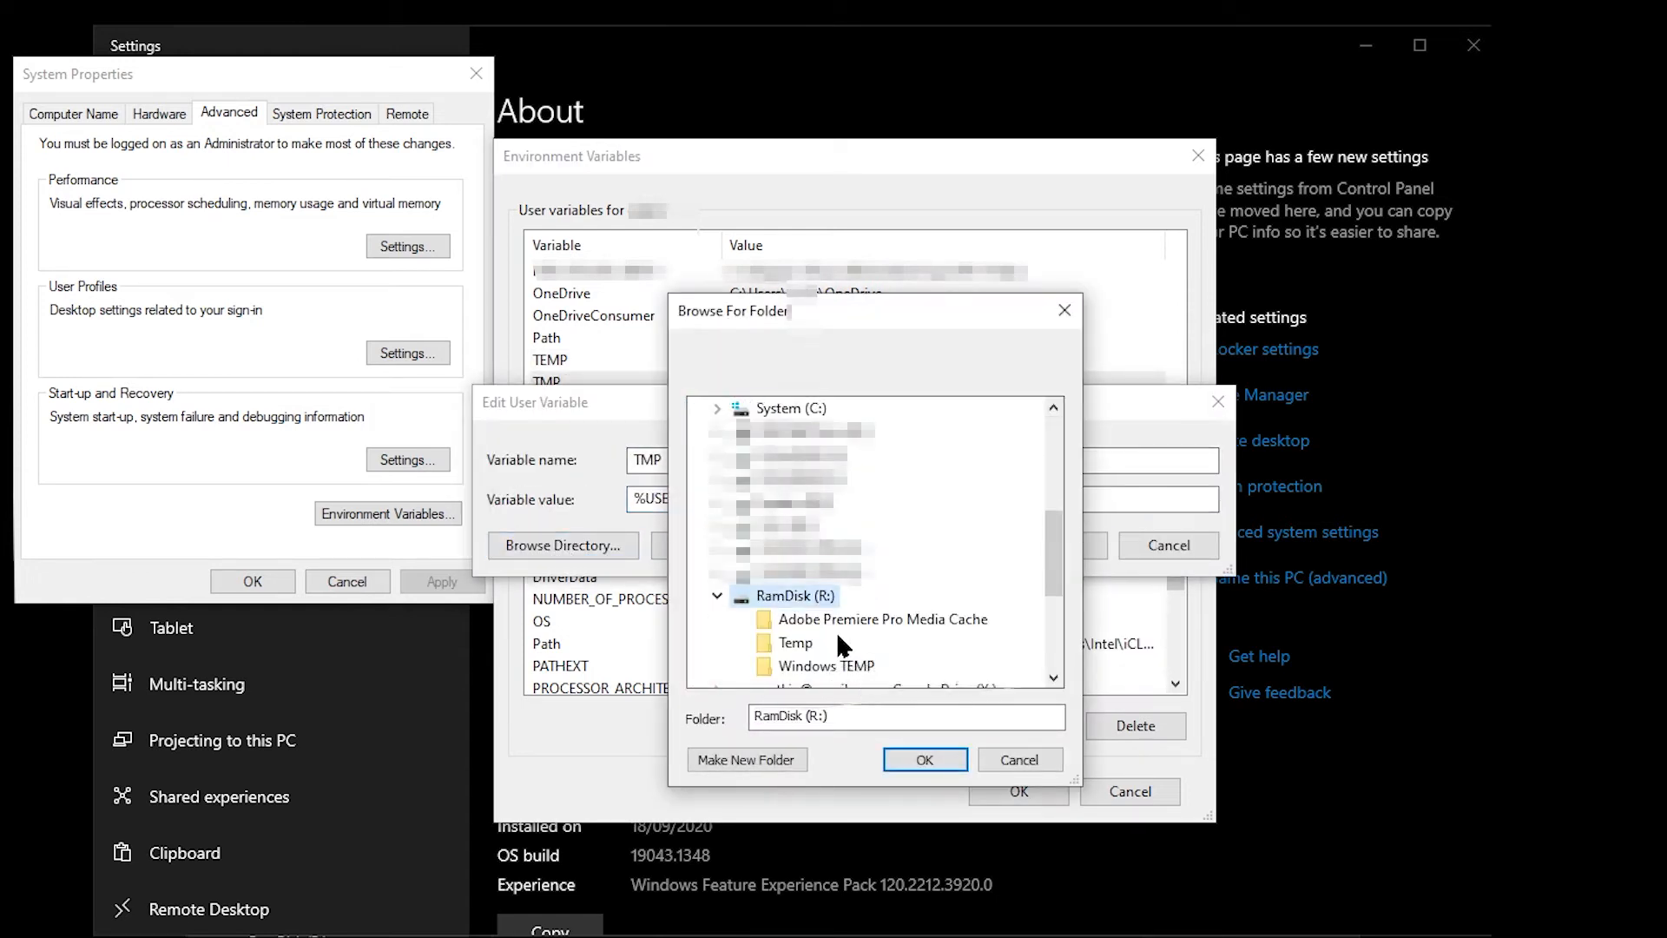
pyautogui.click(923, 759)
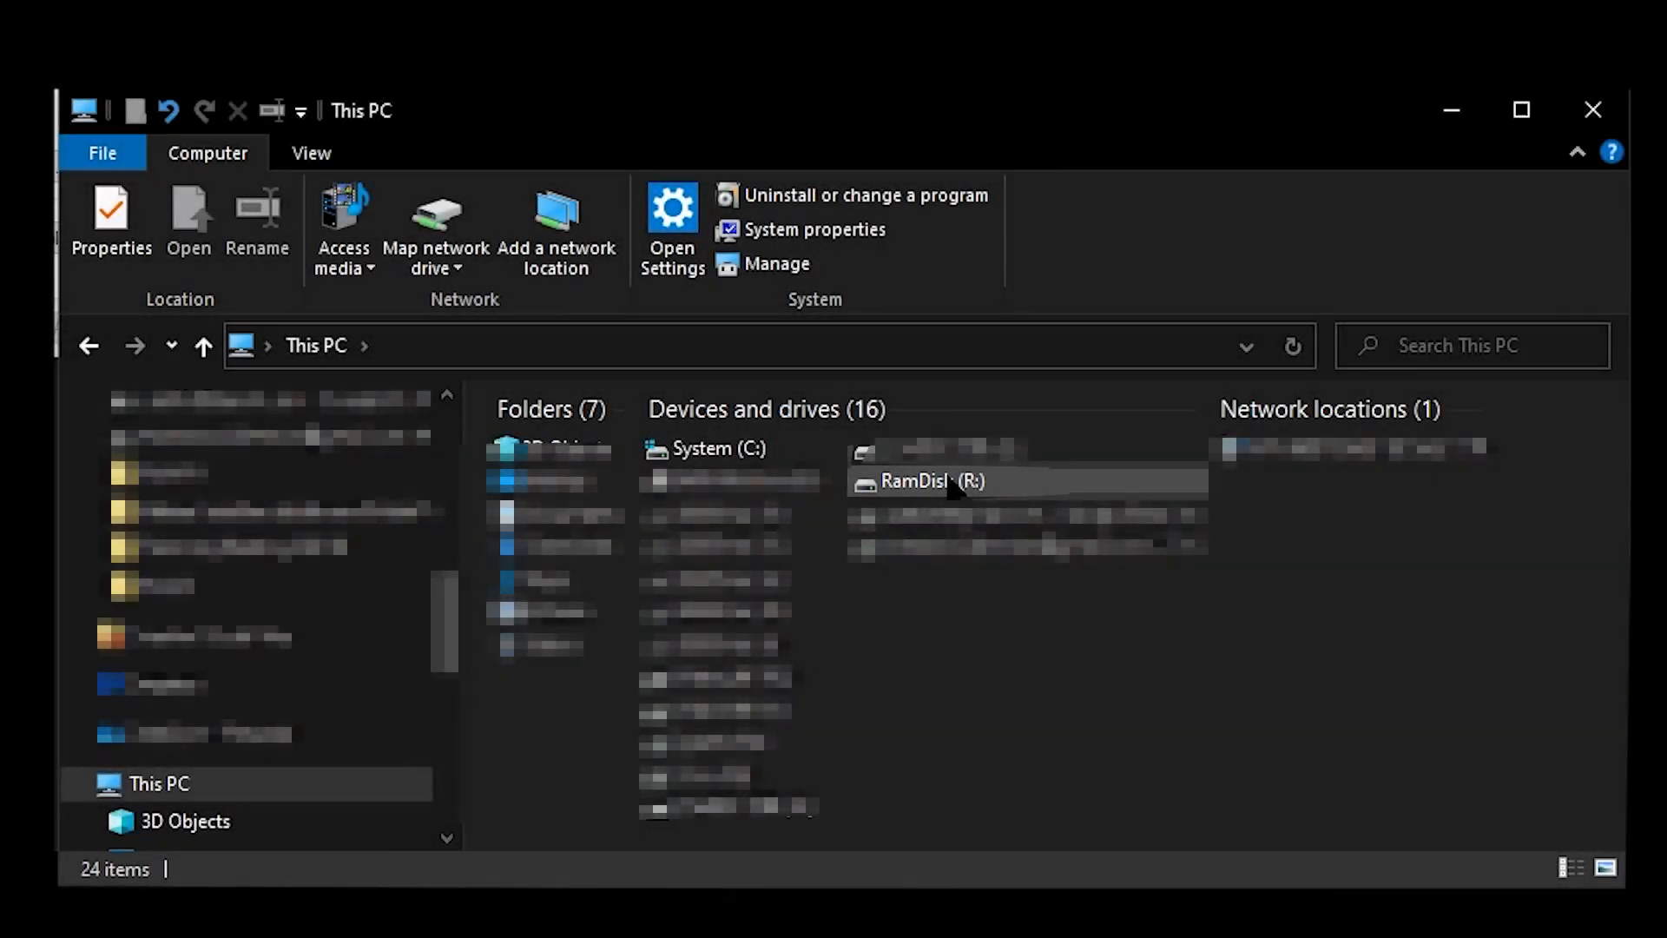
# - Open R:\Windows TEMP, showing 25 temp items, and bring up Premiere Pro 2021
pyautogui.doubleClick(932, 480)
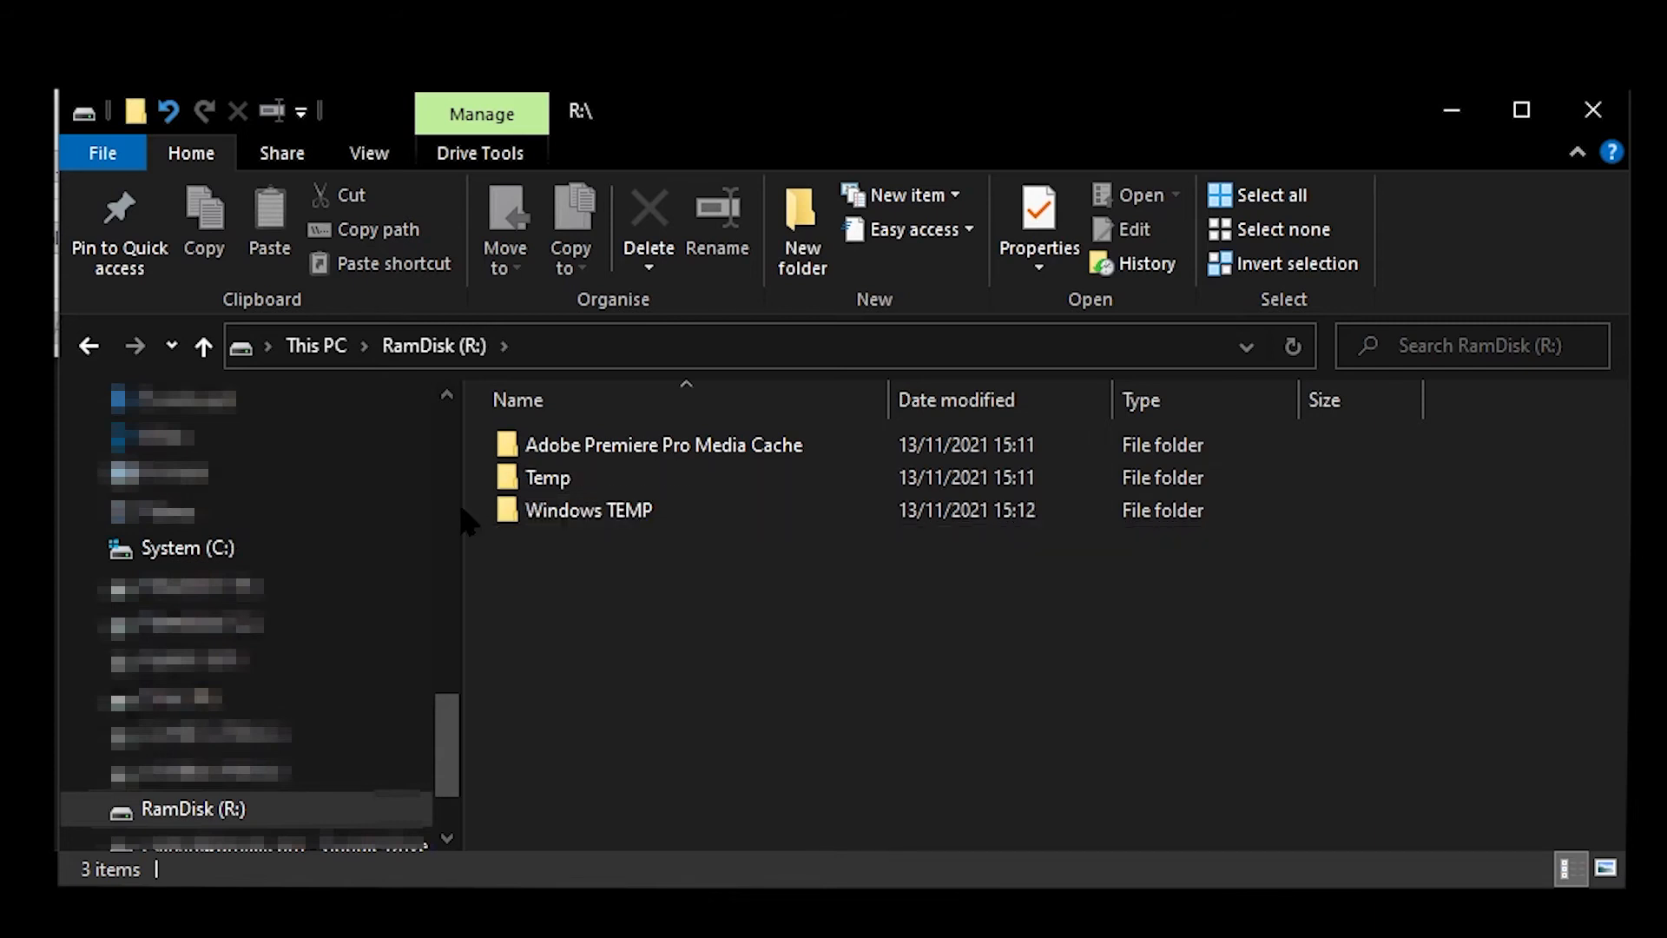
pyautogui.click(587, 510)
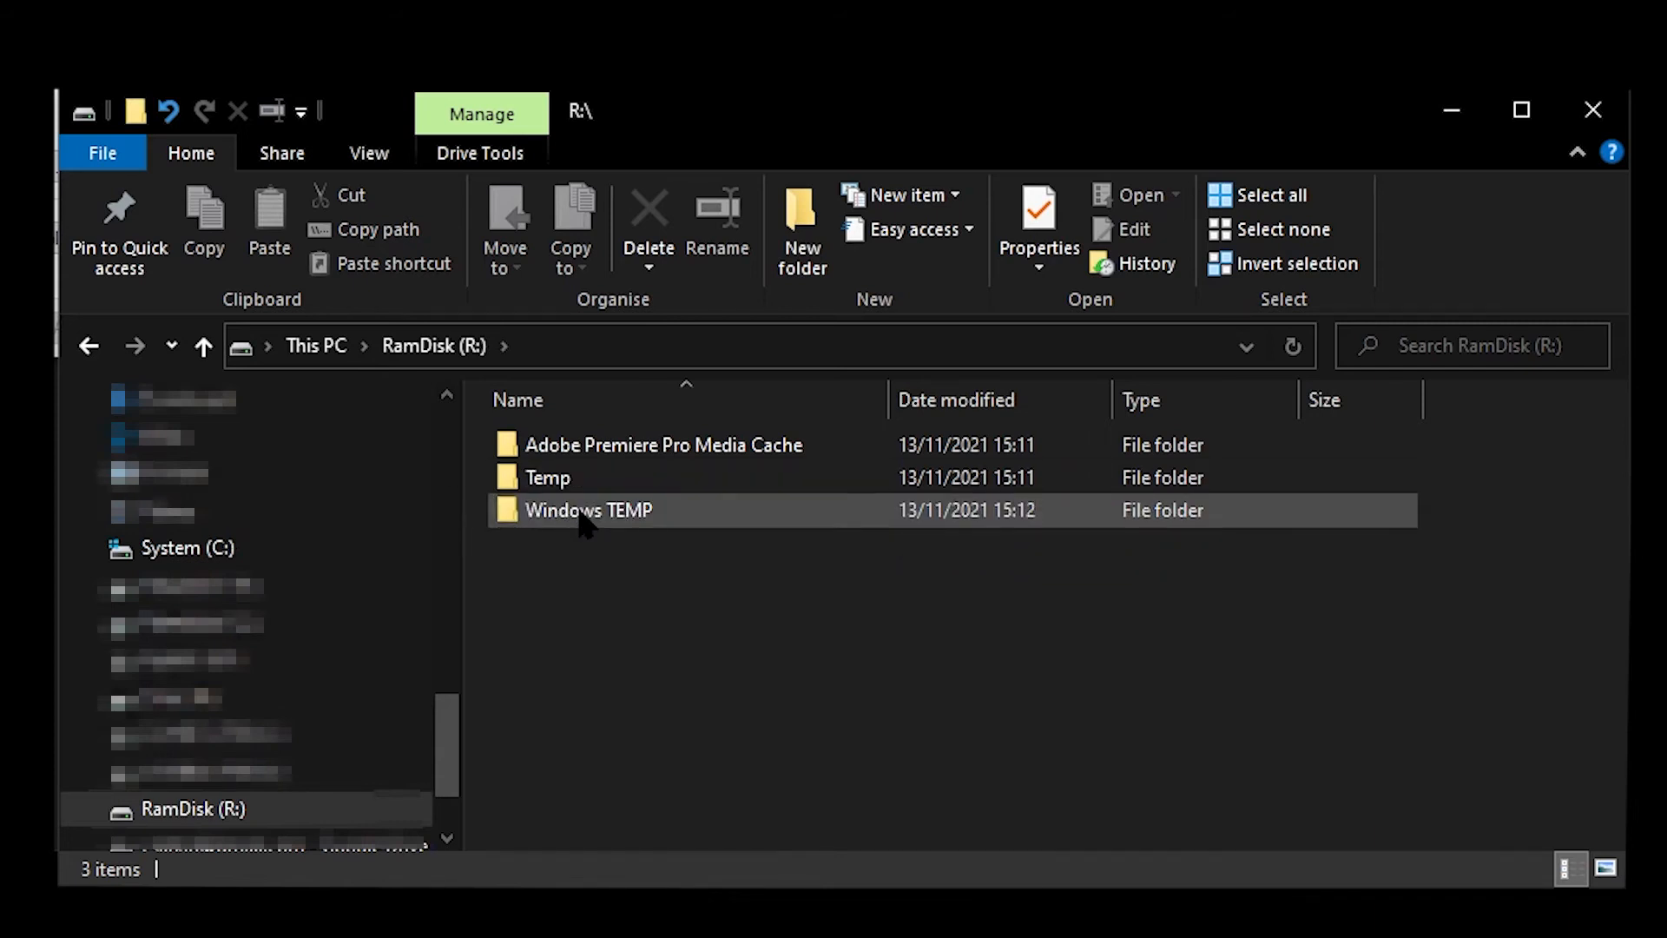
pyautogui.click(588, 510)
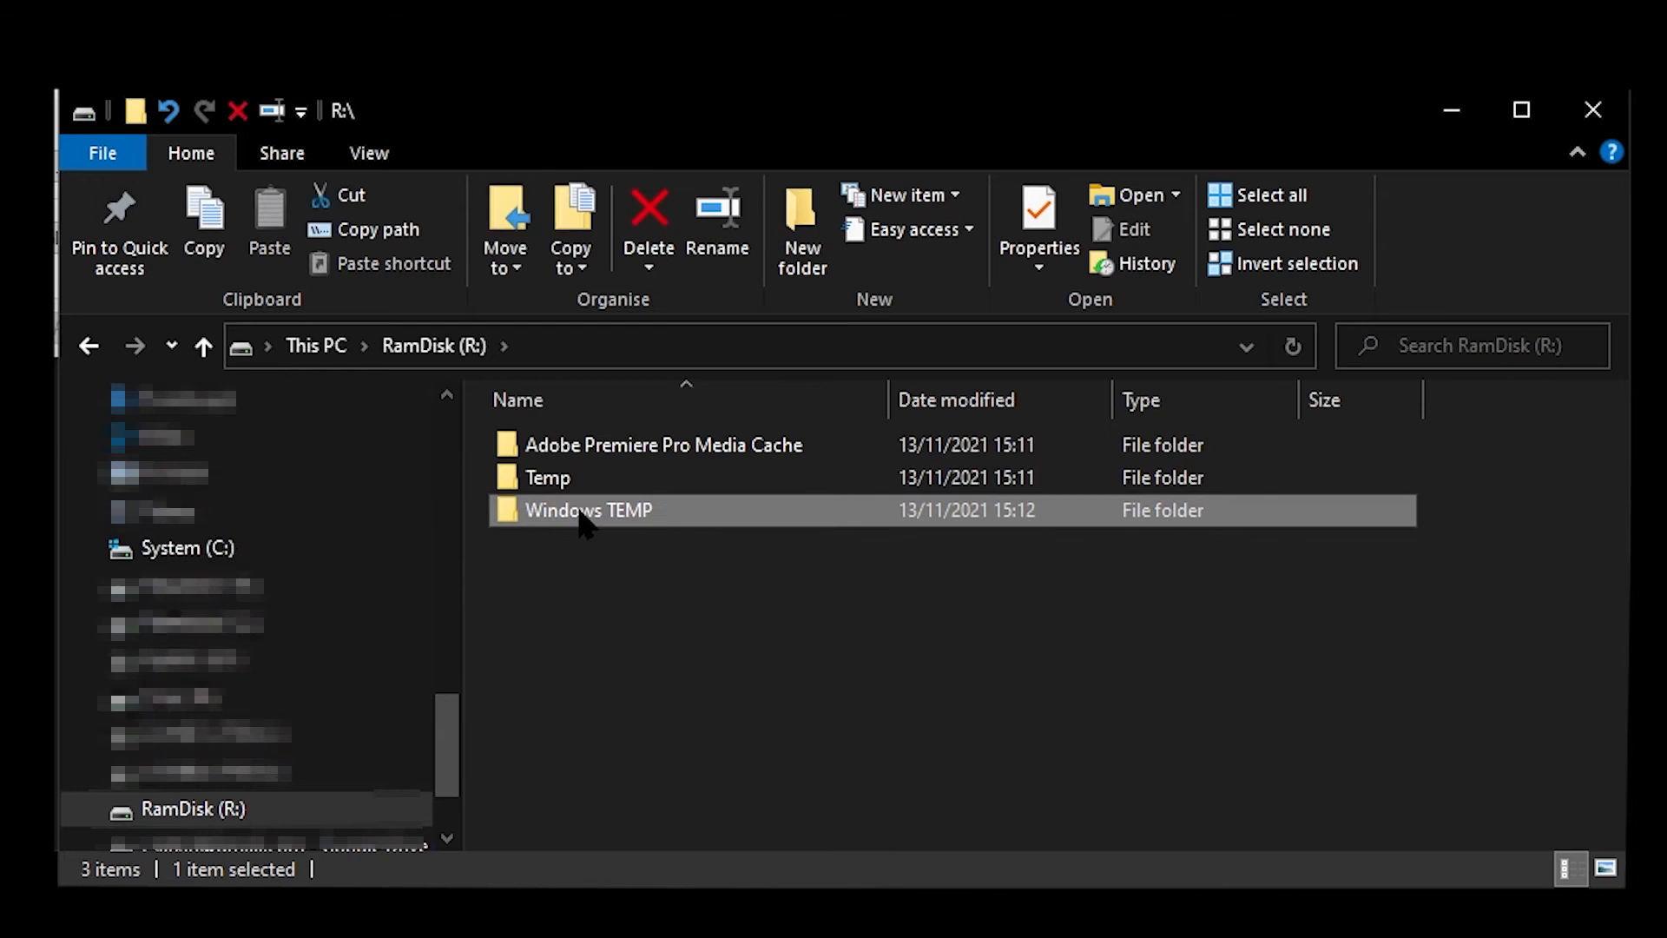
pyautogui.doubleClick(588, 511)
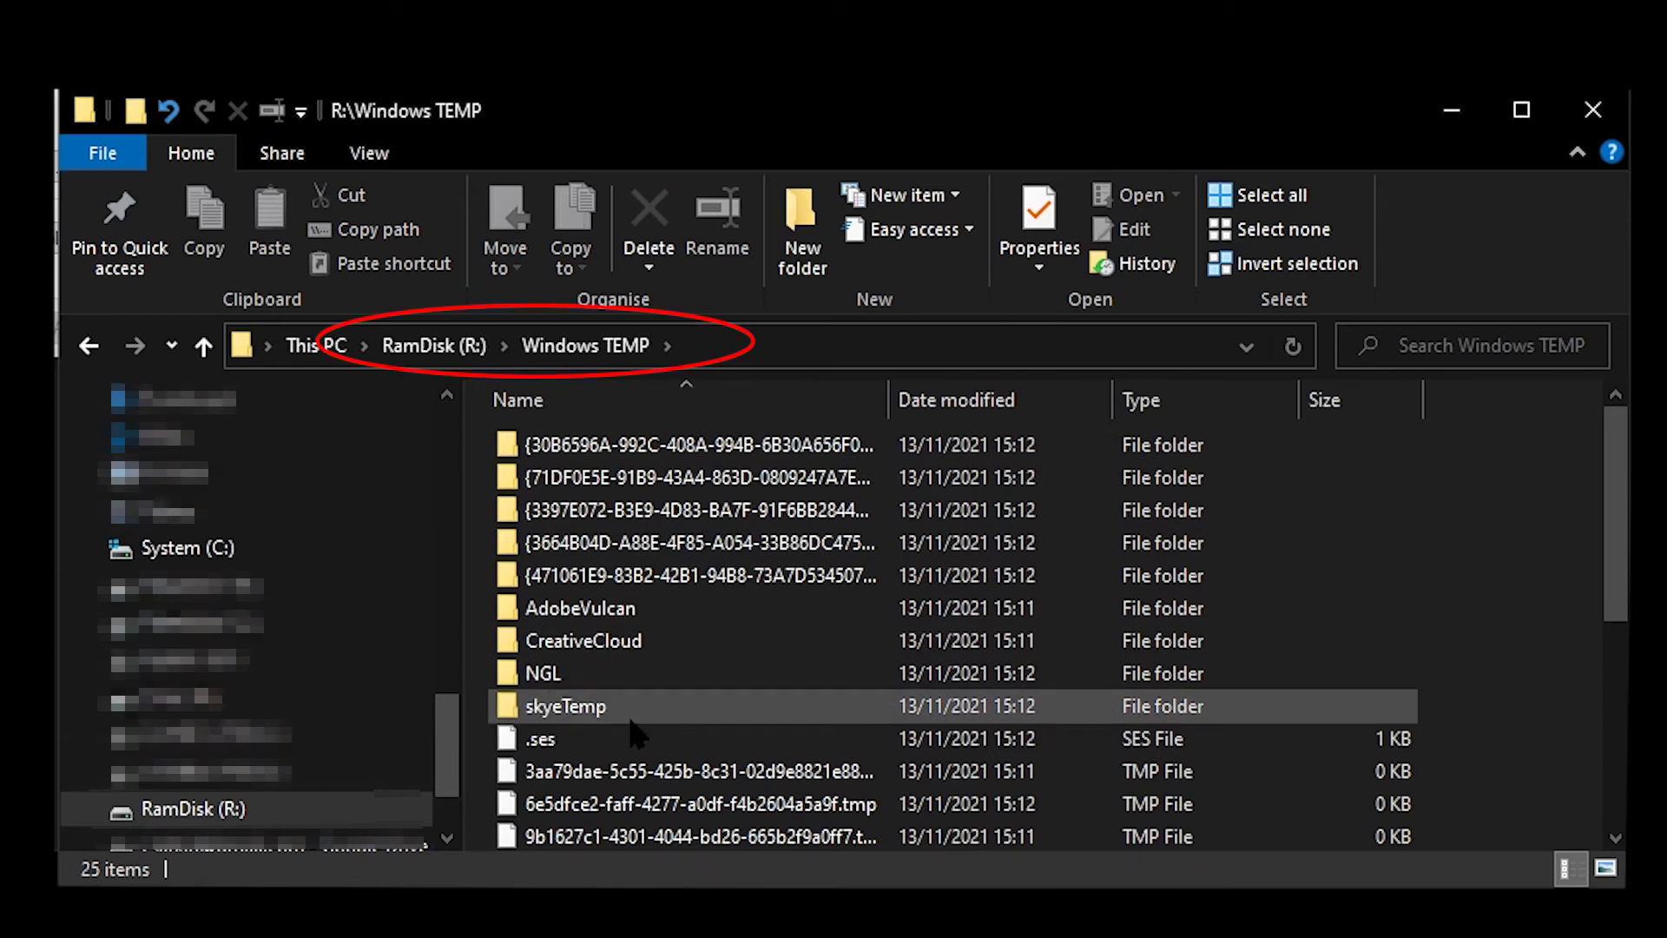
pyautogui.click(580, 607)
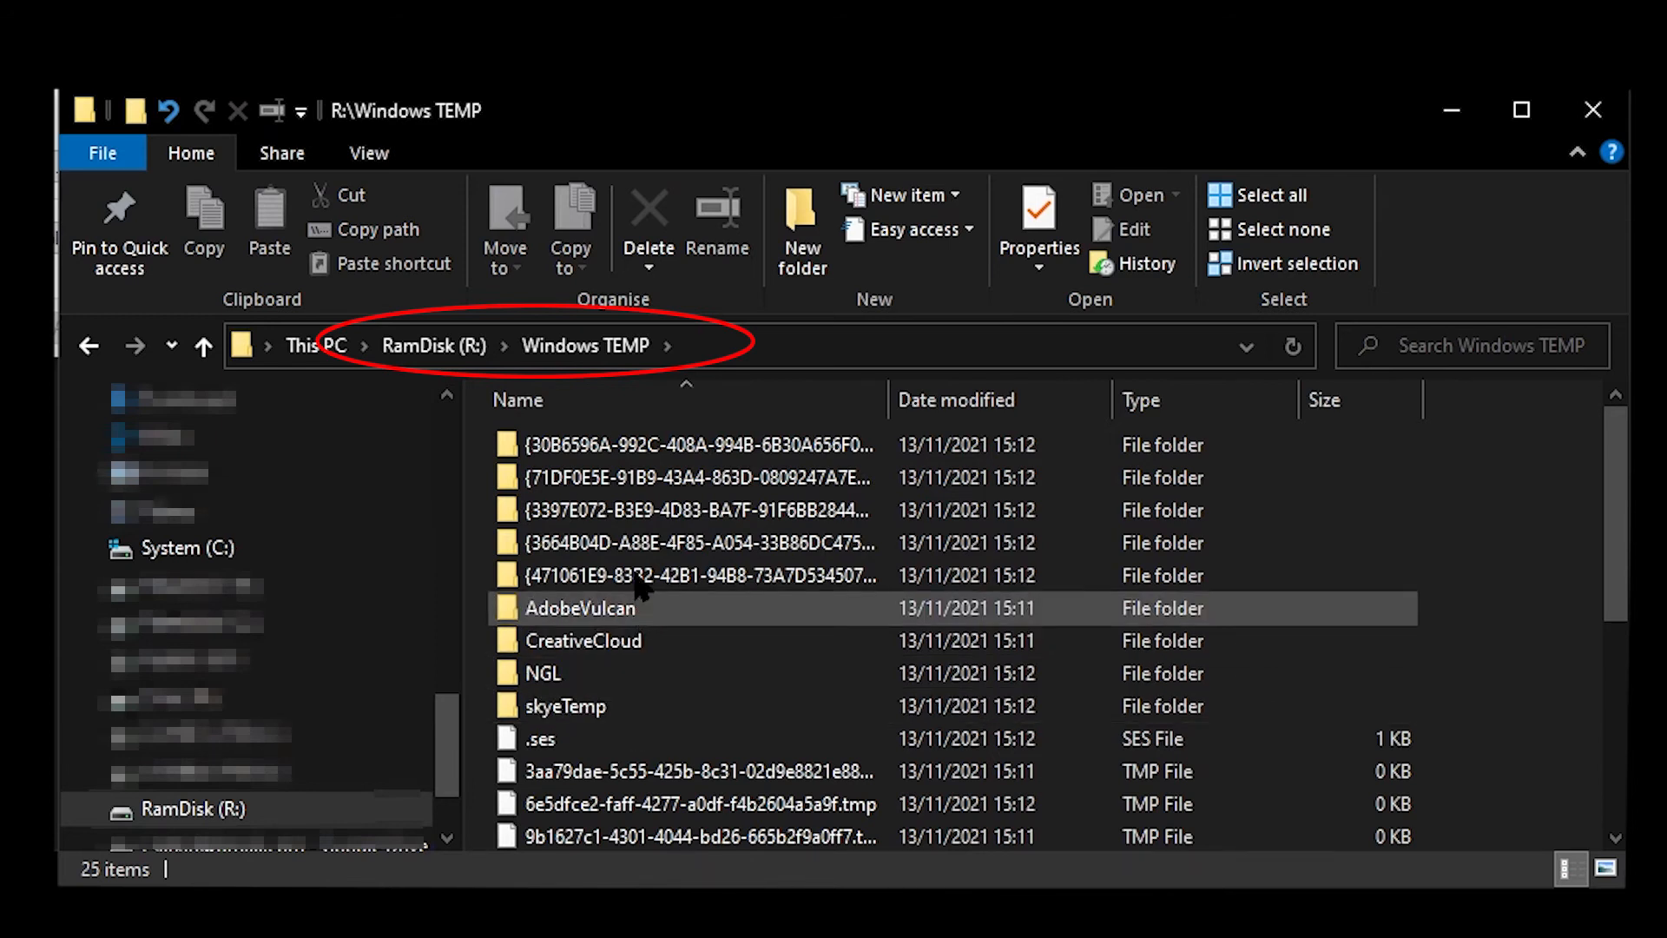
pyautogui.click(691, 543)
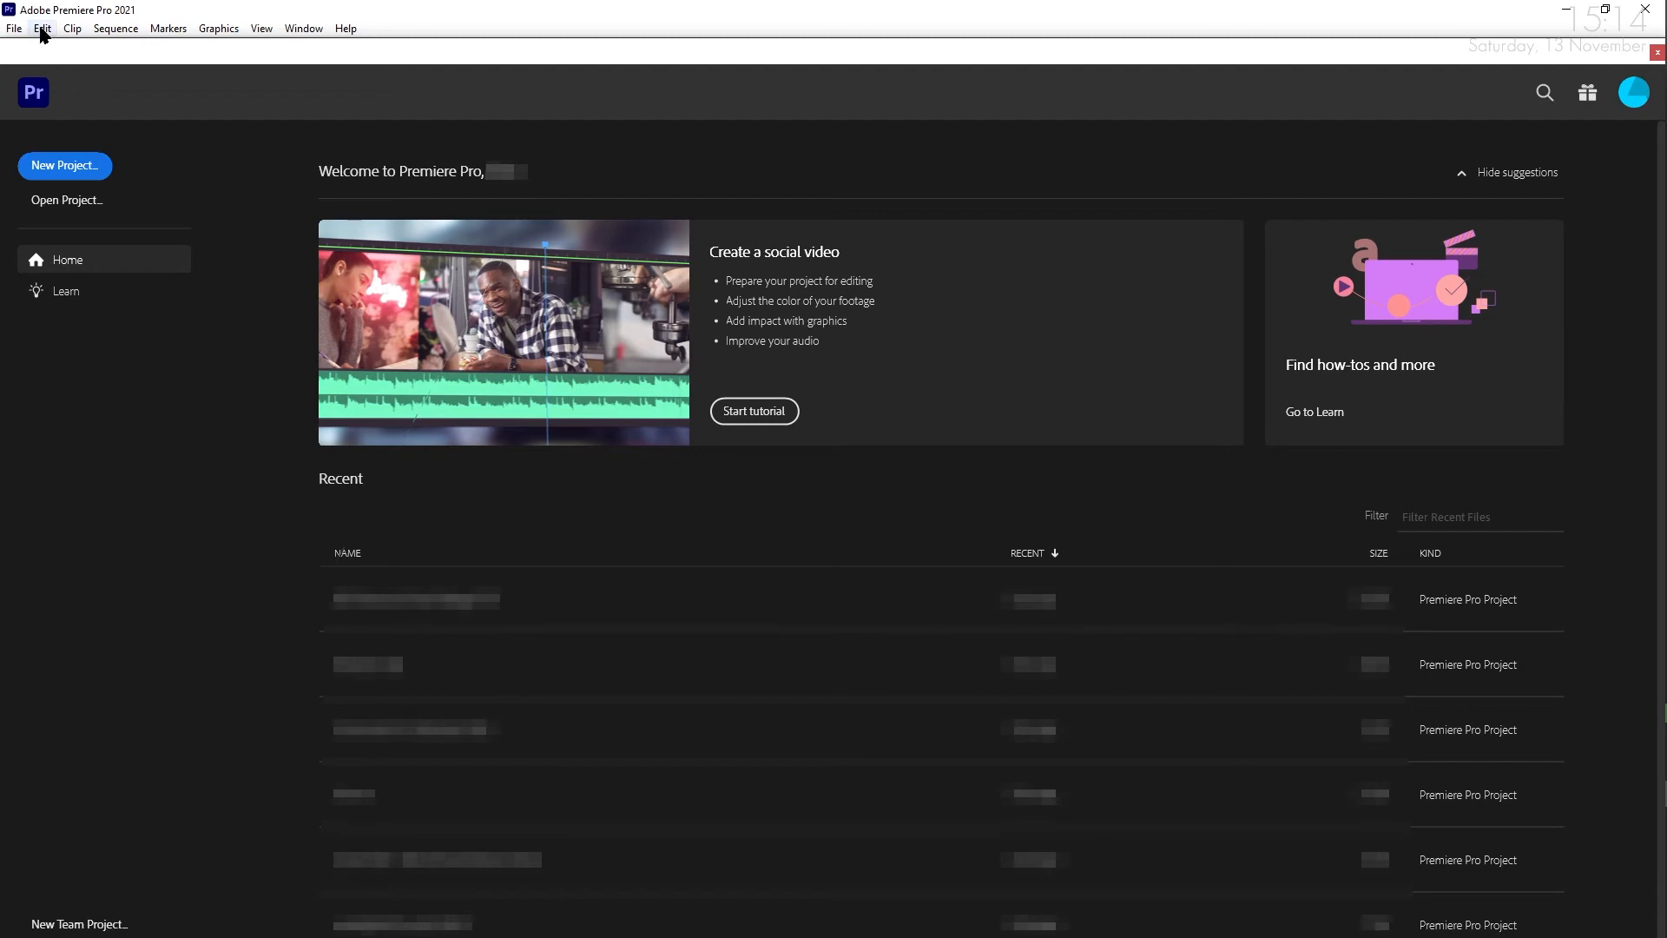
# - Set Premiere Pro's Media Cache Files location to R:\Adobe Premiere Pro Media Cache
pyautogui.click(43, 28)
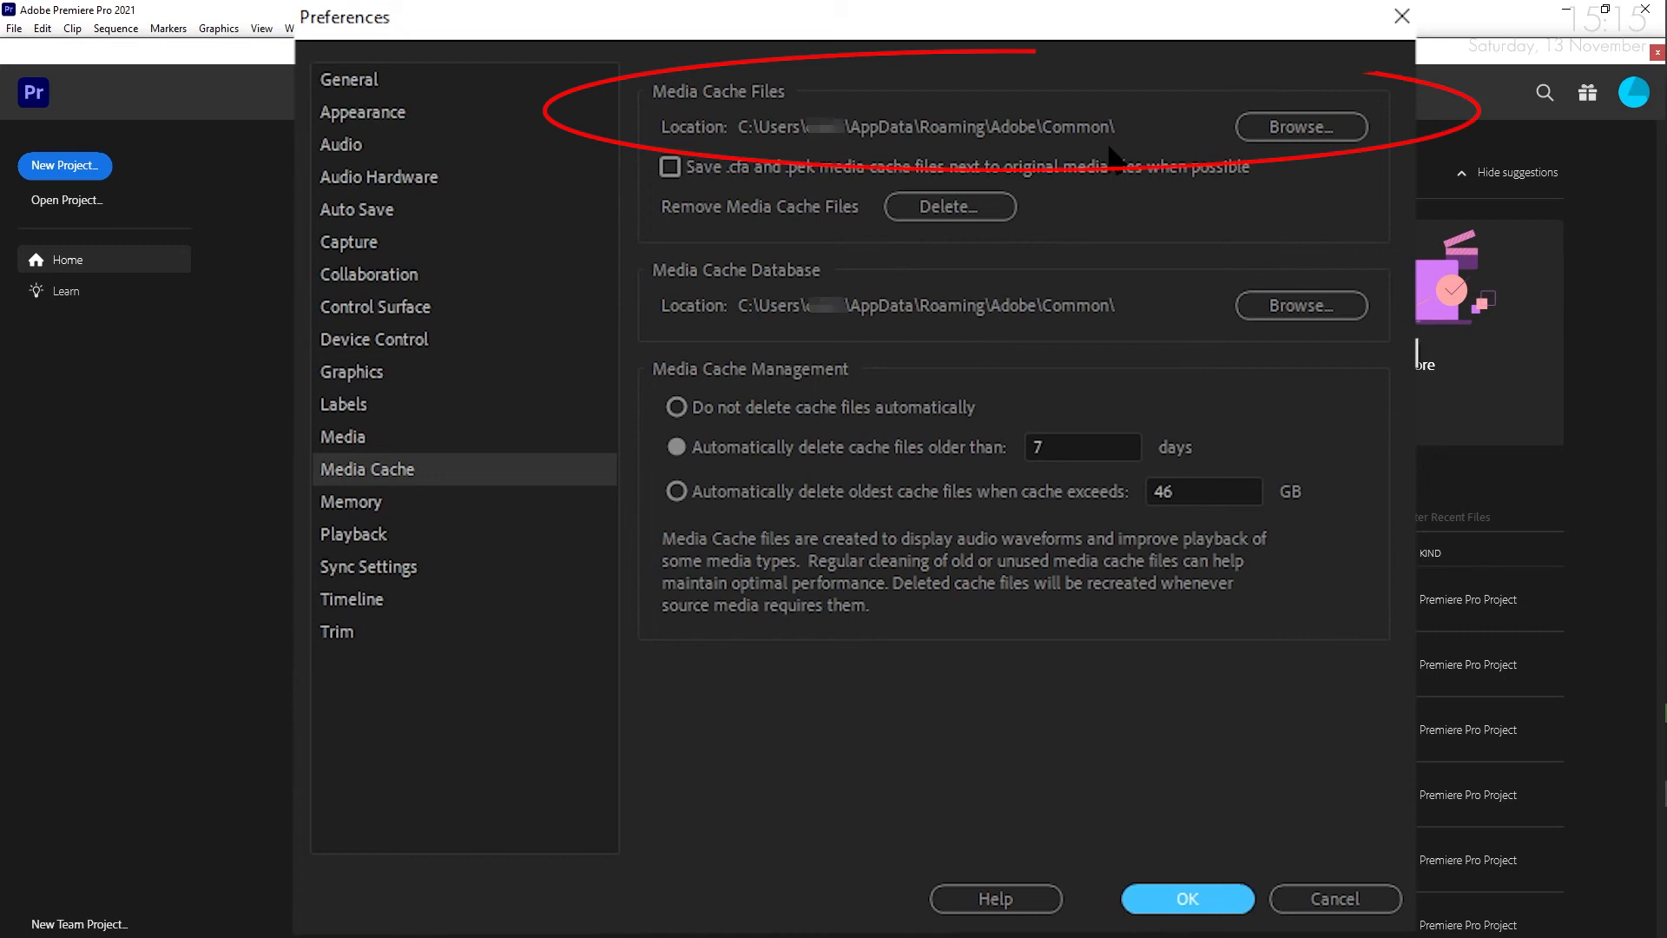
pyautogui.moveTo(1299, 127)
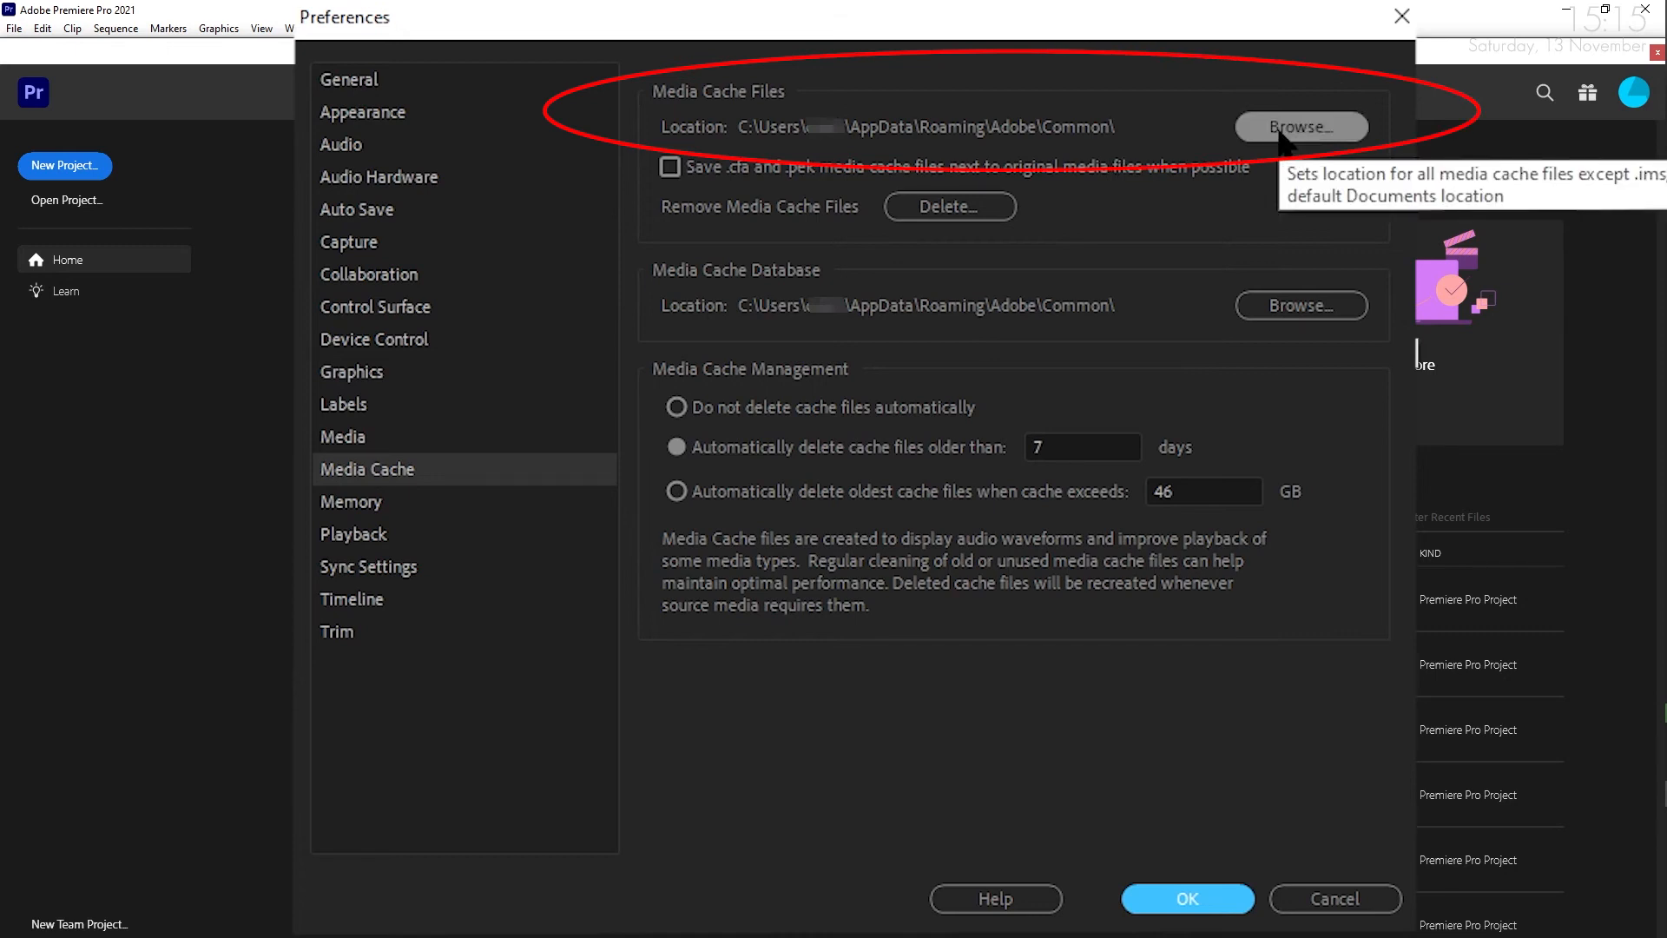
pyautogui.click(1299, 127)
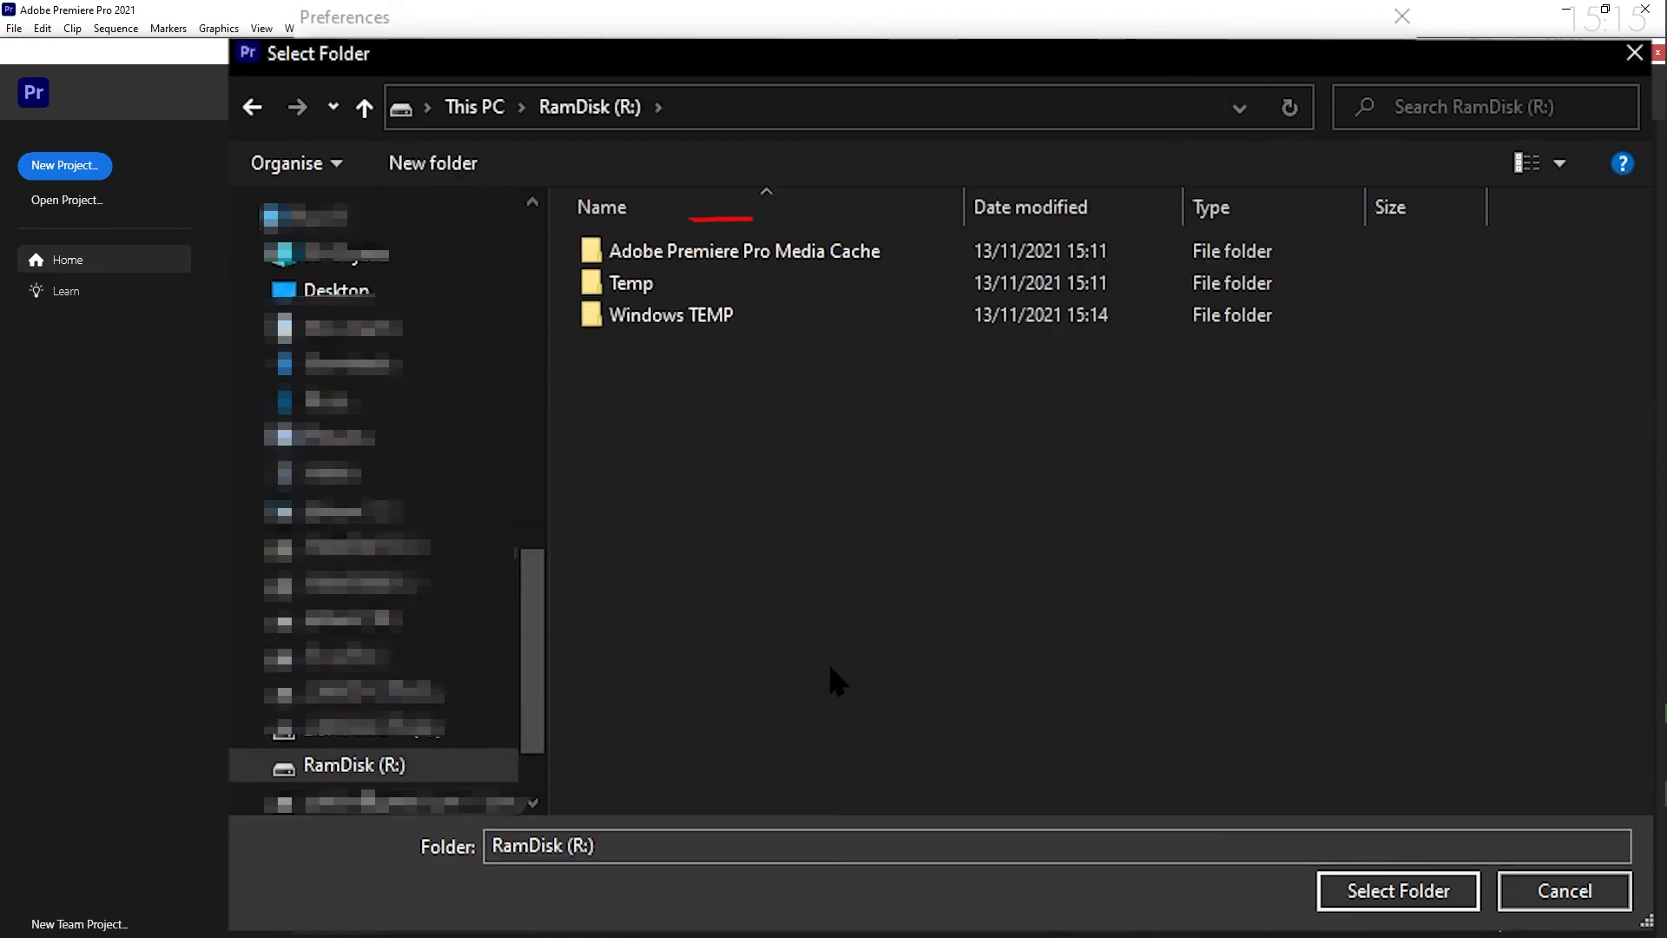
pyautogui.click(744, 251)
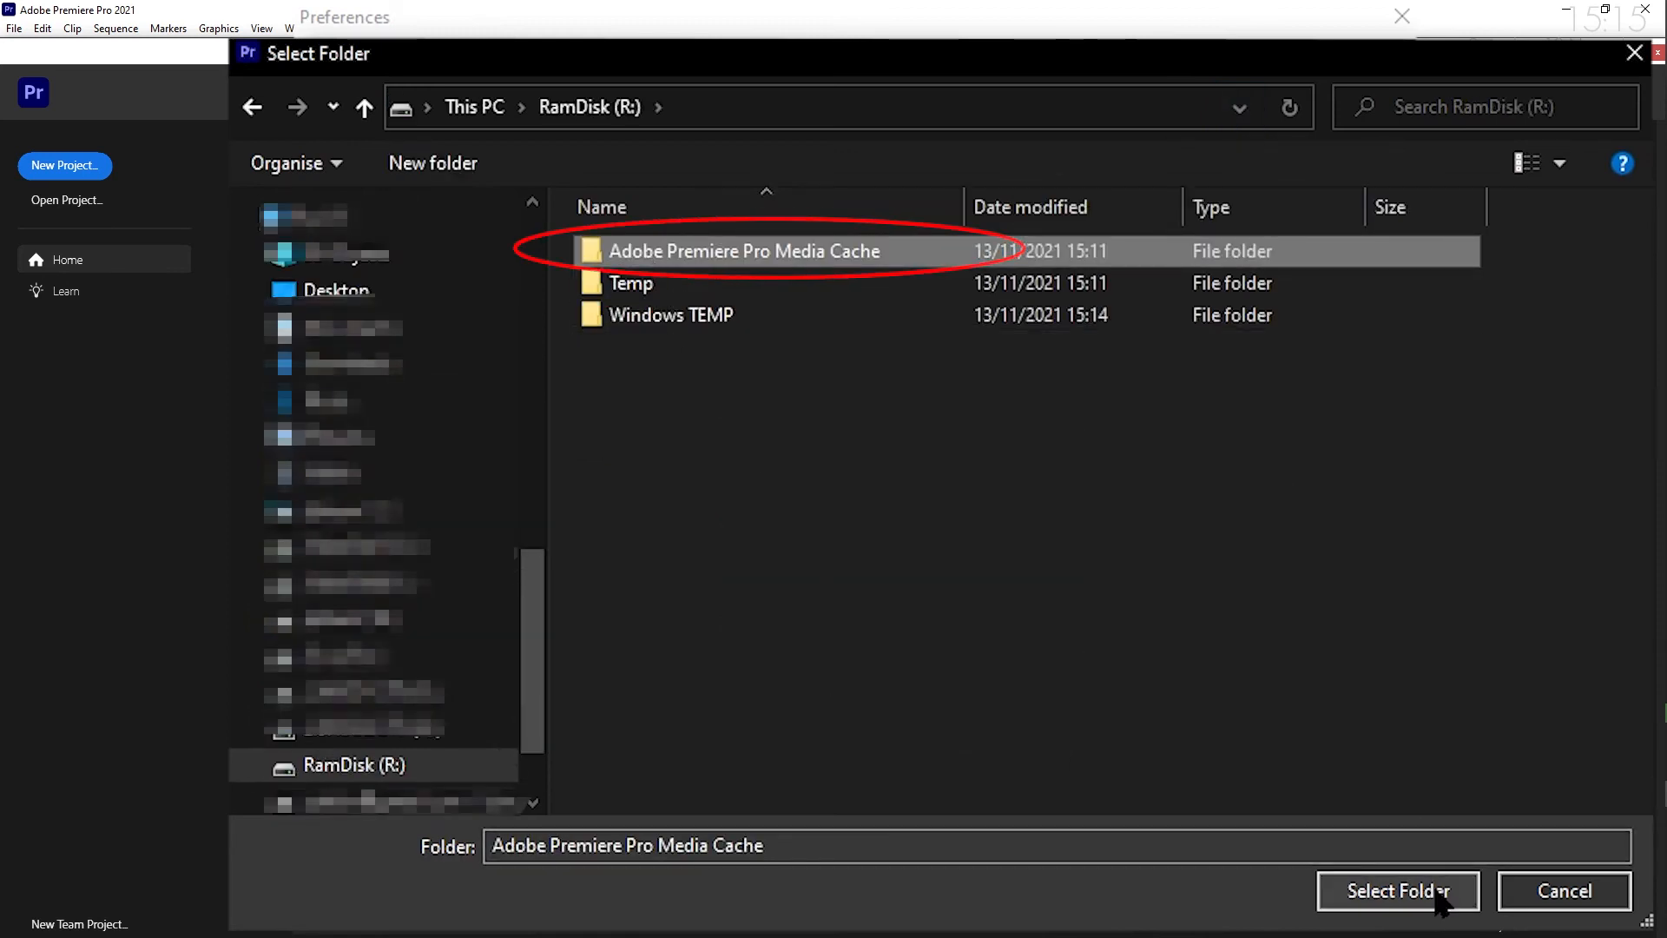
pyautogui.click(1396, 891)
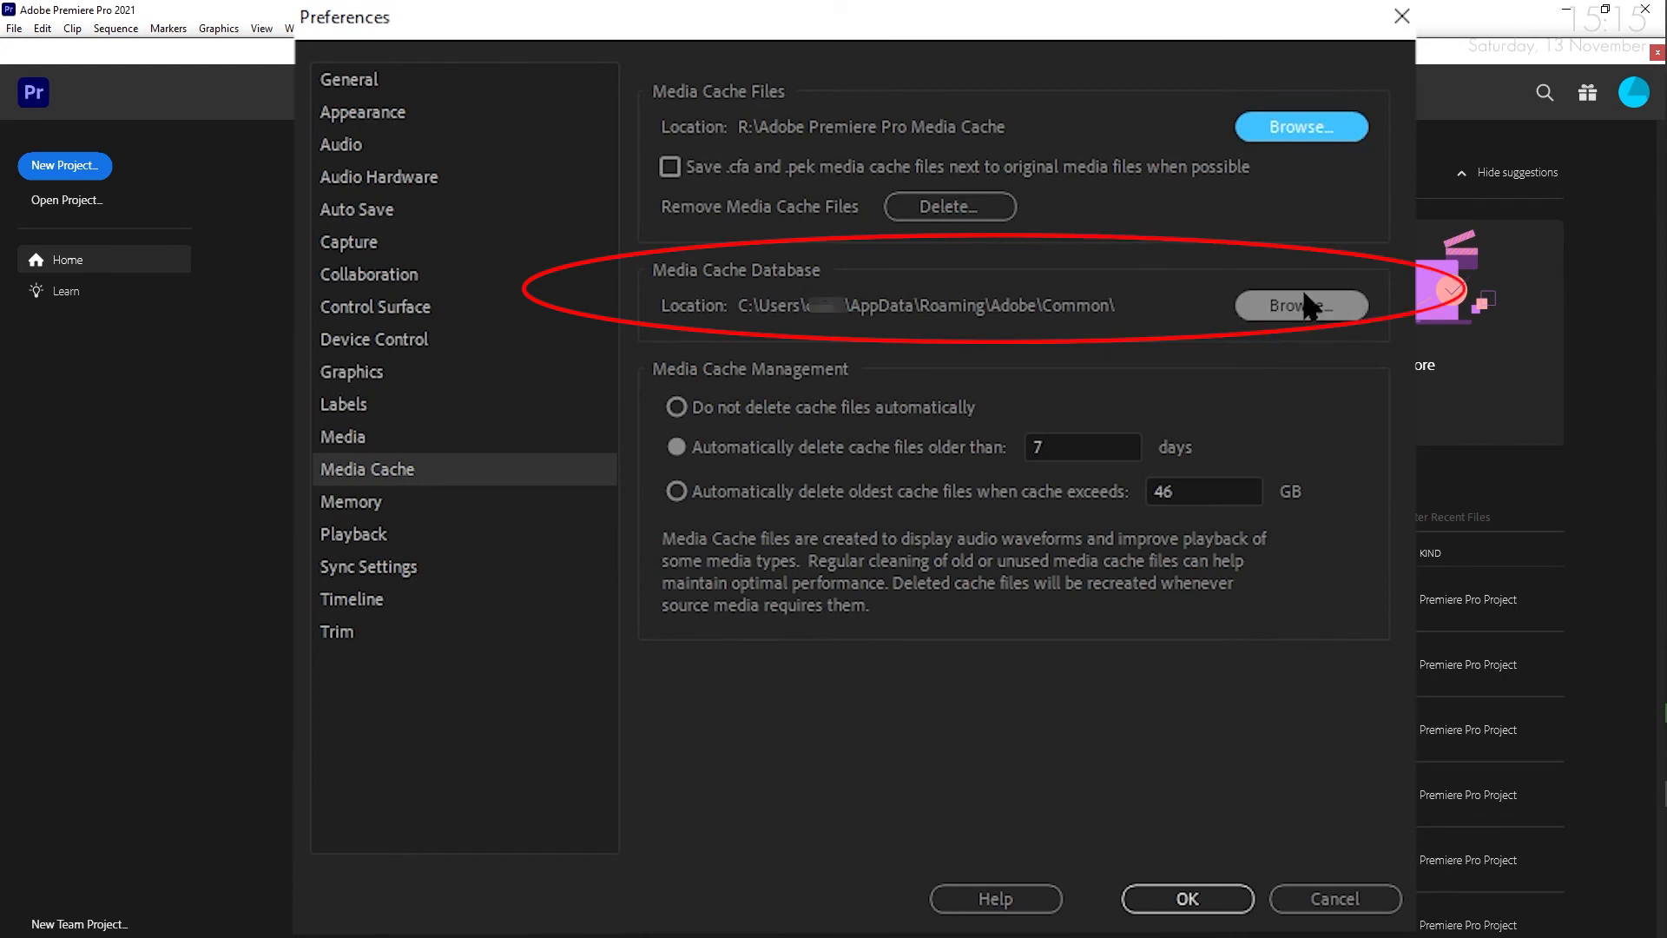
# - Set the Media Cache Database to R:\Adobe Premiere Pro Media Cache, moving the existing database
pyautogui.click(1299, 305)
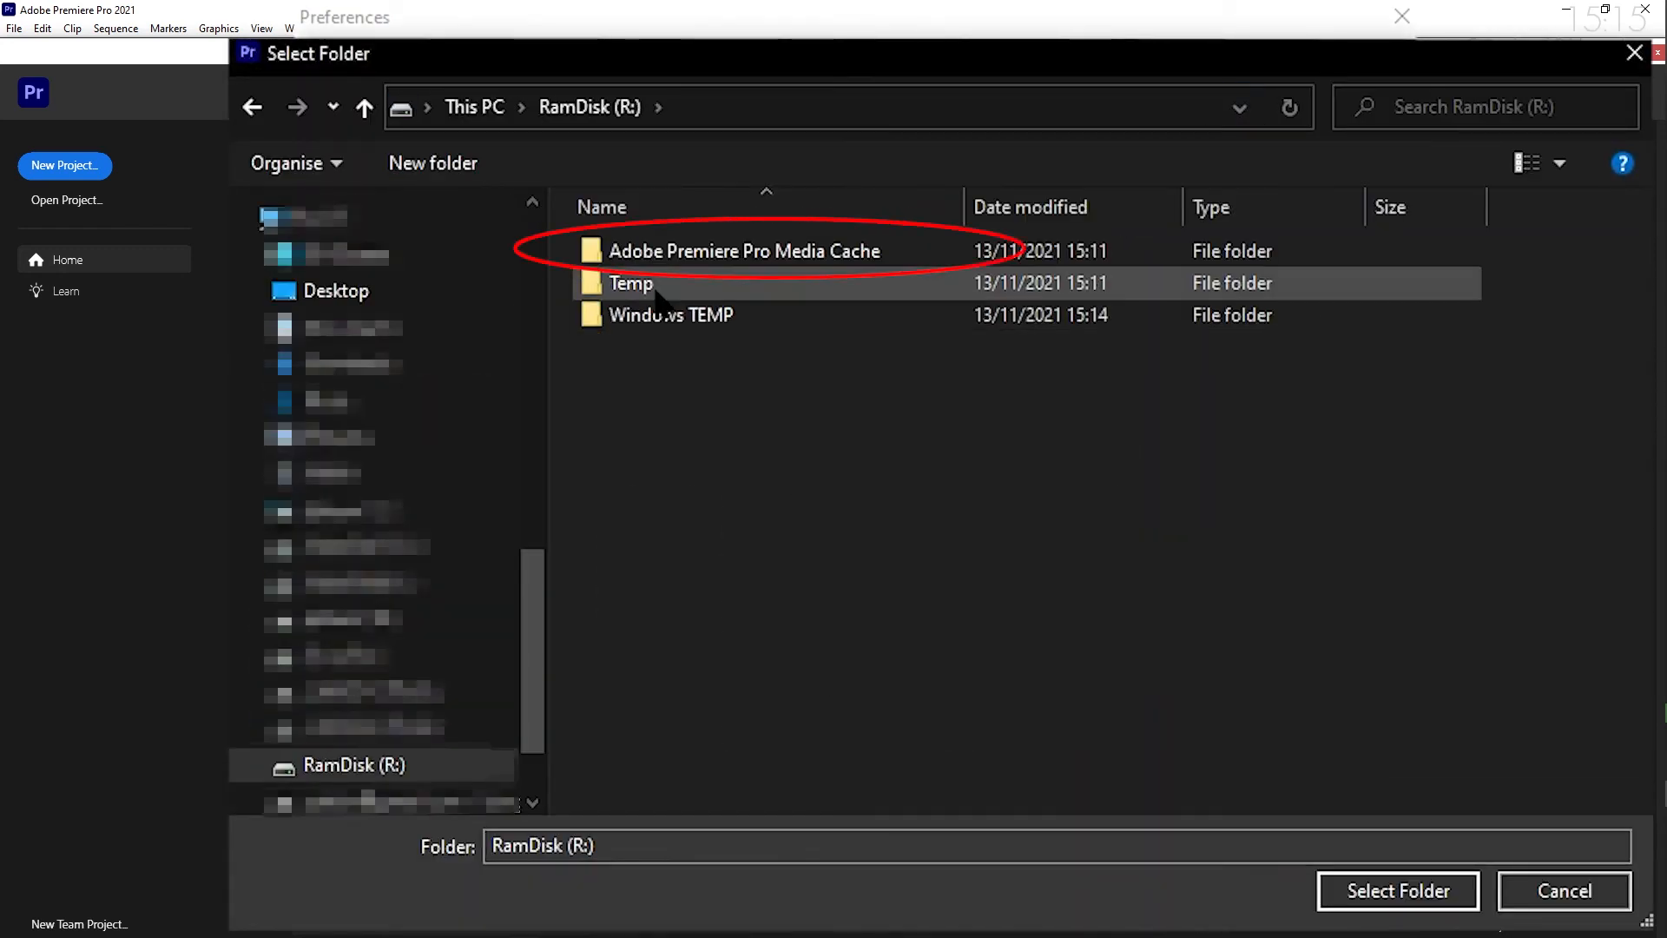
pyautogui.click(744, 250)
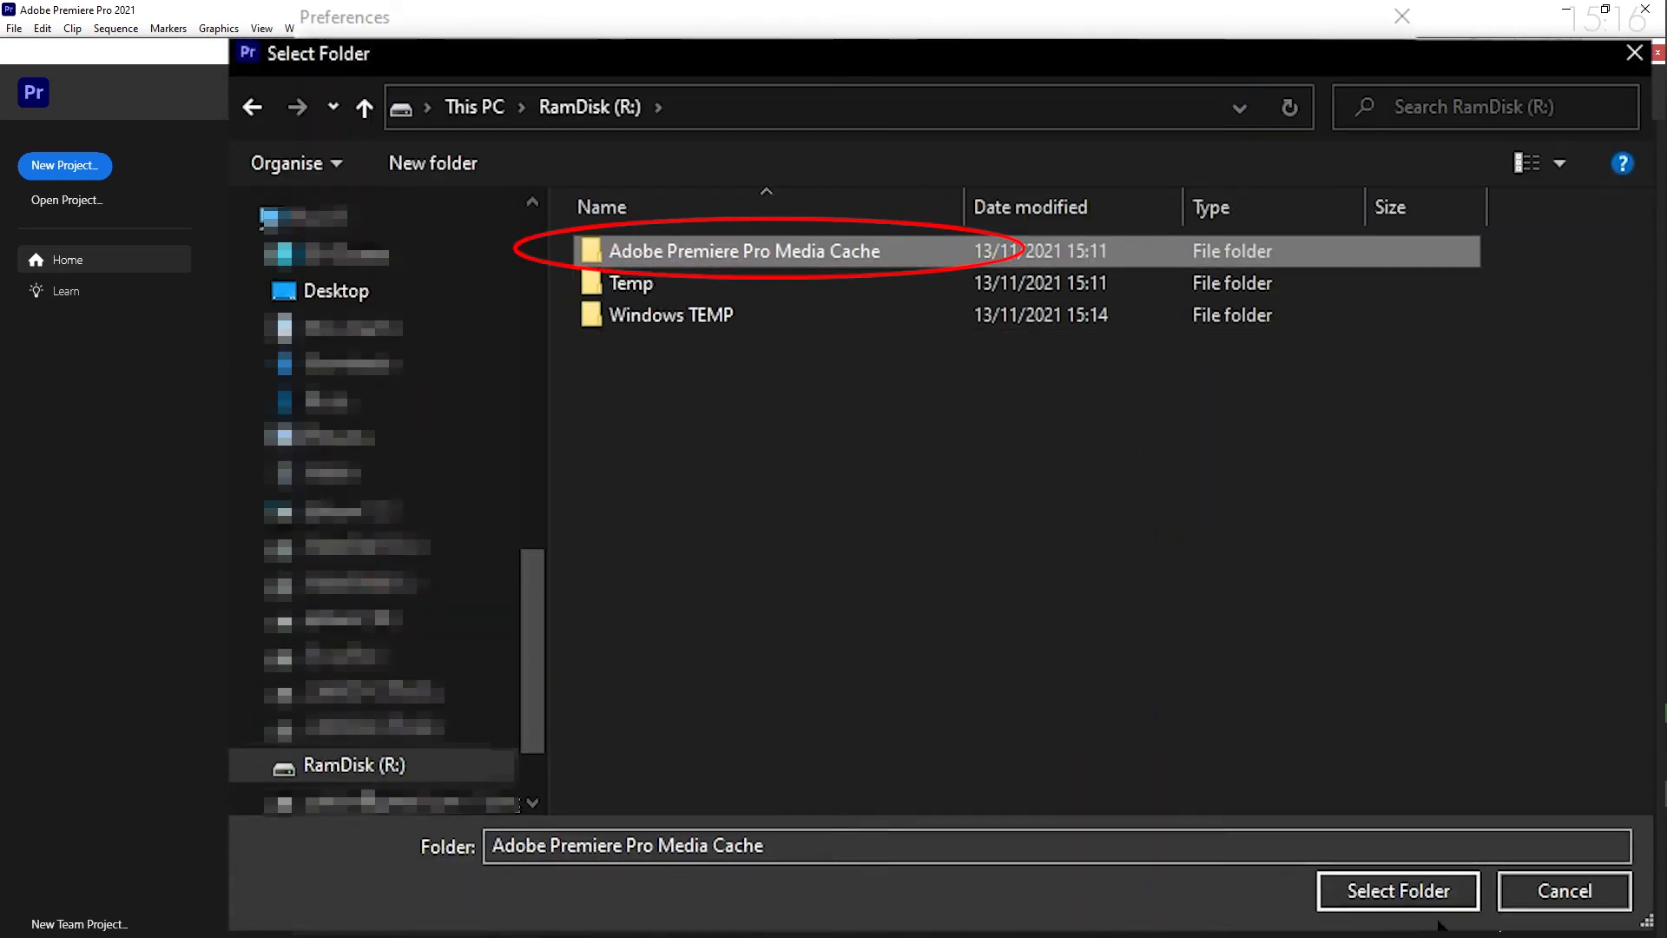
pyautogui.click(1397, 890)
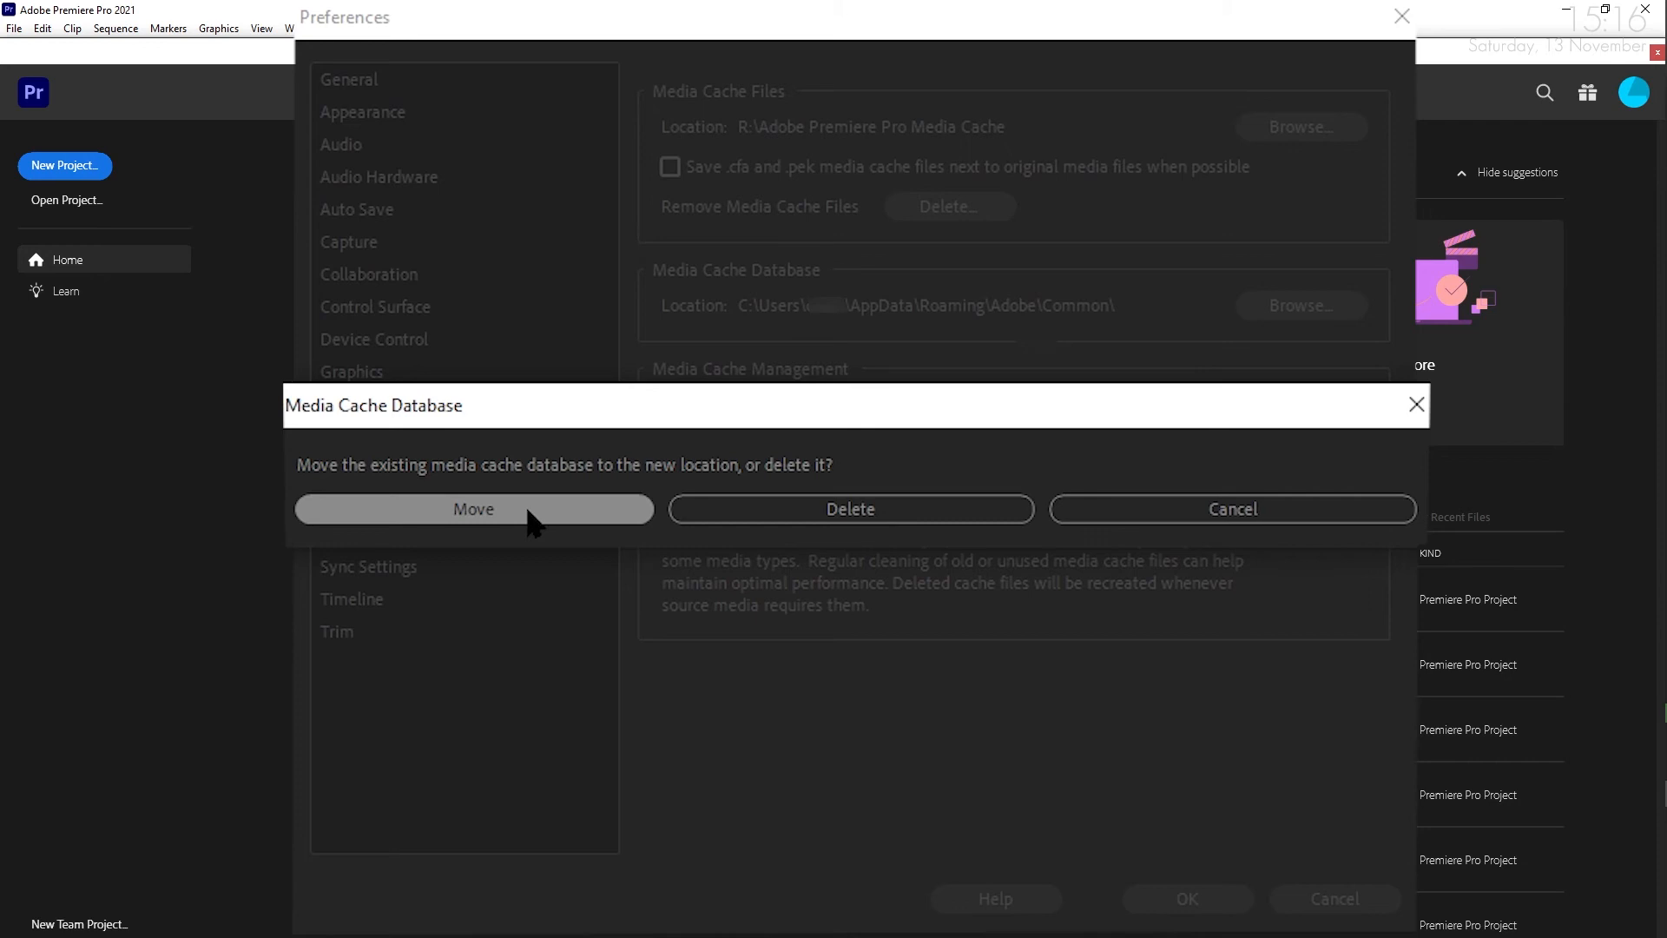
pyautogui.click(473, 508)
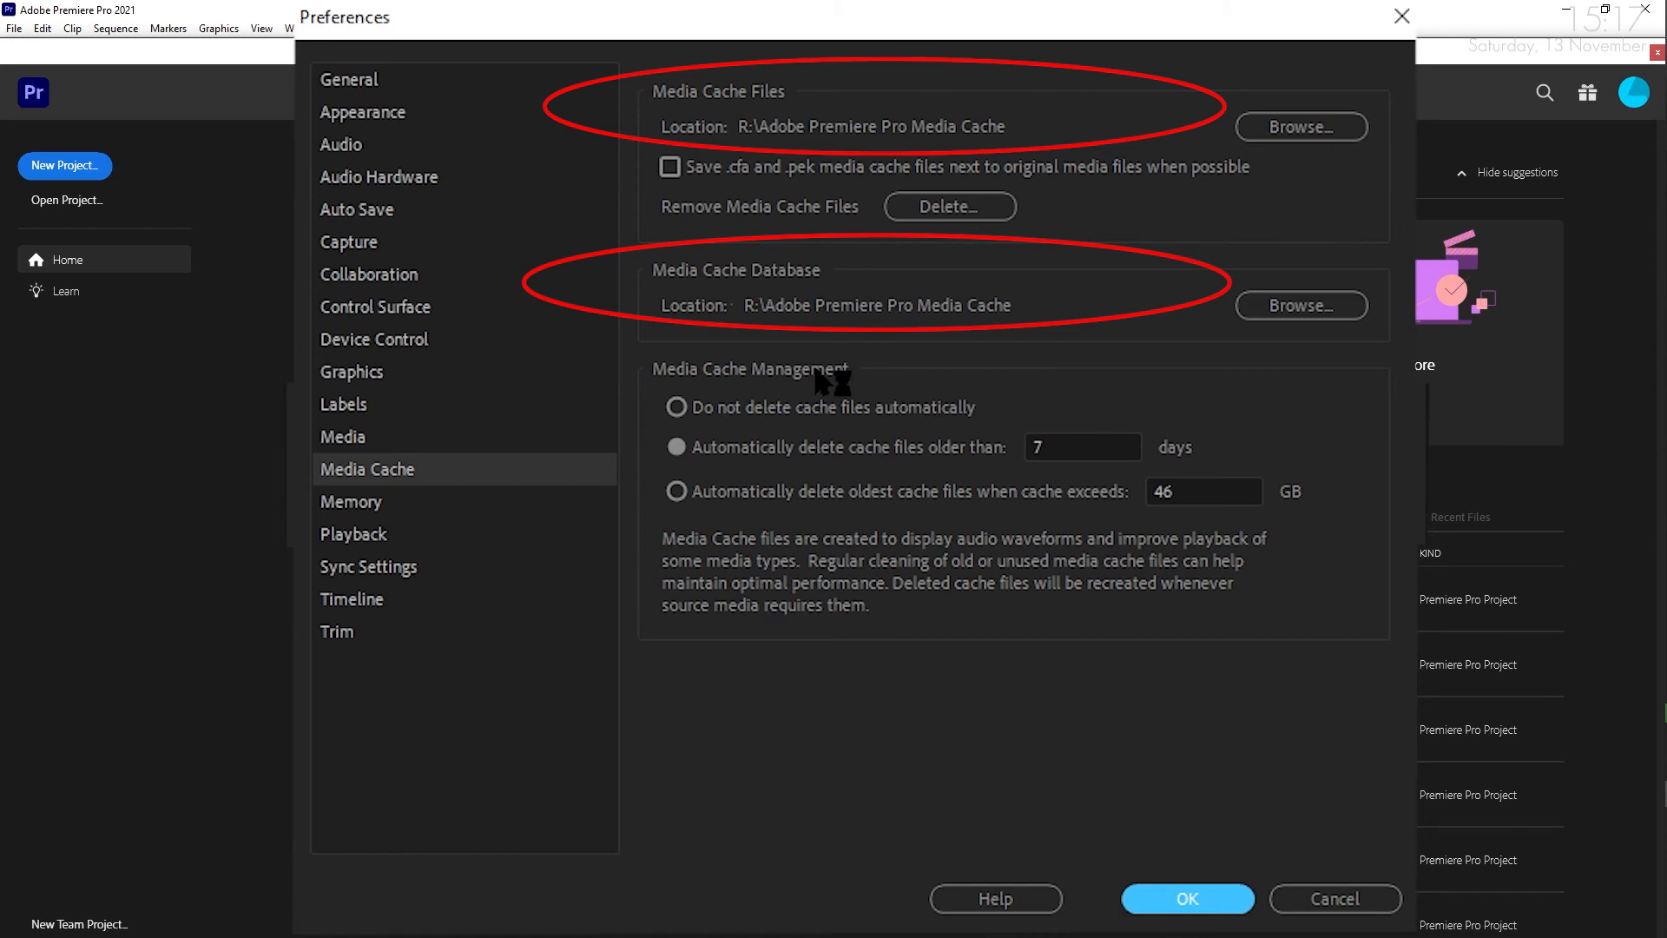
pyautogui.moveTo(834, 383)
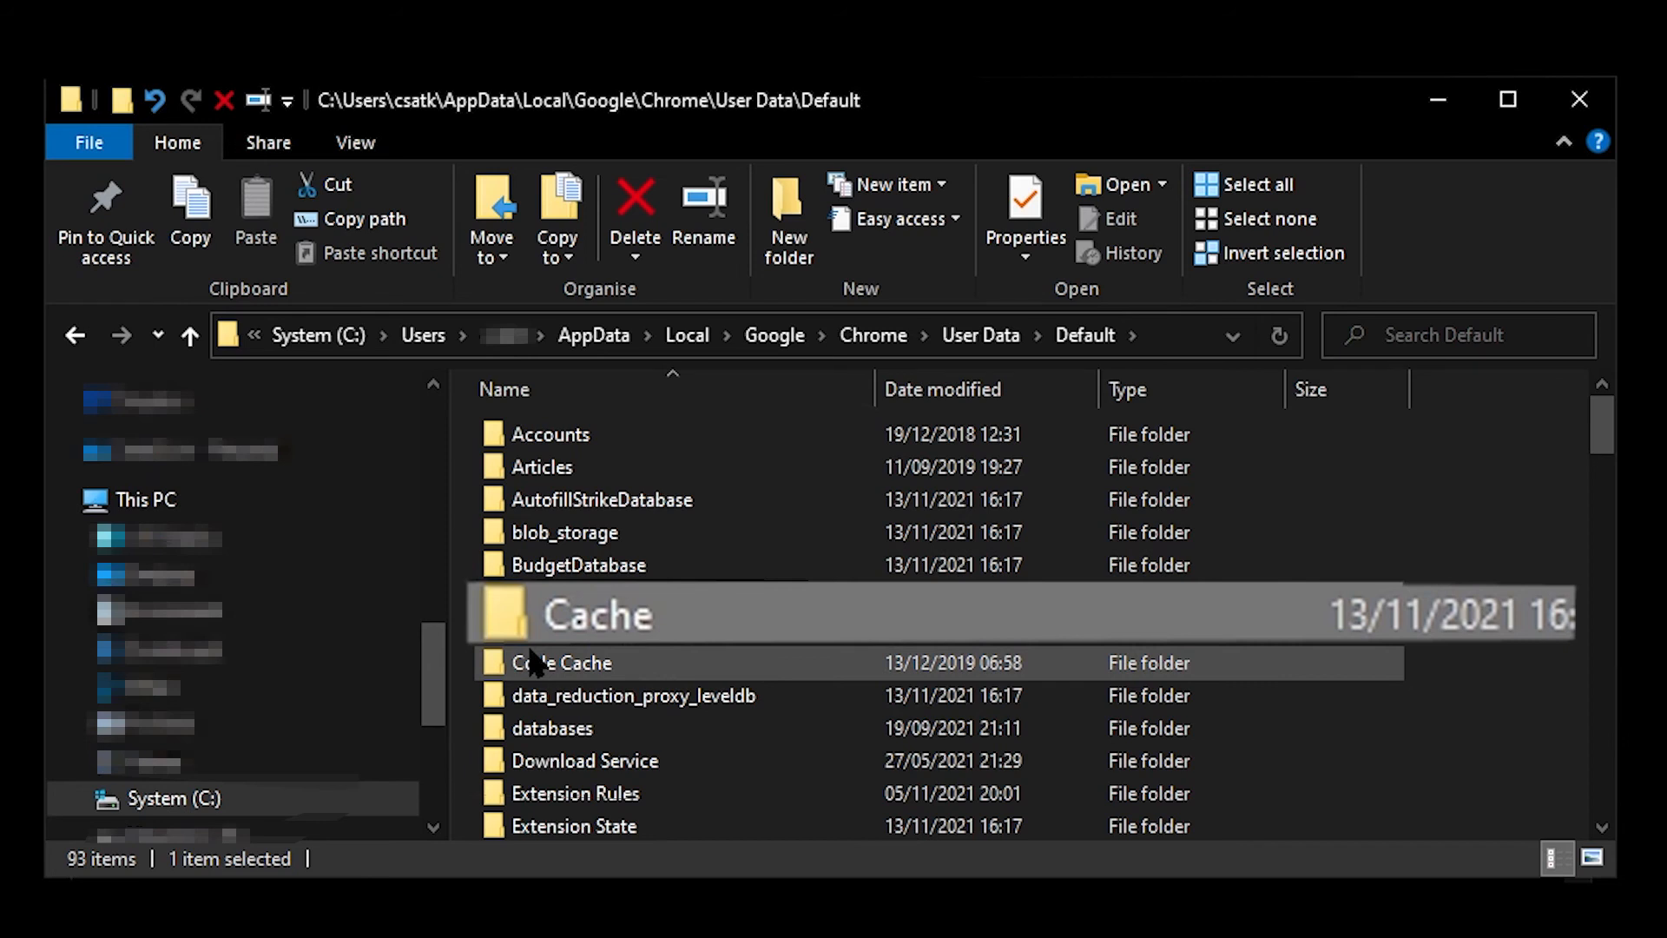
# - Append --disk-cache-dir="R:\Chrome Cache" to the Chrome shortcut's Target and apply
pyautogui.rightClick(358, 61)
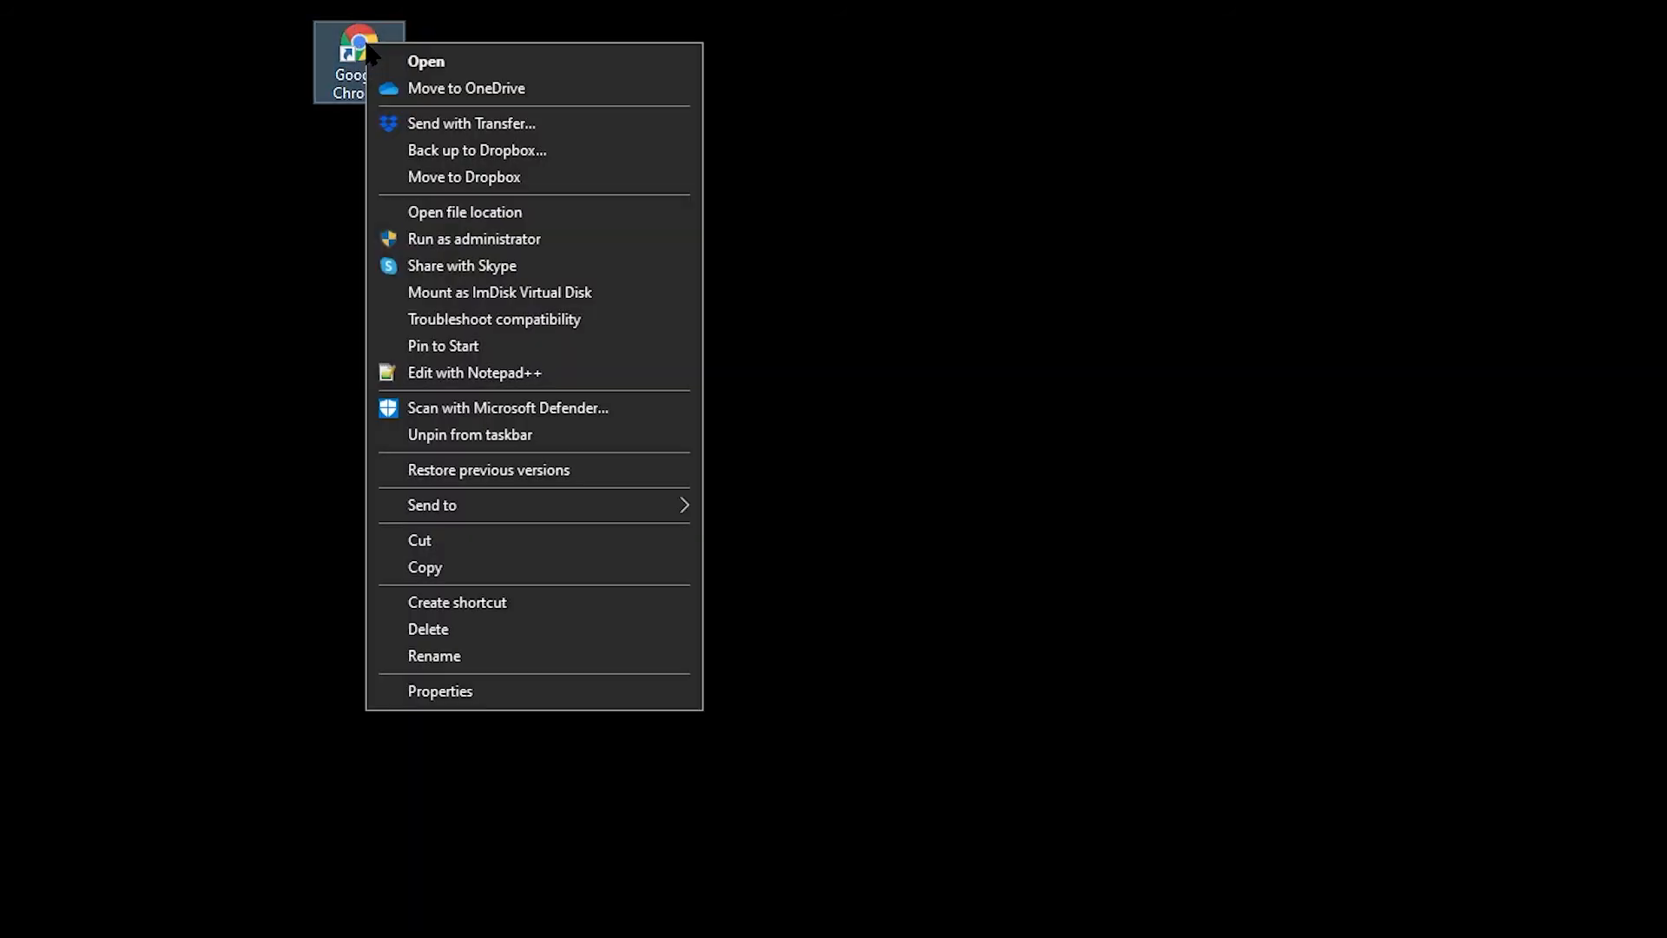
pyautogui.click(440, 691)
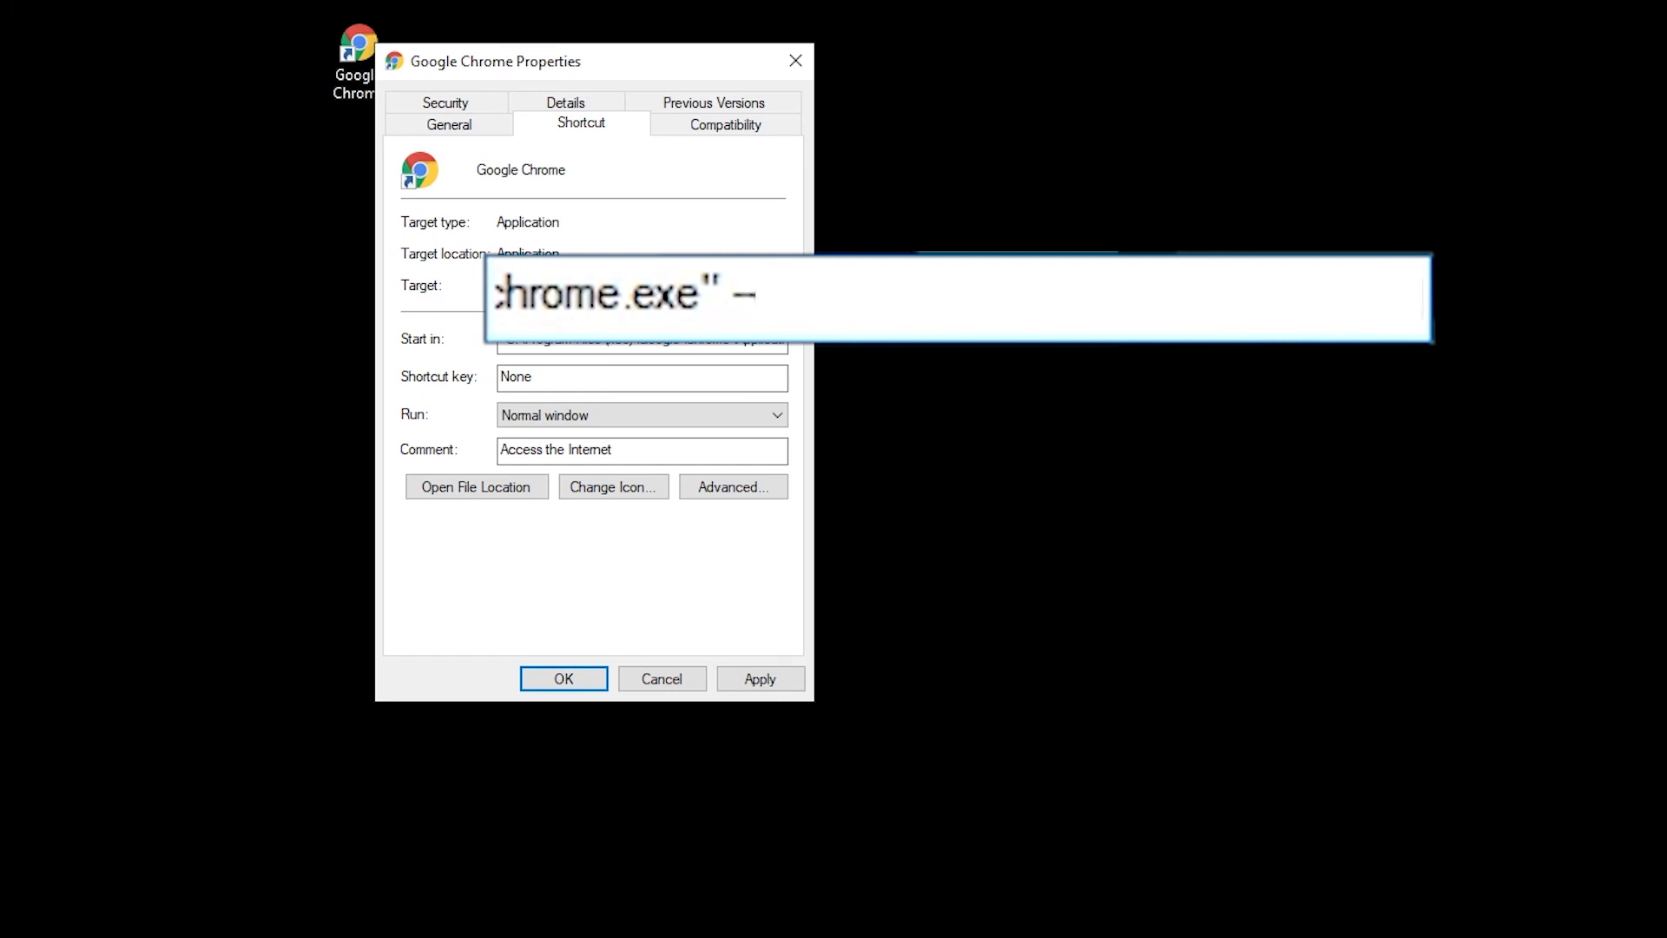
pyautogui.write('-disk-')
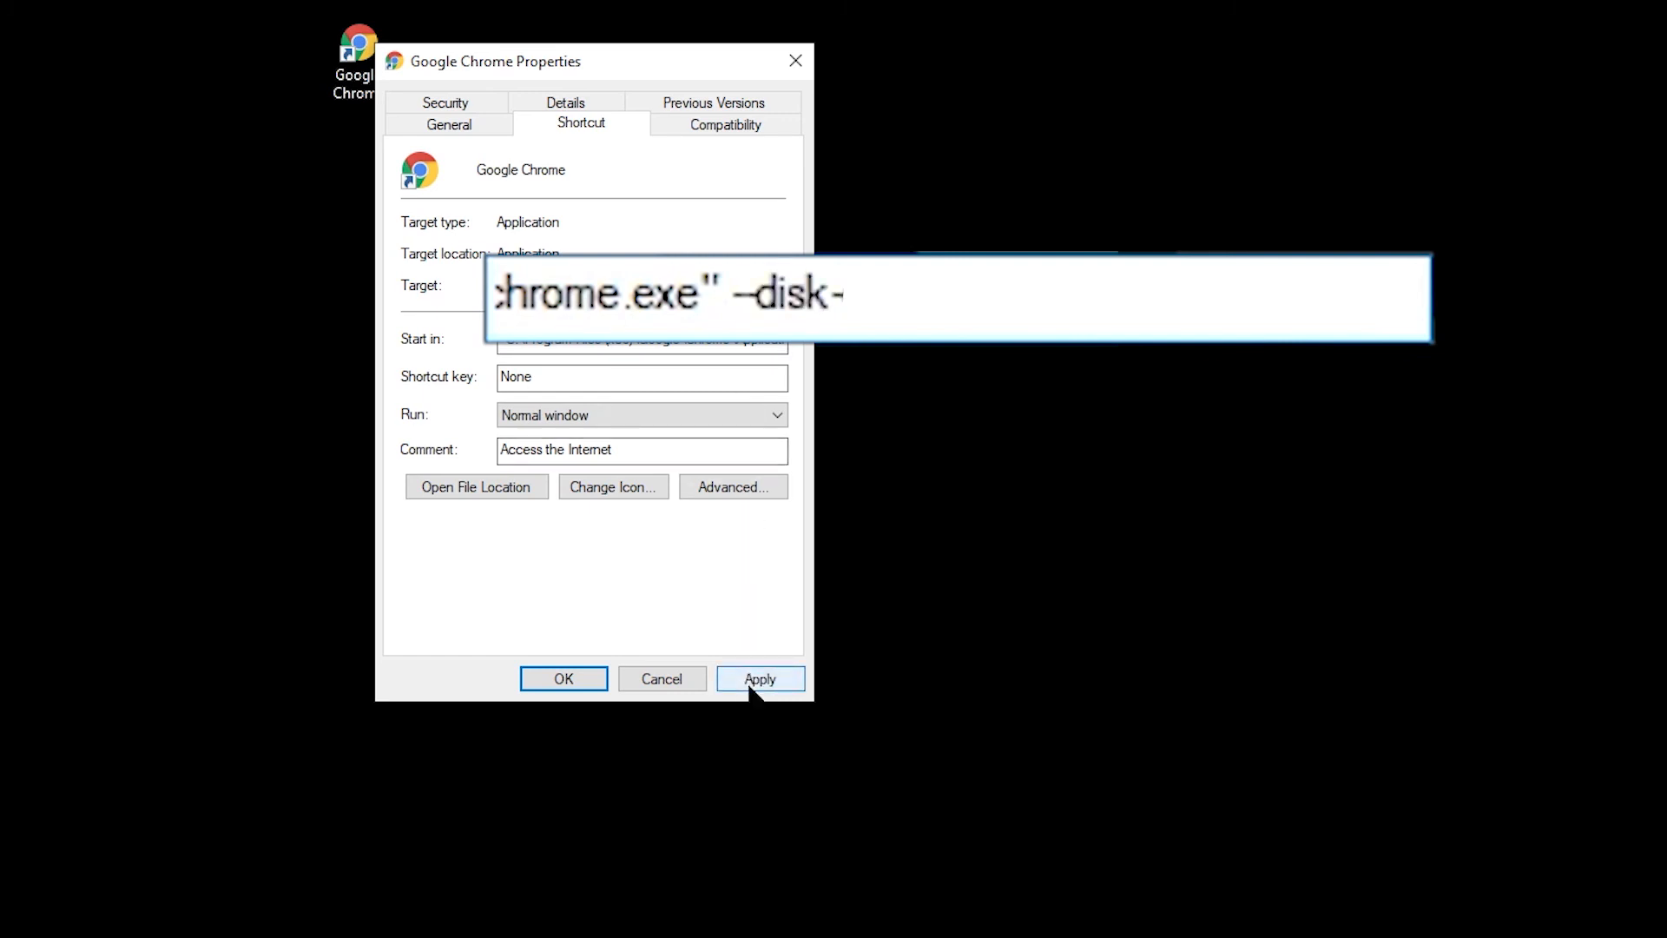
pyautogui.write('cache-di')
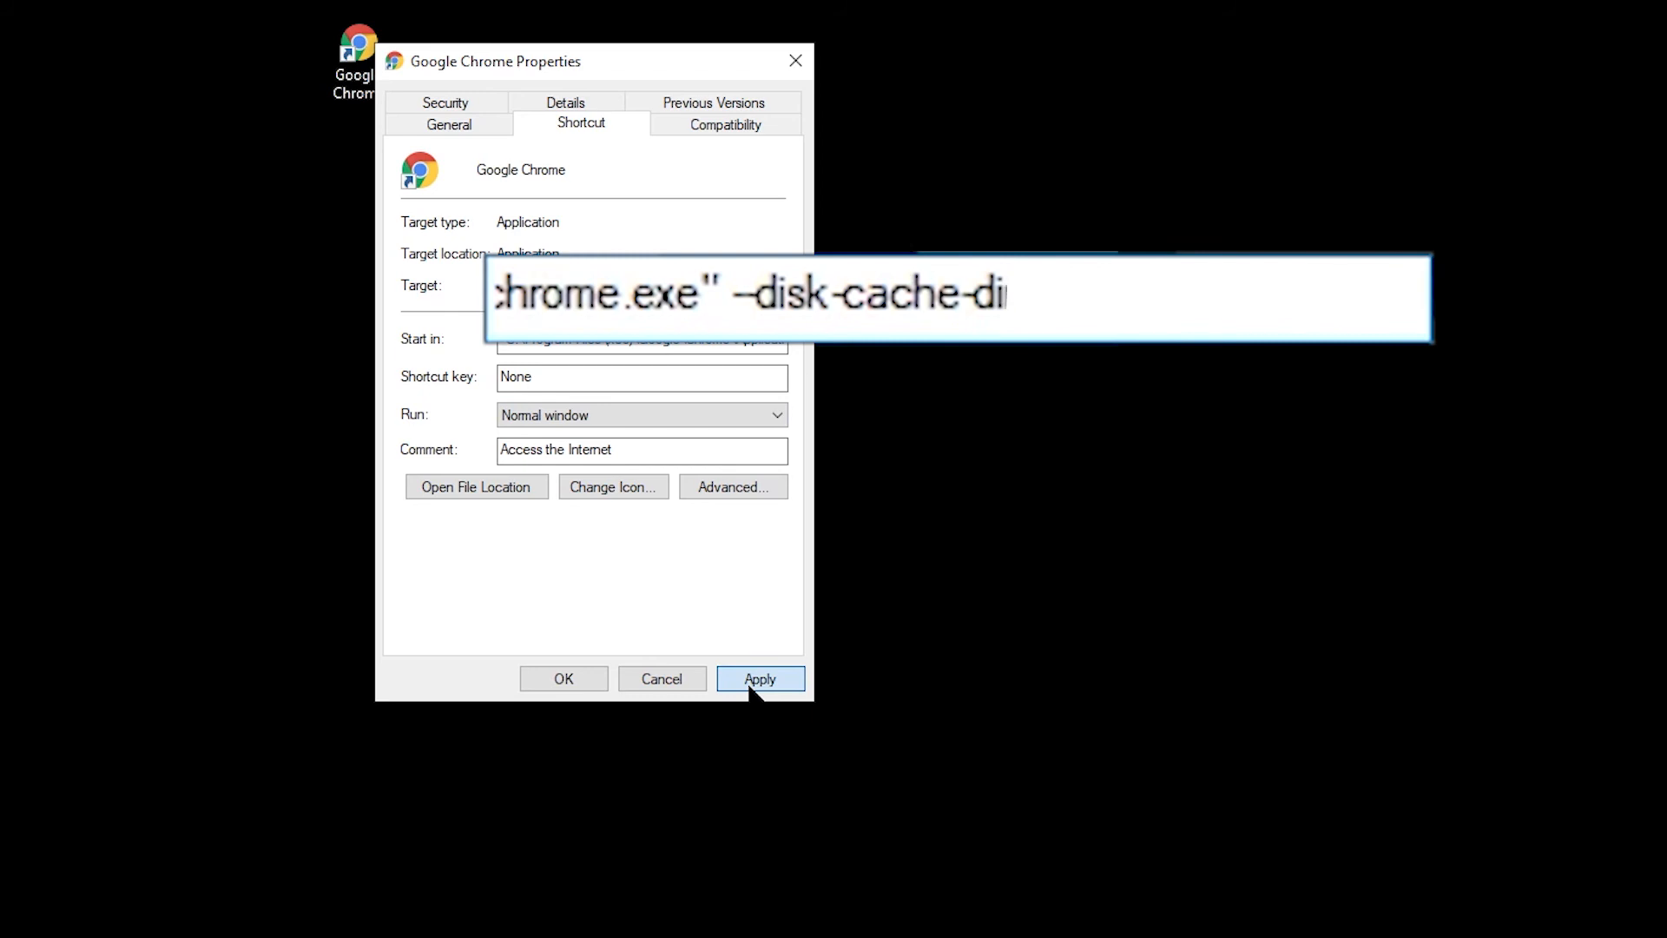
pyautogui.write('r="')
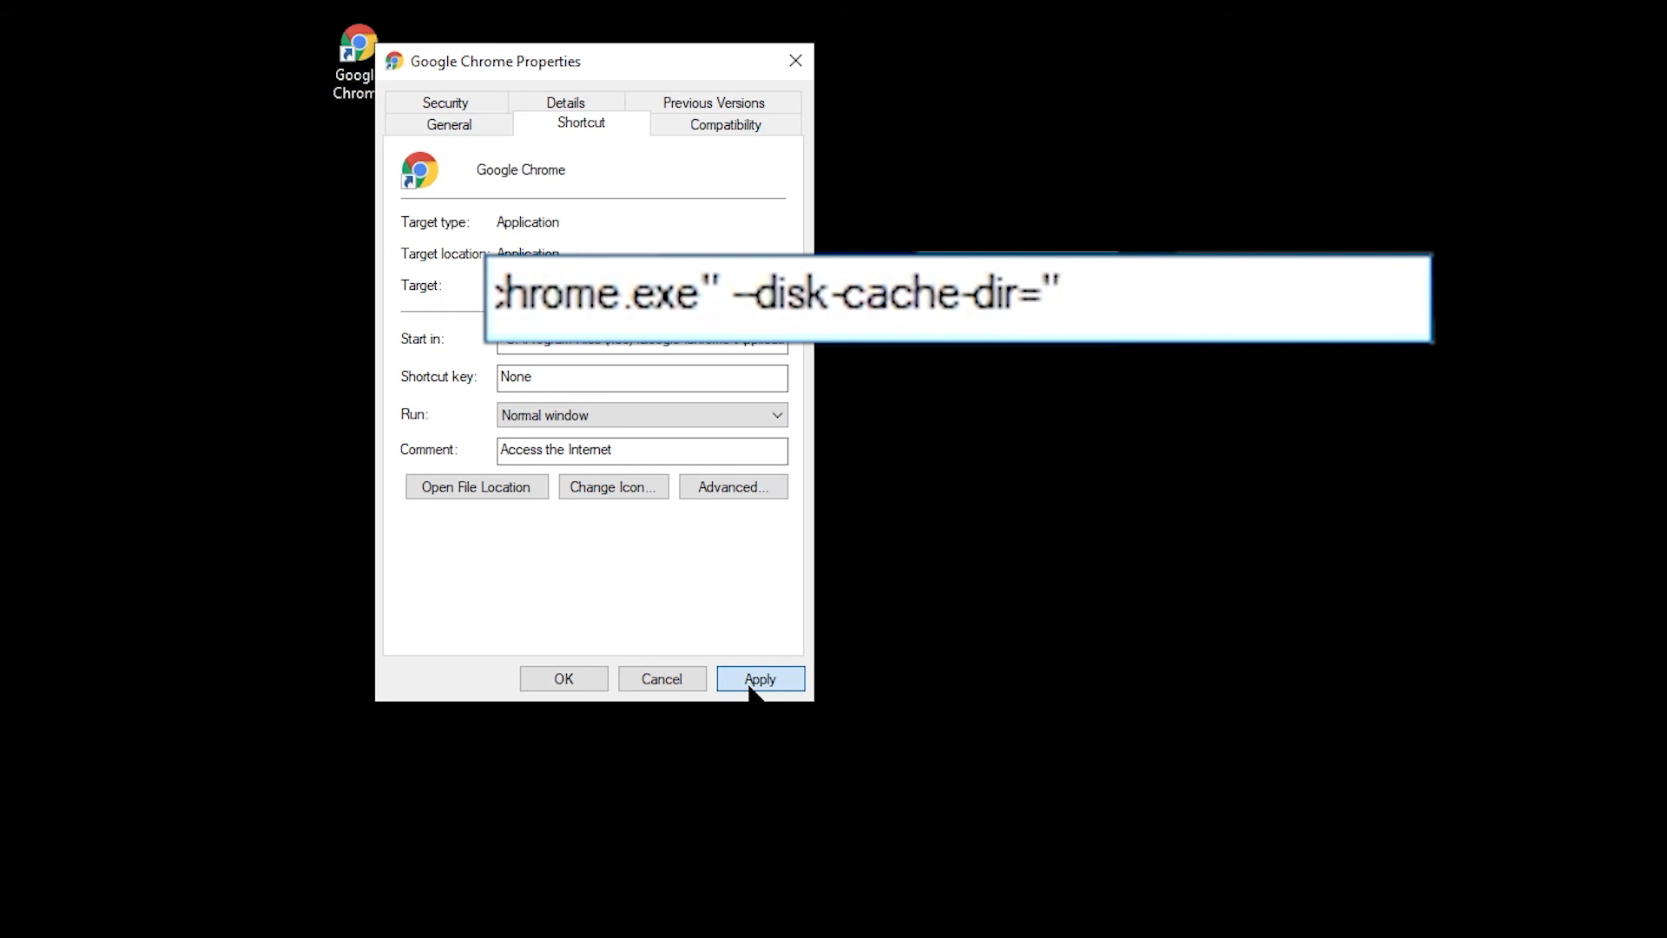
pyautogui.write('R:\\')
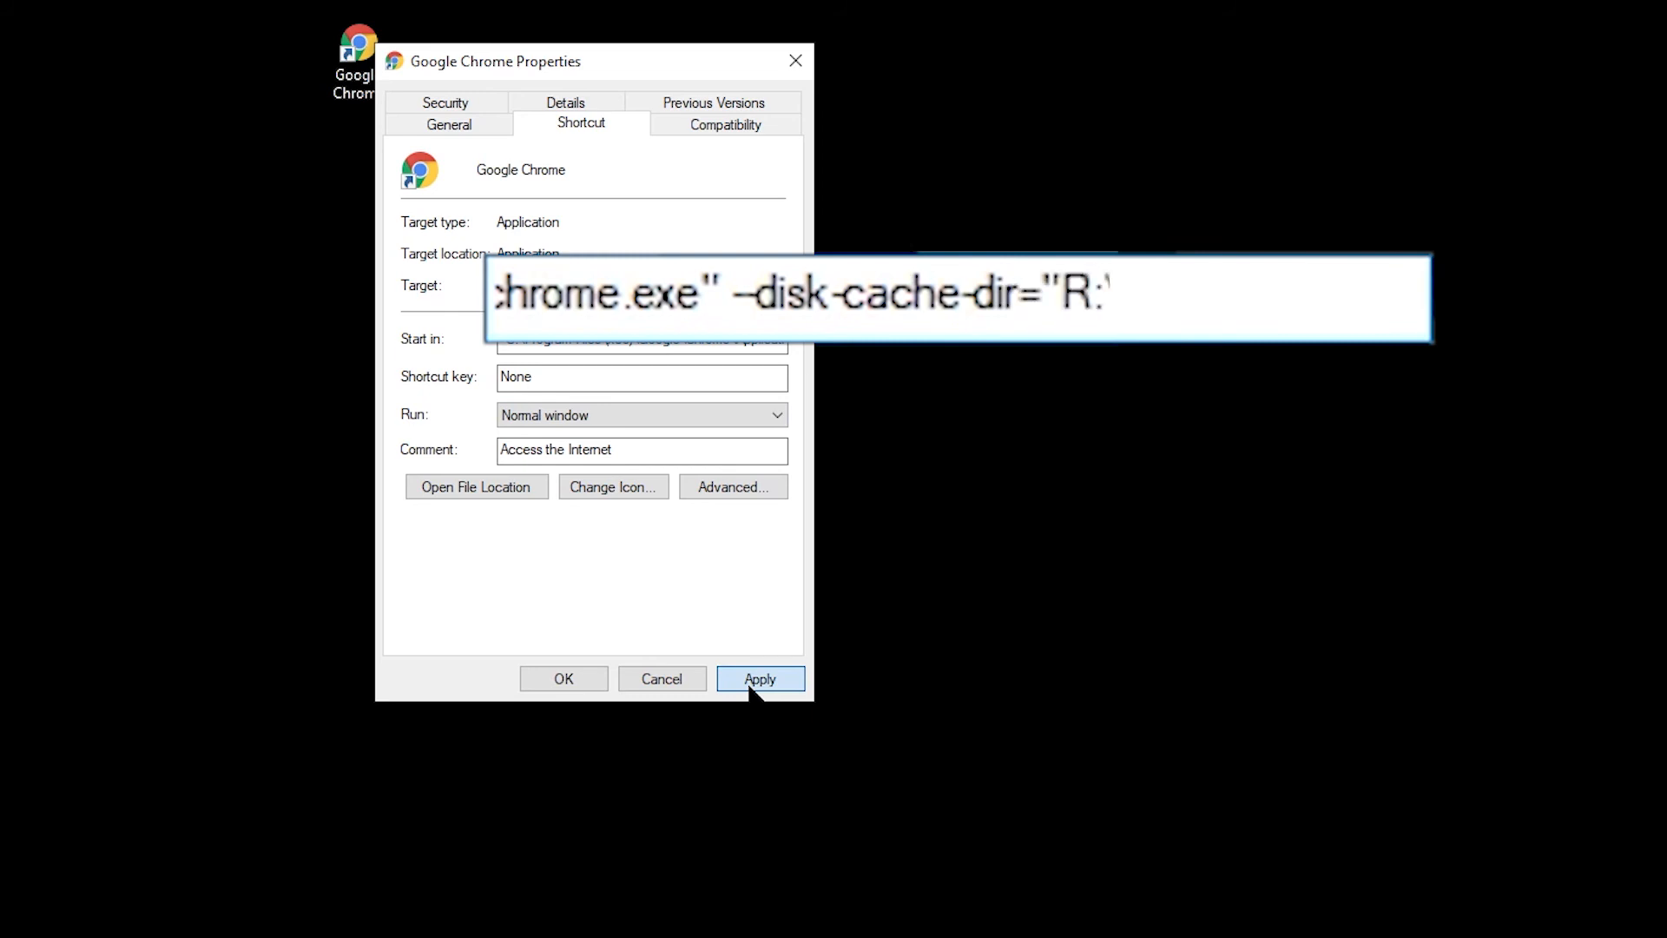
pyautogui.write('\\Chrome')
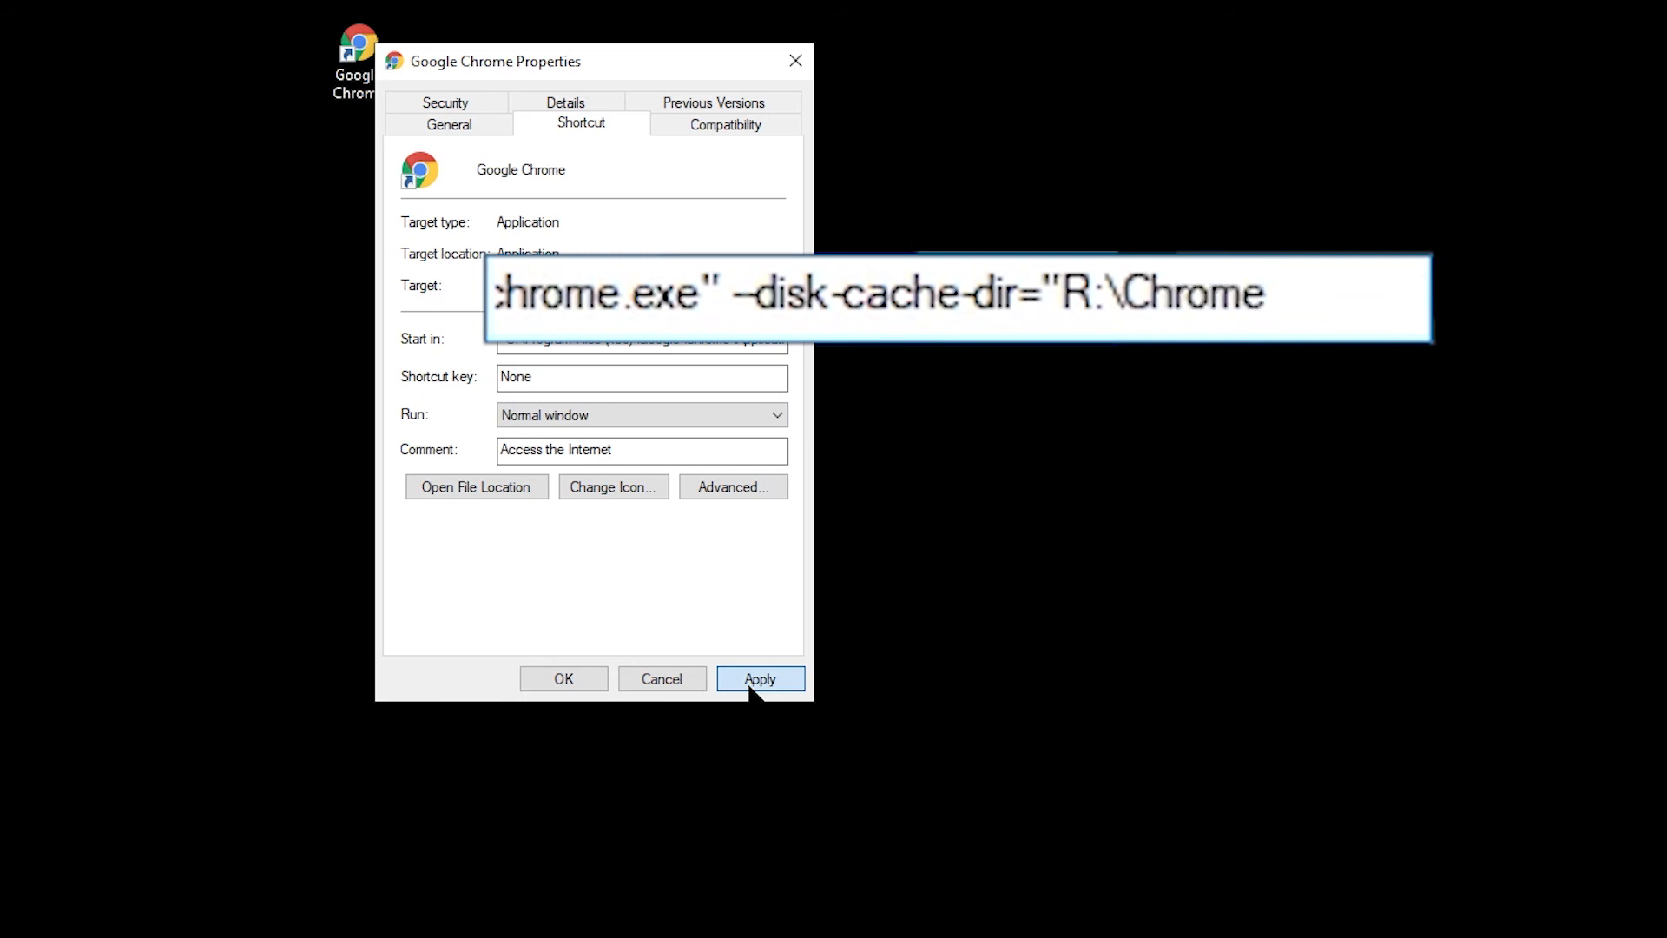
pyautogui.write('Cache"')
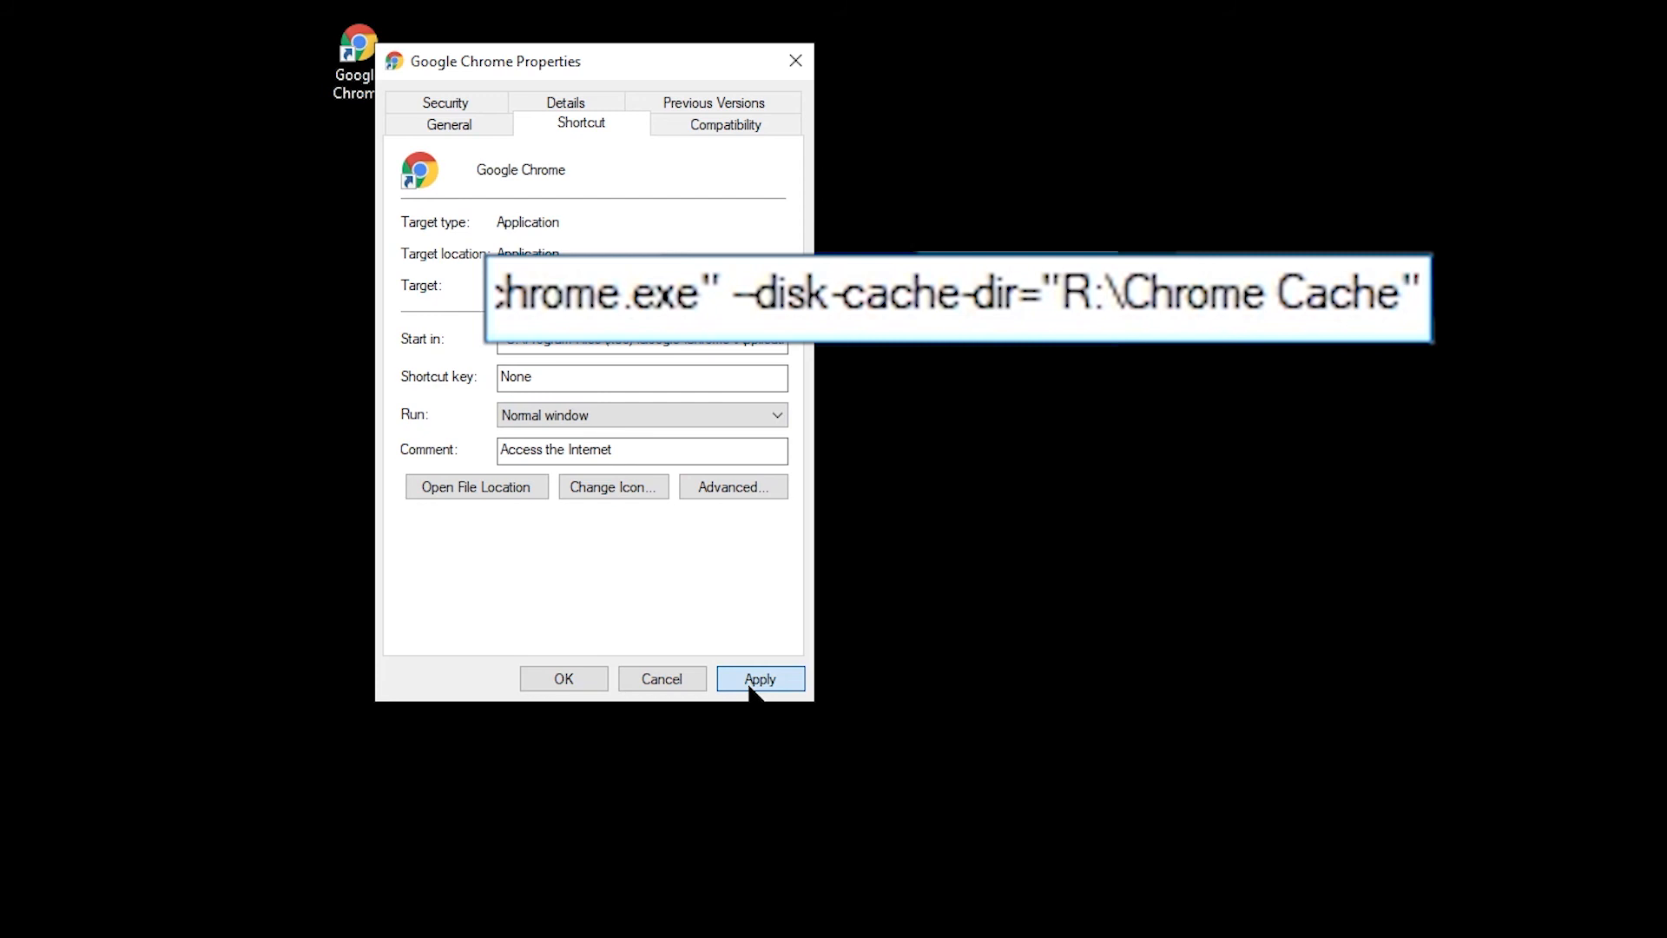
pyautogui.click(759, 678)
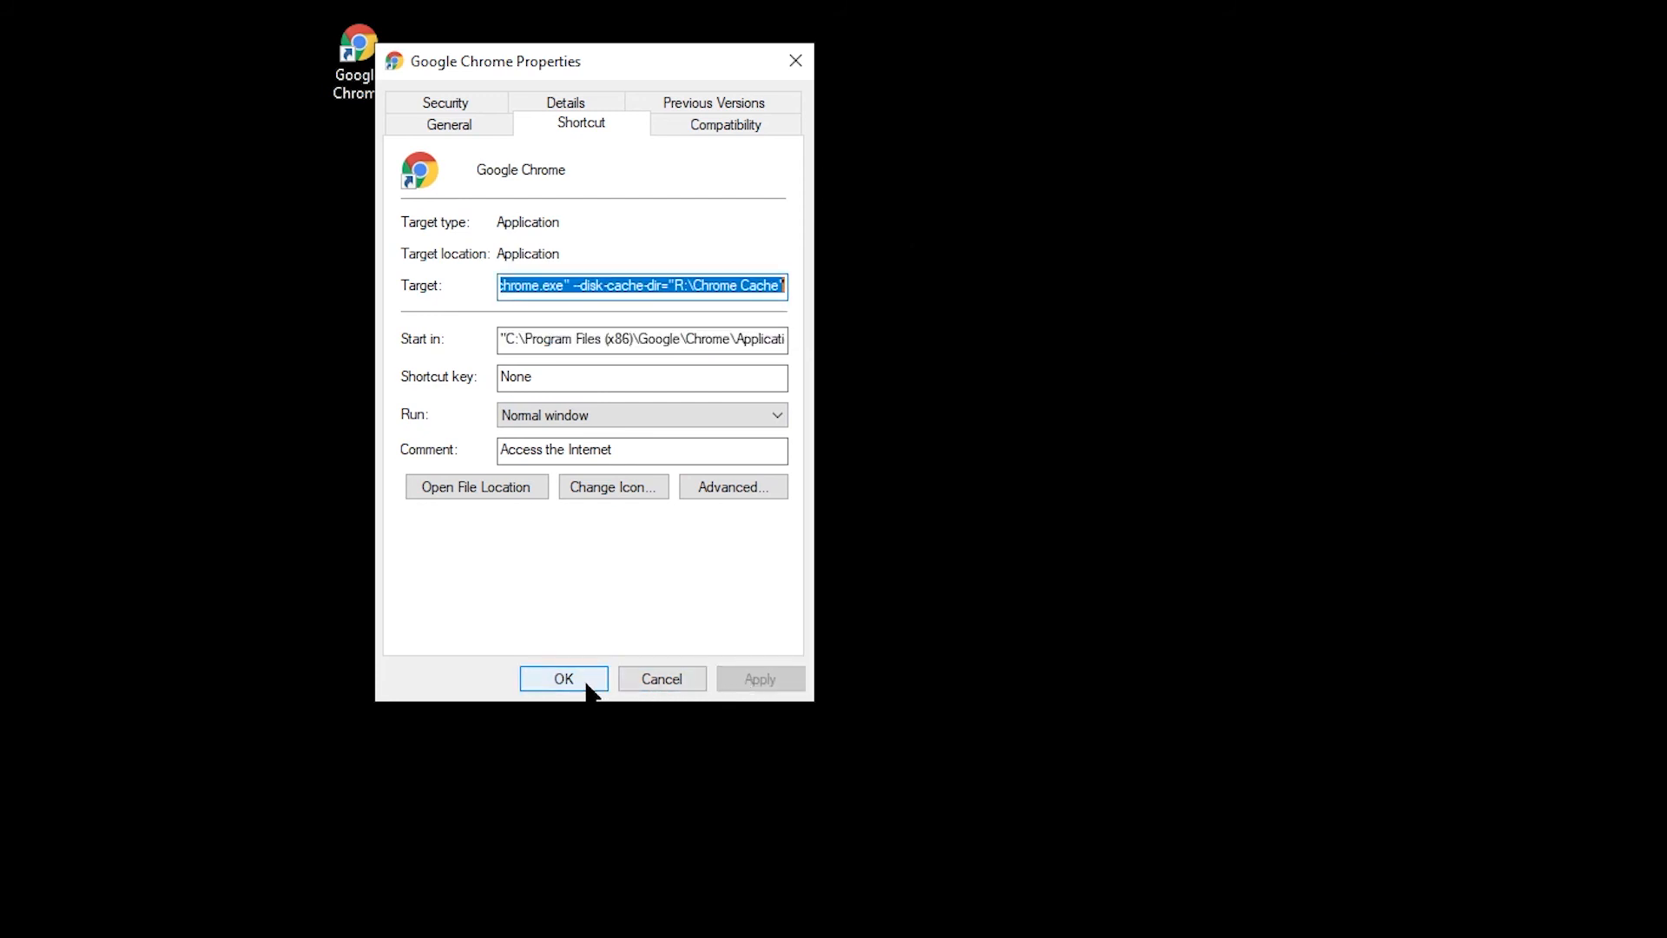
pyautogui.click(563, 678)
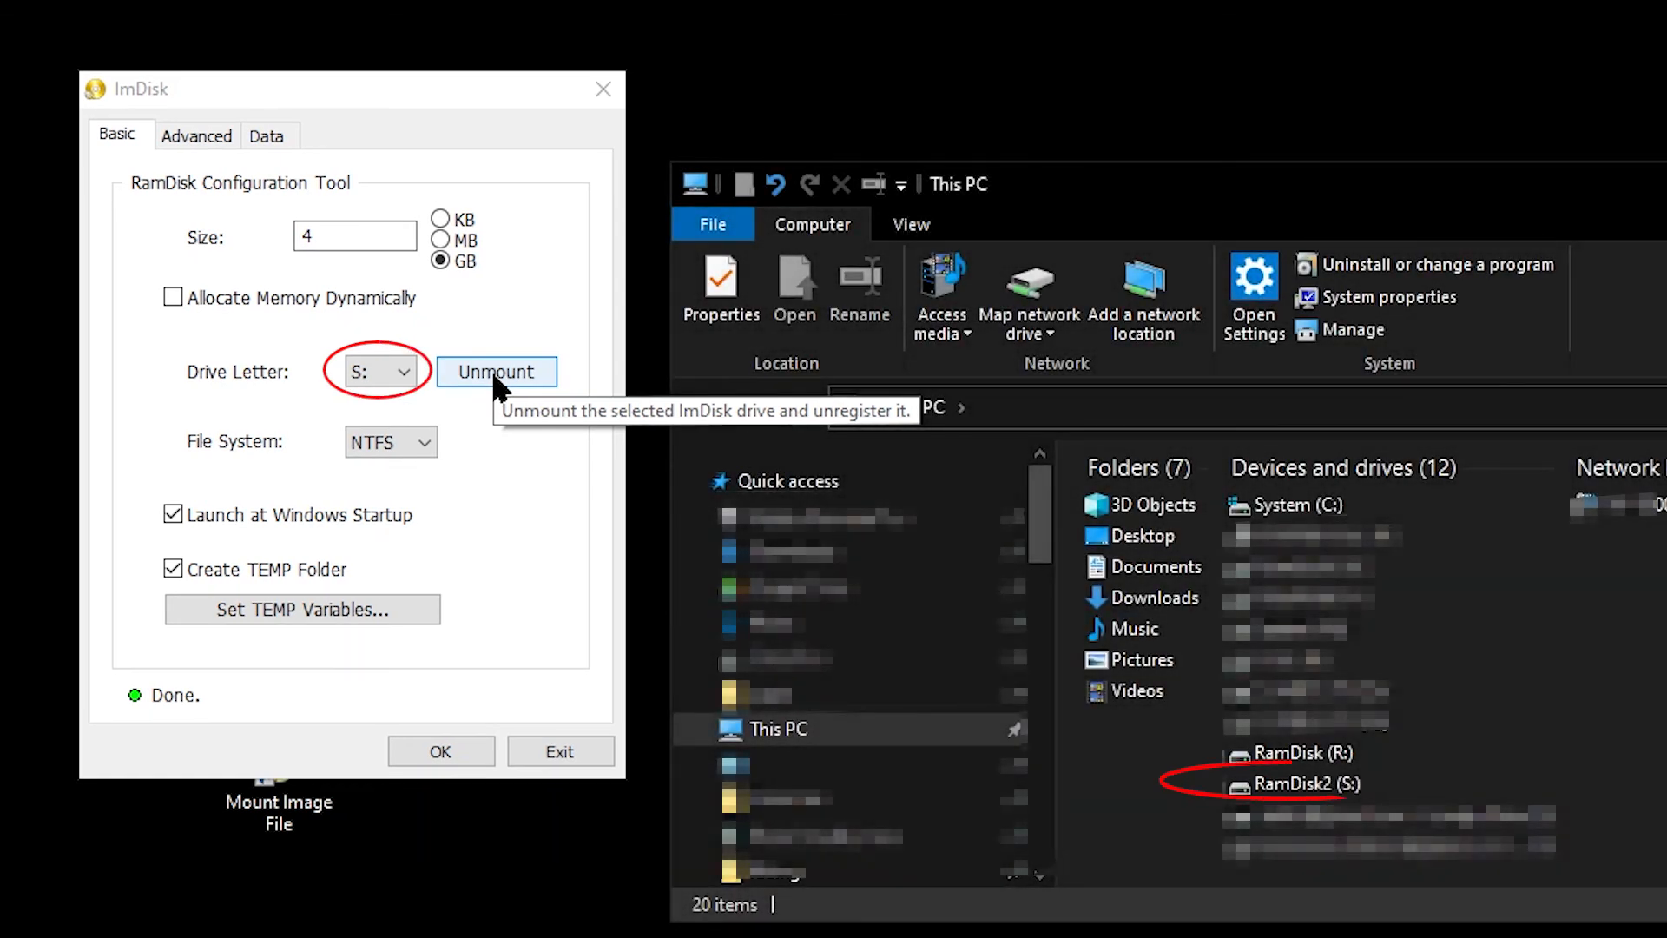
# - Unmount the S: RAM disk, reaching the prompt to save it as an image
pyautogui.click(497, 371)
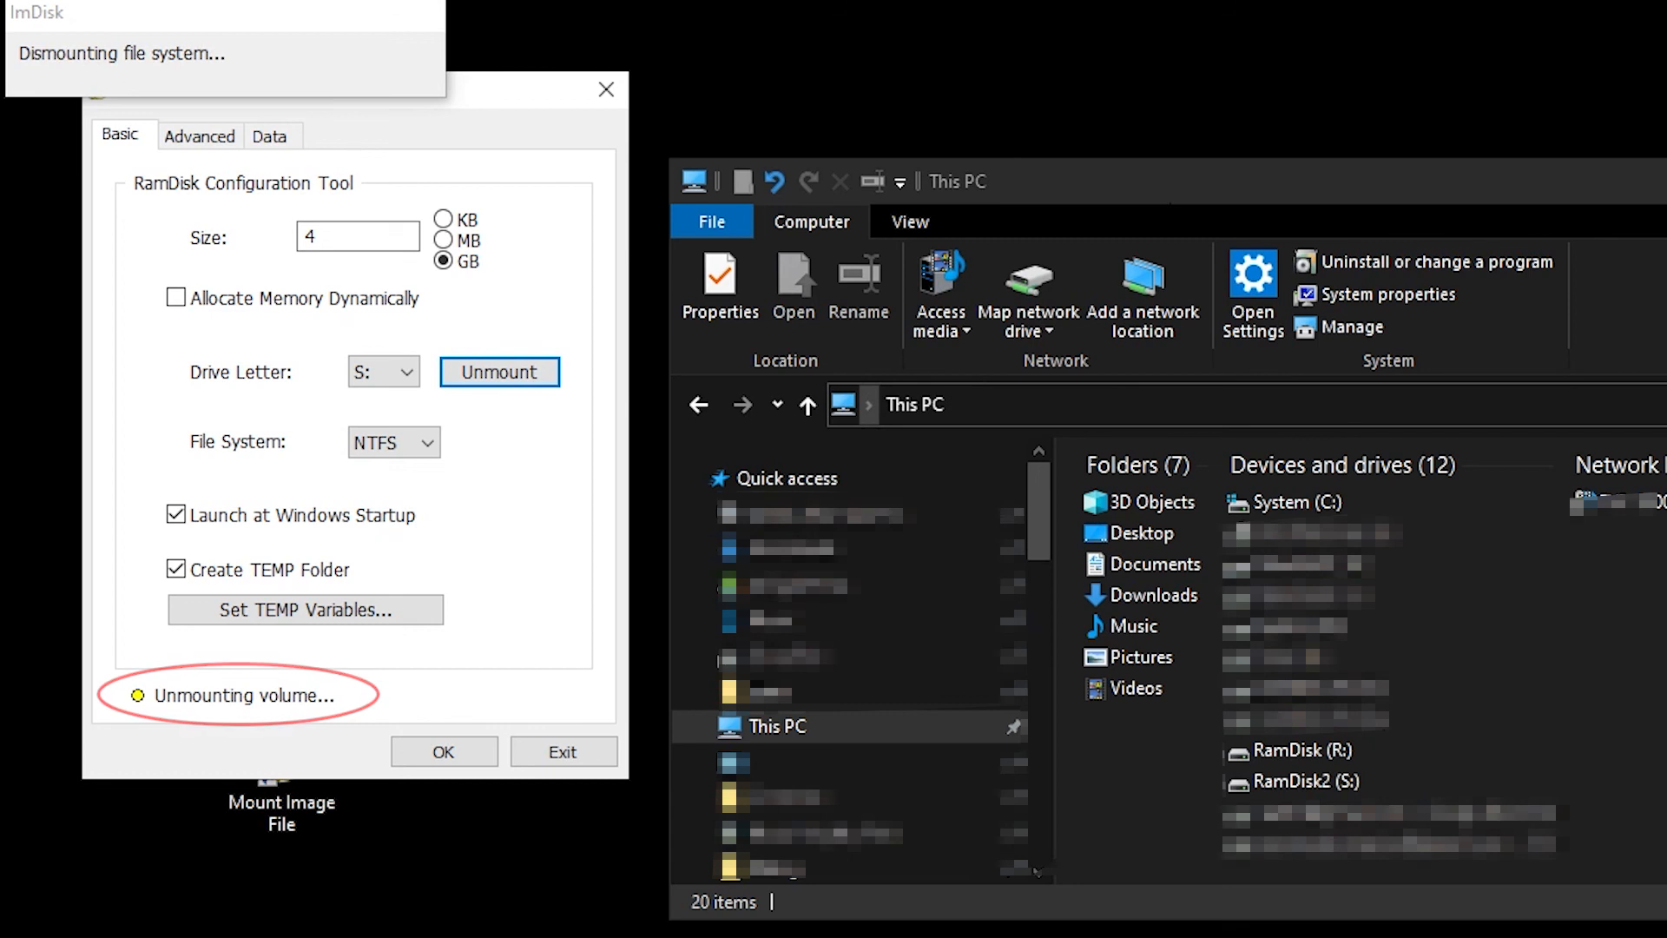
pyautogui.click(498, 372)
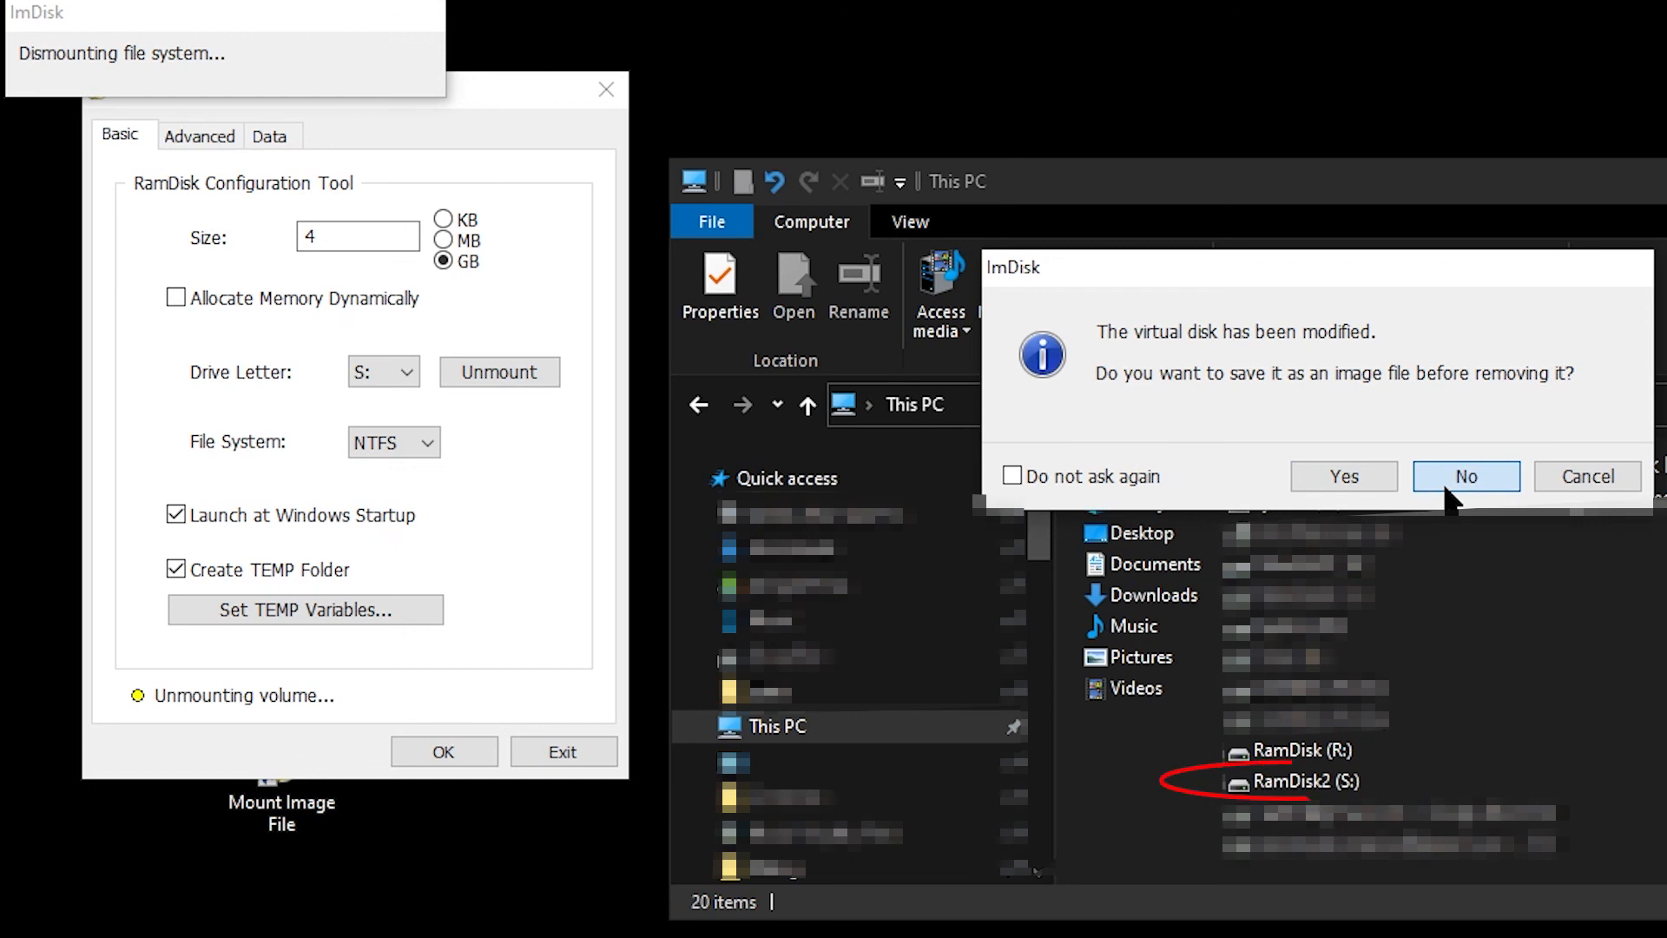
# - Decline saving S: as an image, confirm removal, and exit the ImDisk tool
pyautogui.click(1464, 475)
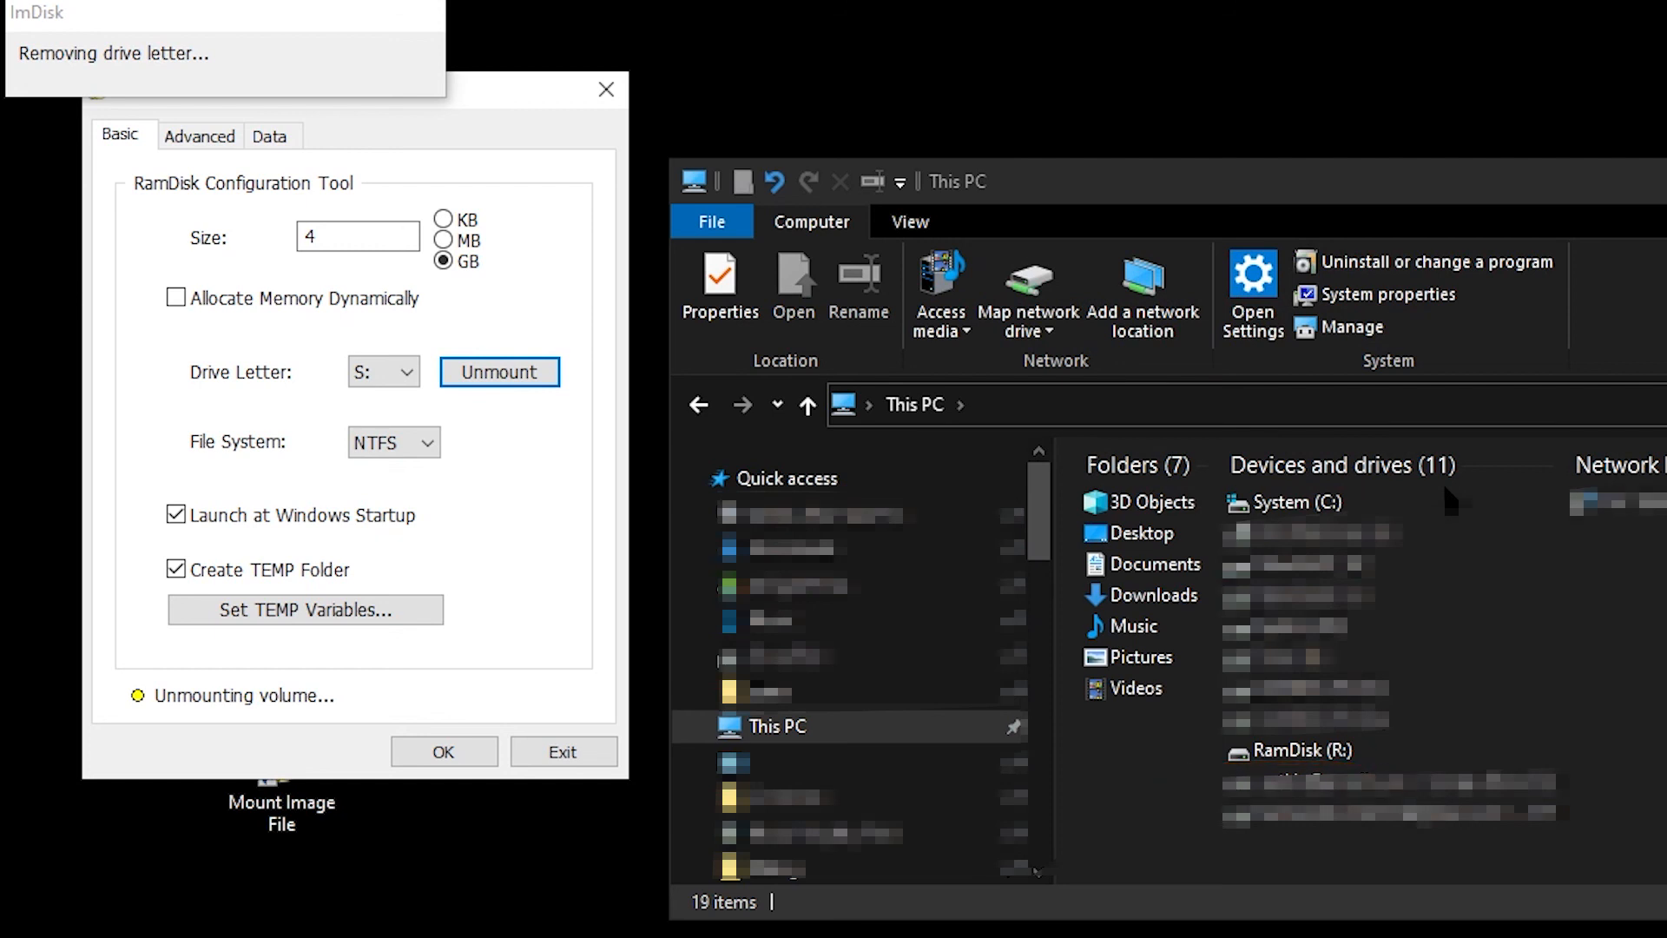
pyautogui.click(499, 371)
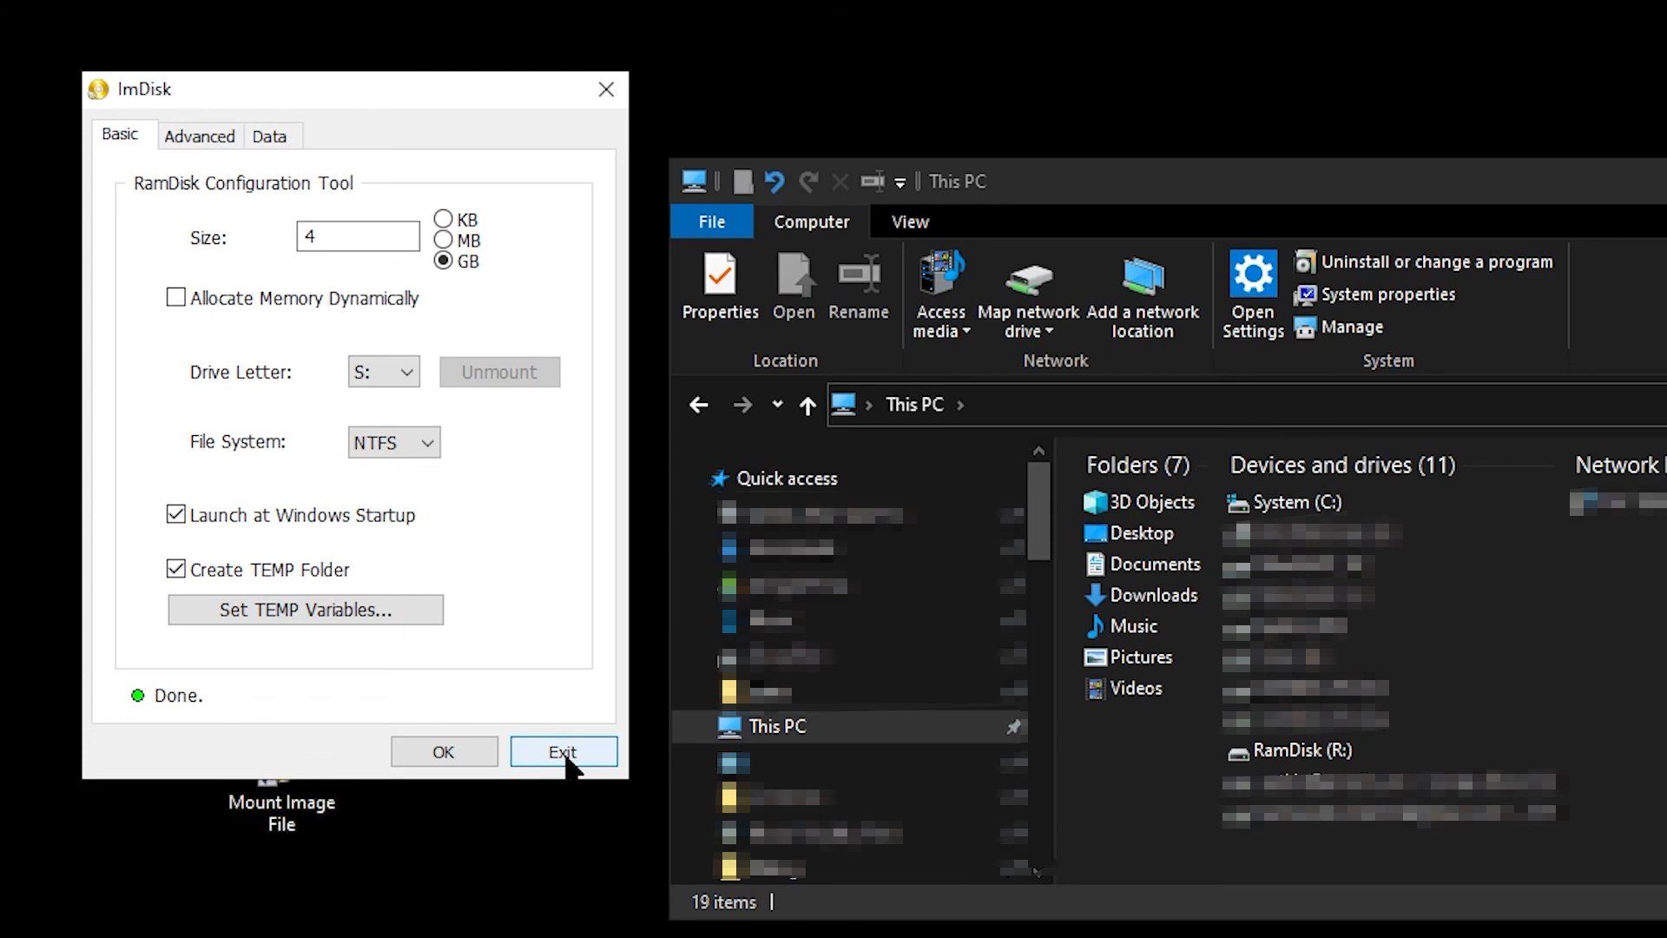
pyautogui.click(563, 752)
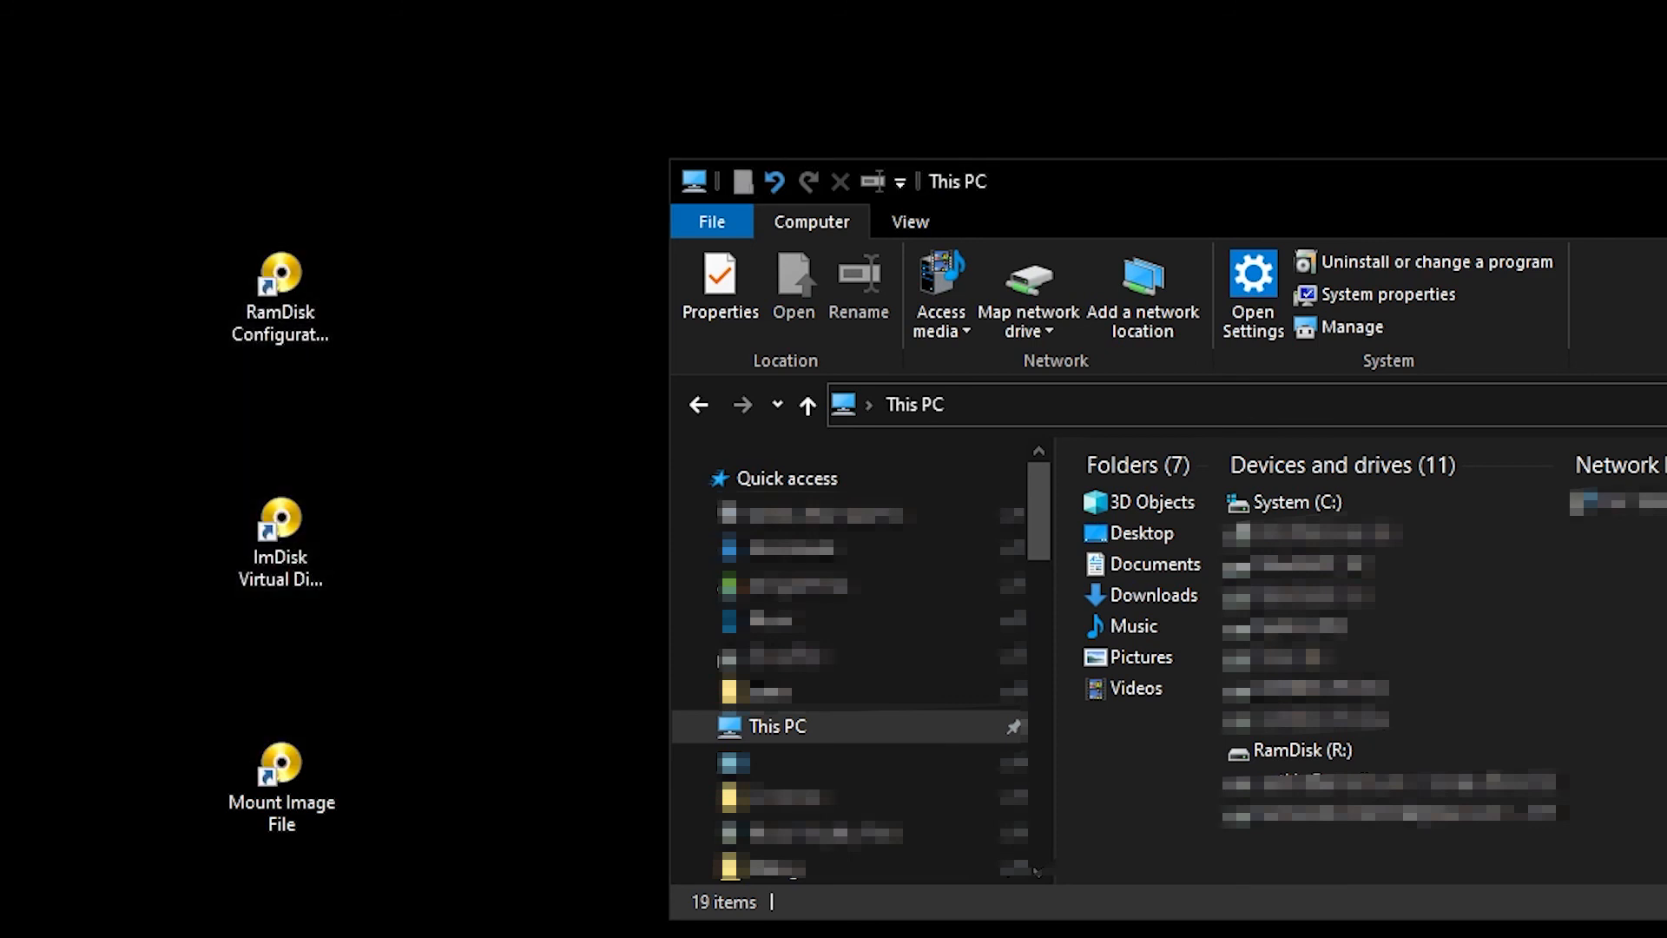